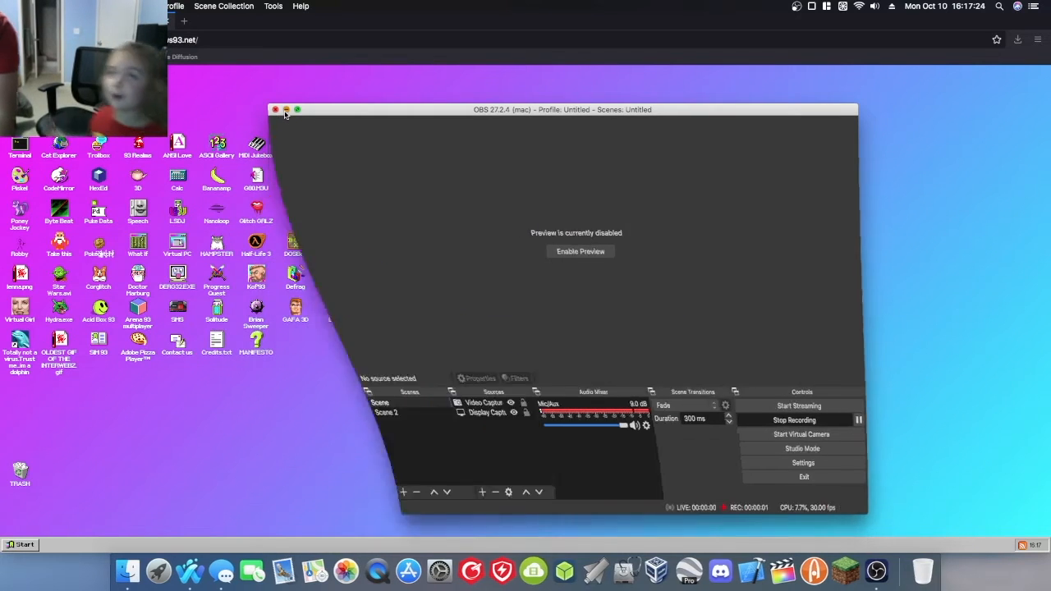
Dismiss the OBS window so the whole Windows 93 desktop icon grid shows.
click(276, 109)
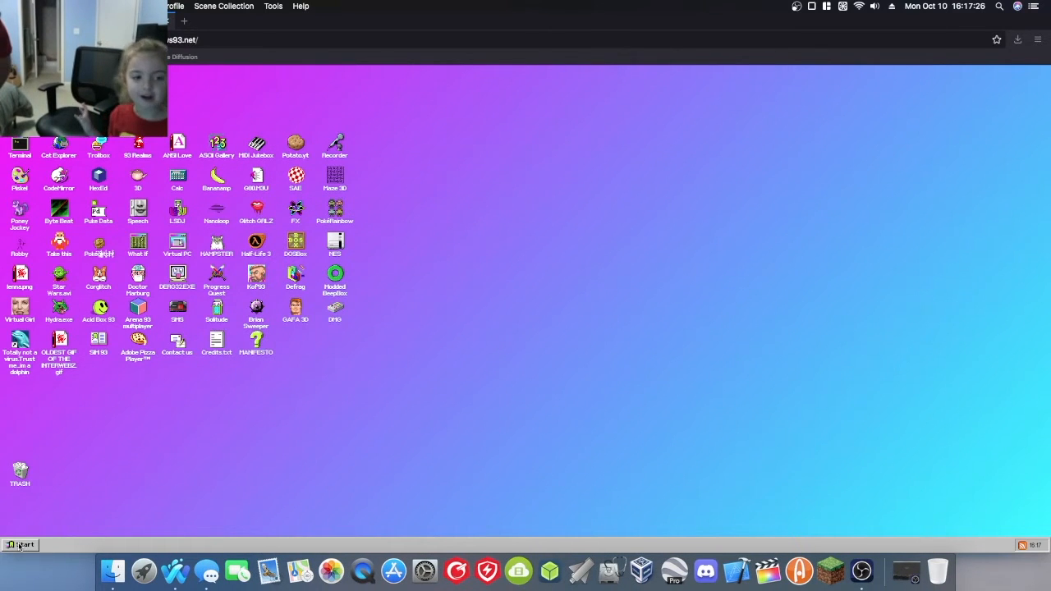
click(20, 545)
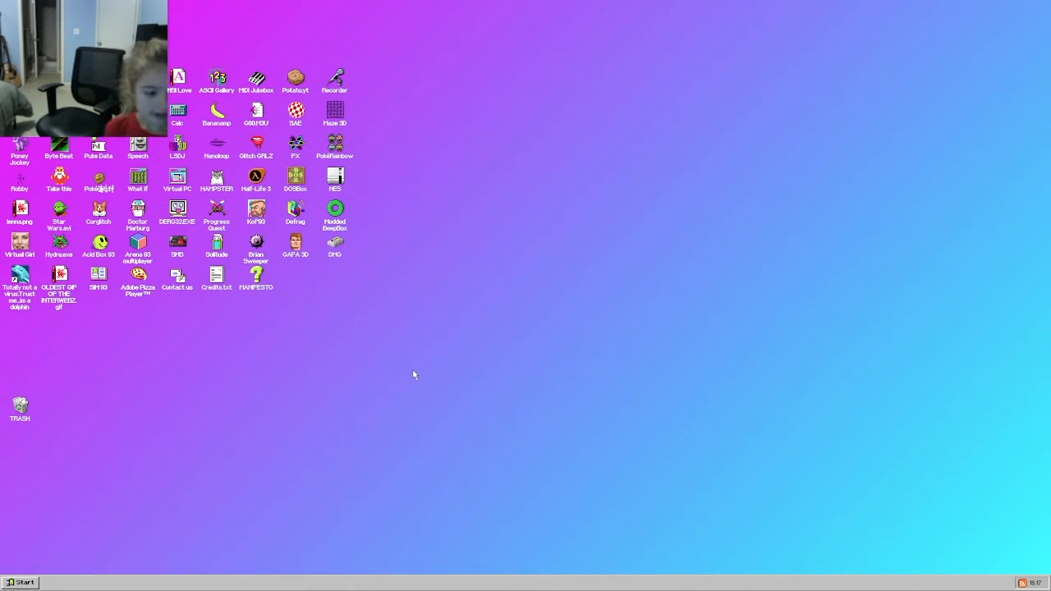
Show the start menu with its Programs, Documents, Help and Shutdown entries.
click(20, 581)
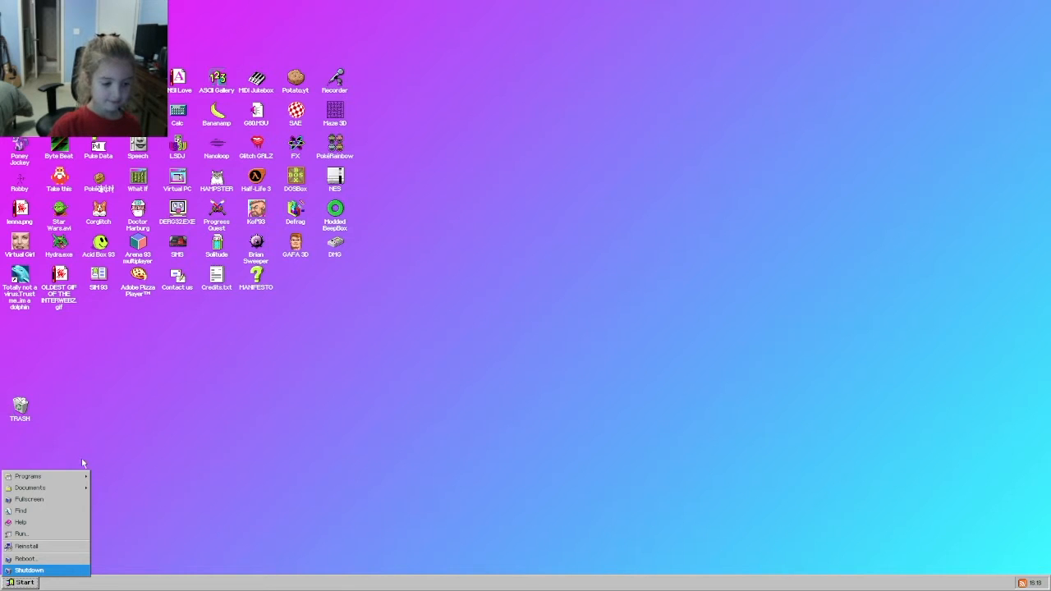
click(30, 477)
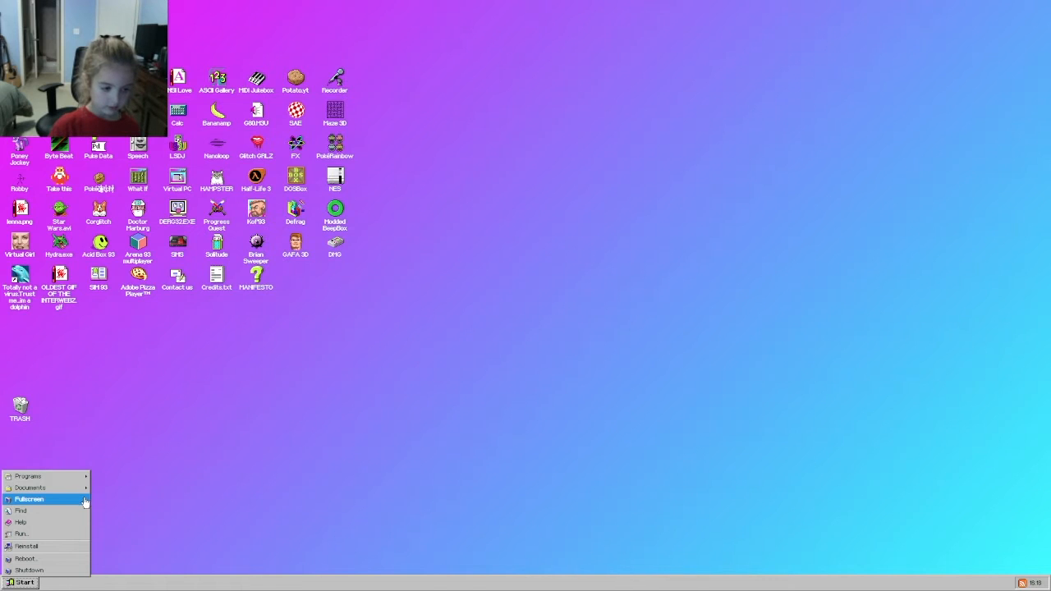
mouse_move(19, 522)
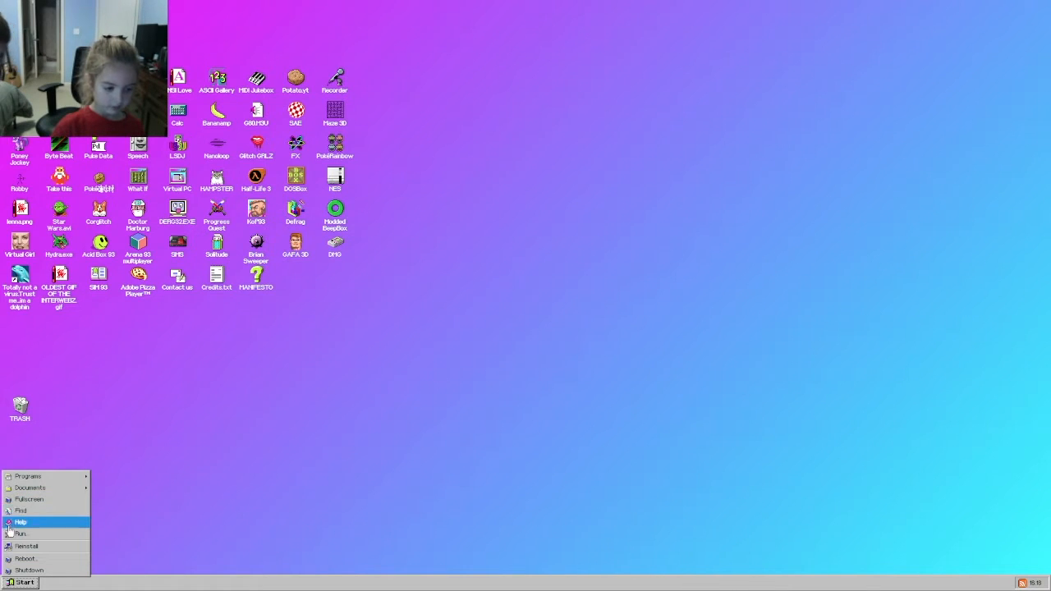
mouse_move(30, 570)
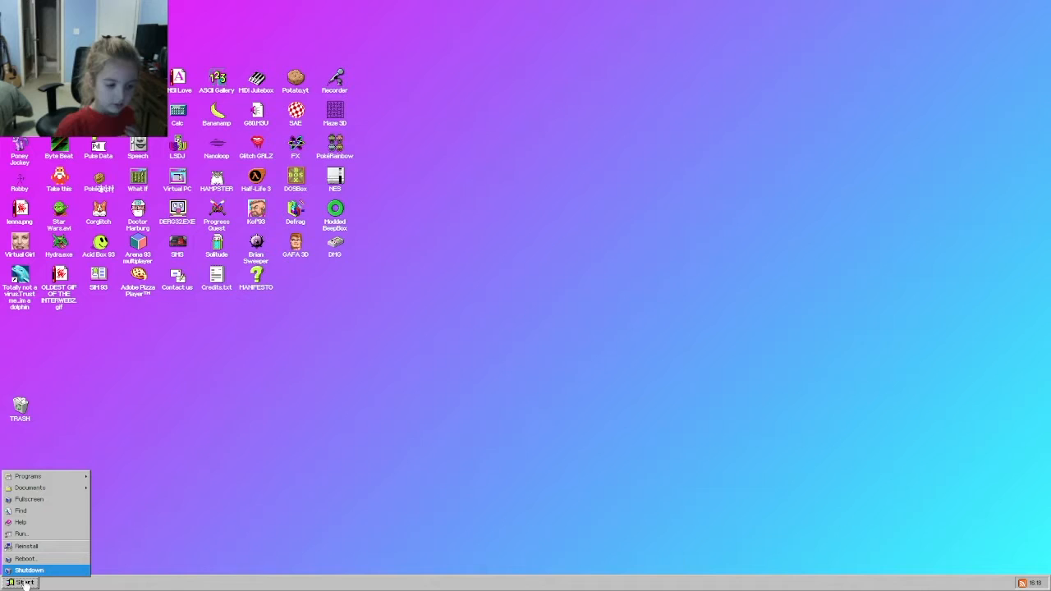
mouse_move(20, 509)
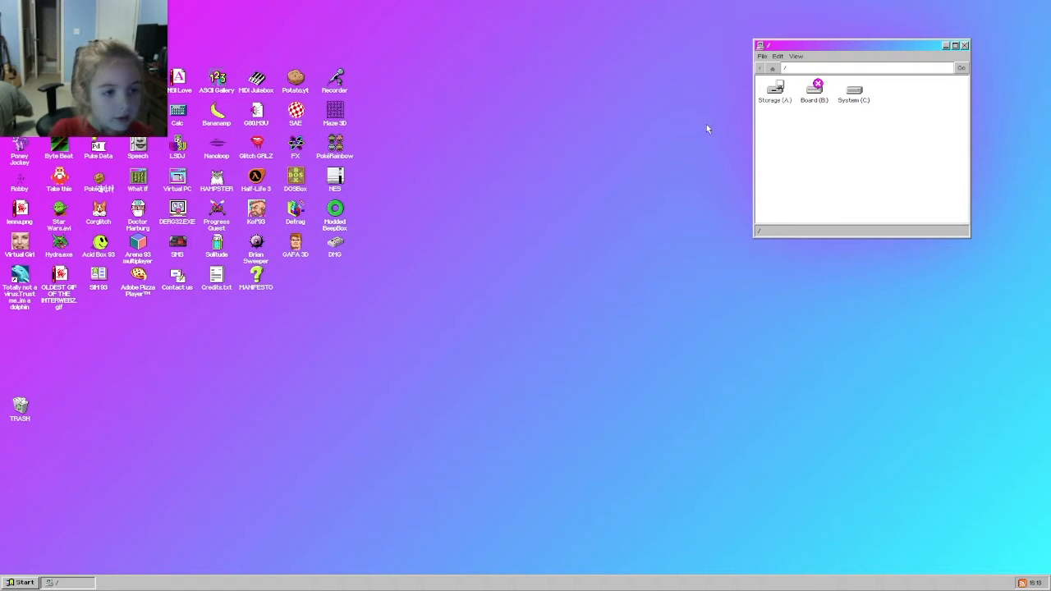
mouse_move(604, 20)
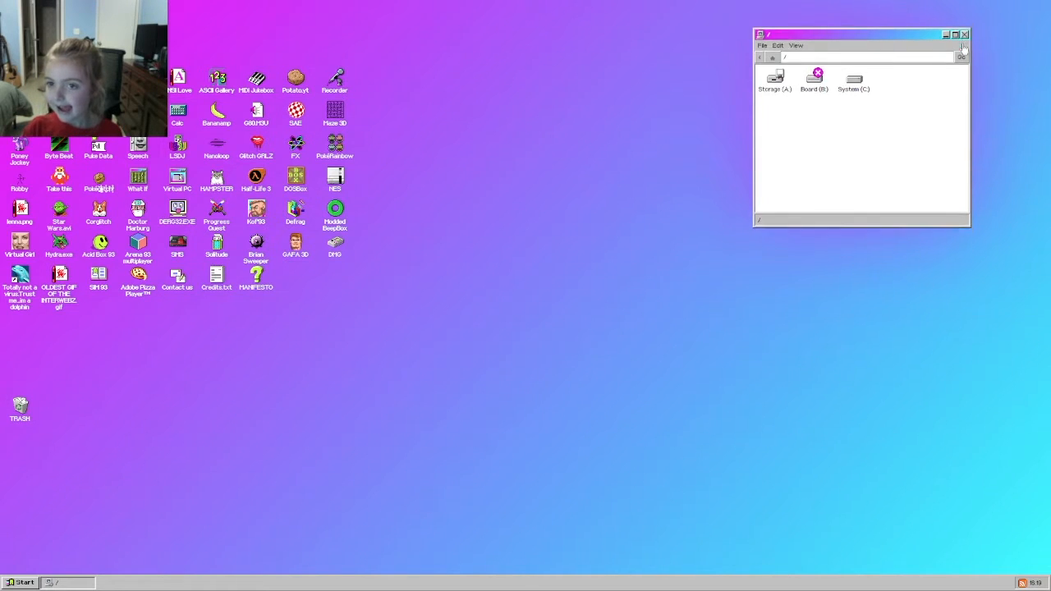
click(964, 33)
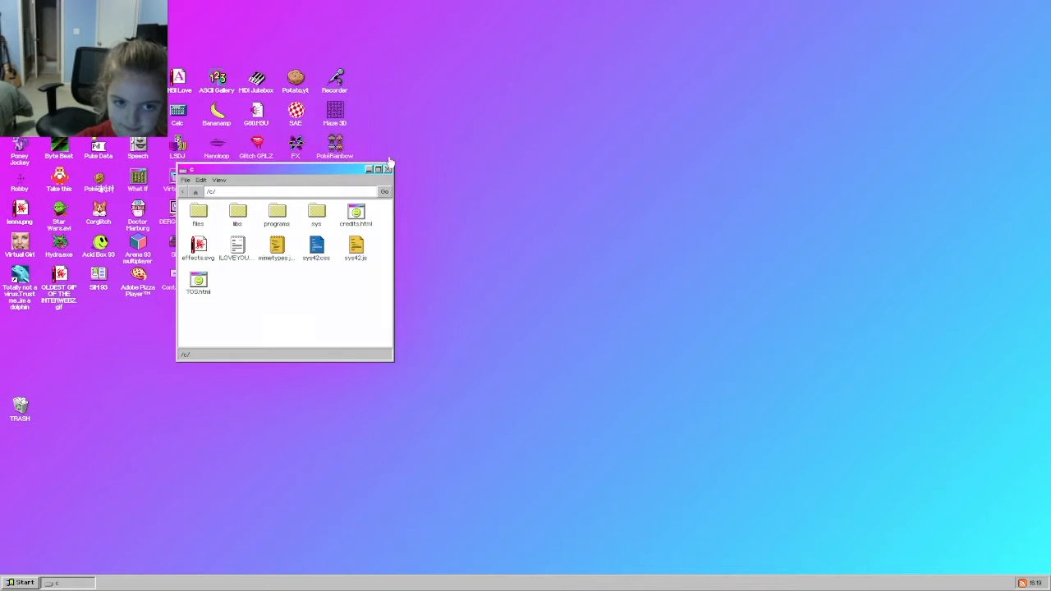
click(387, 169)
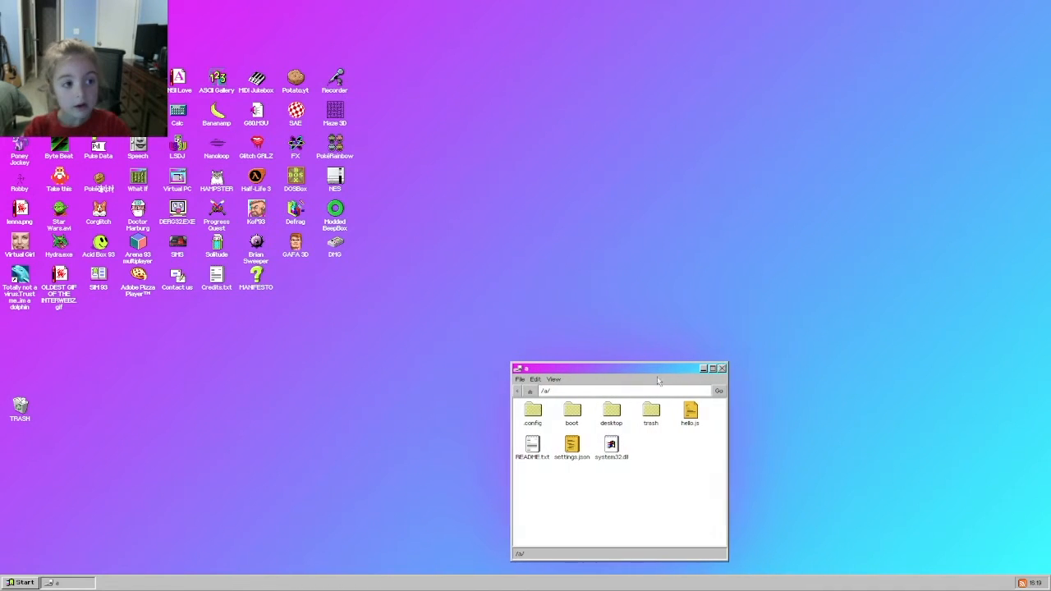
click(720, 368)
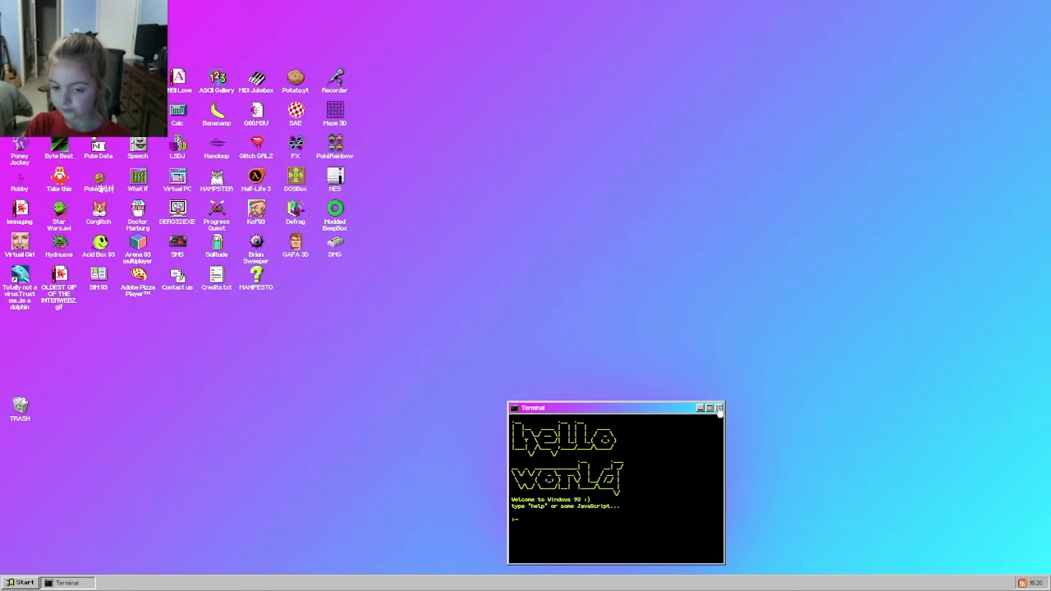
click(719, 407)
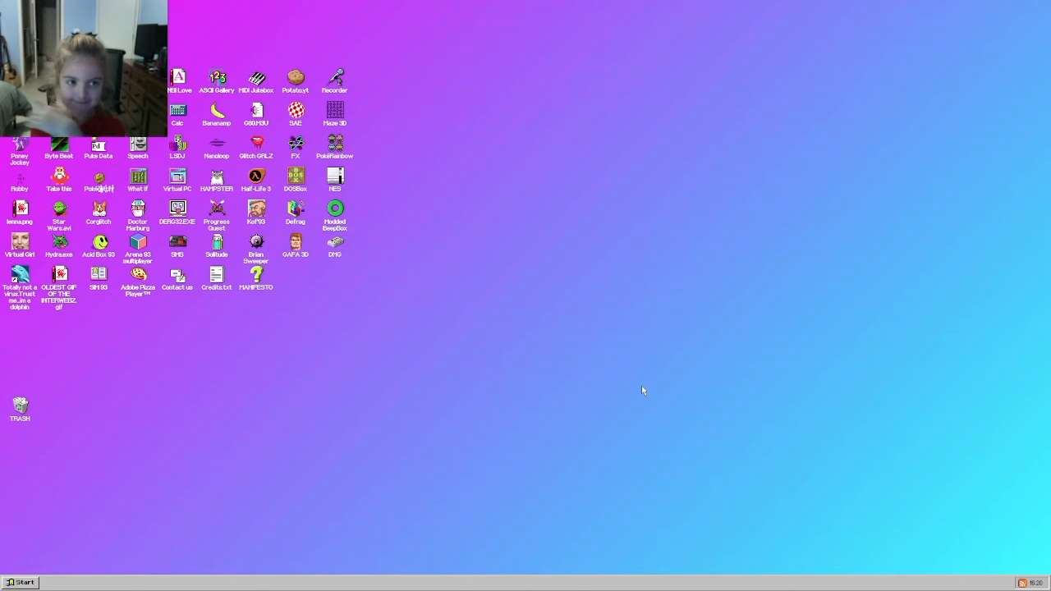
mouse_move(479, 325)
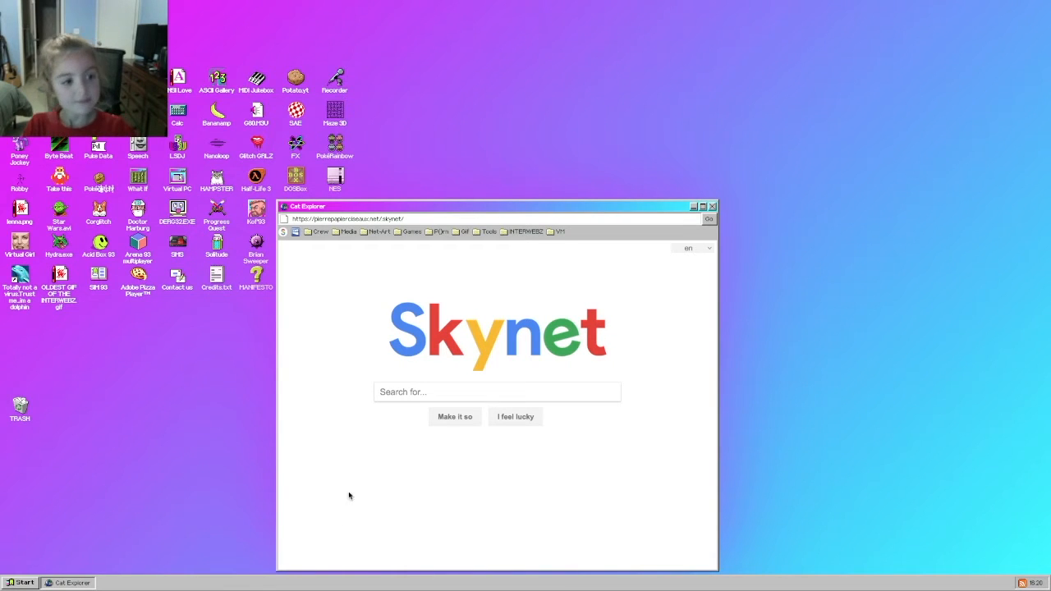
mouse_move(834, 440)
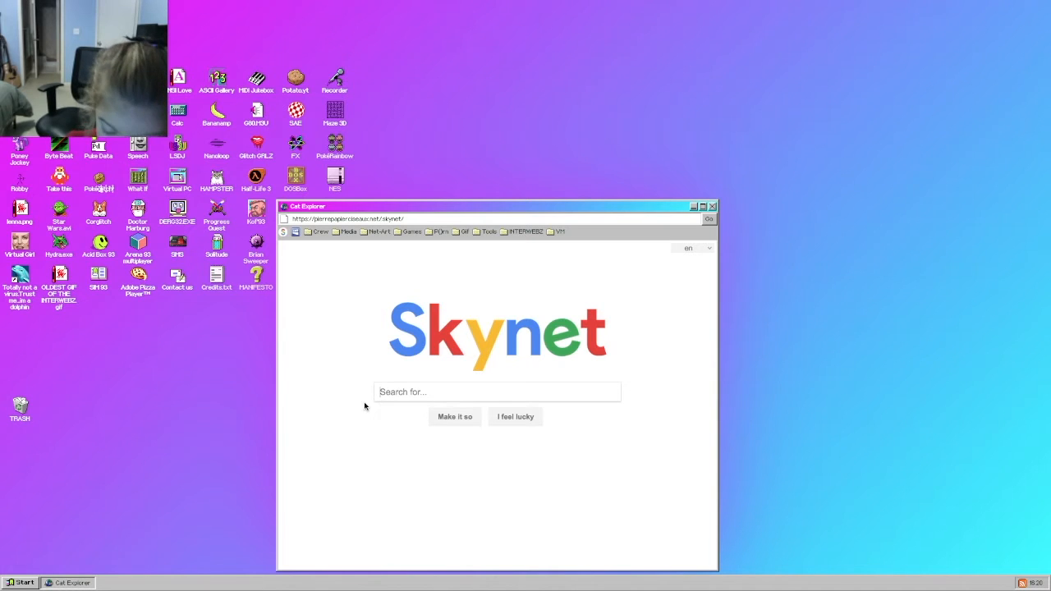
Run a YouTube search on the Skynet page in Cat Explorer.
click(453, 417)
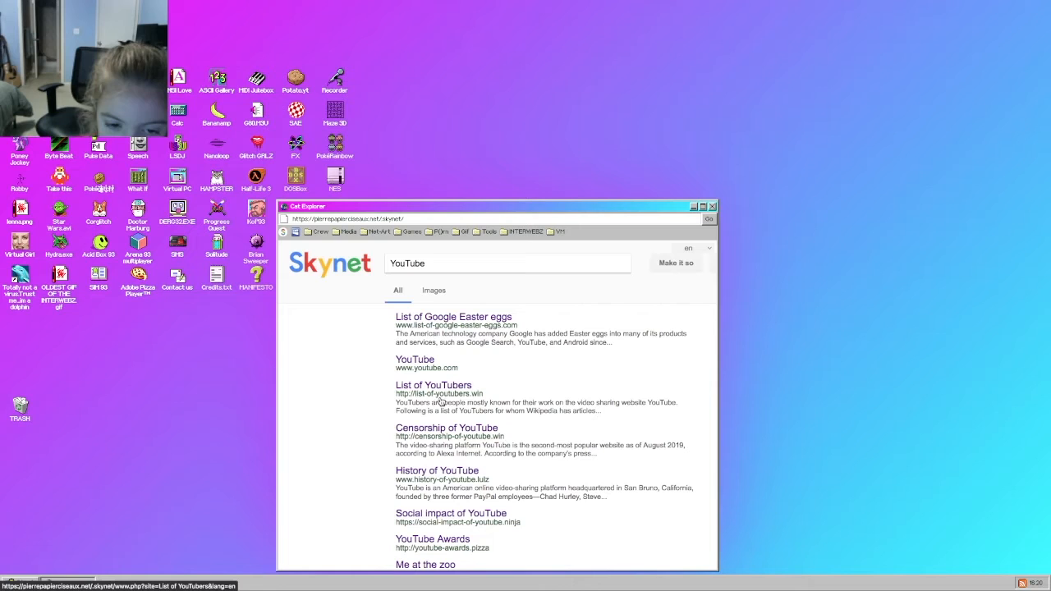
click(414, 358)
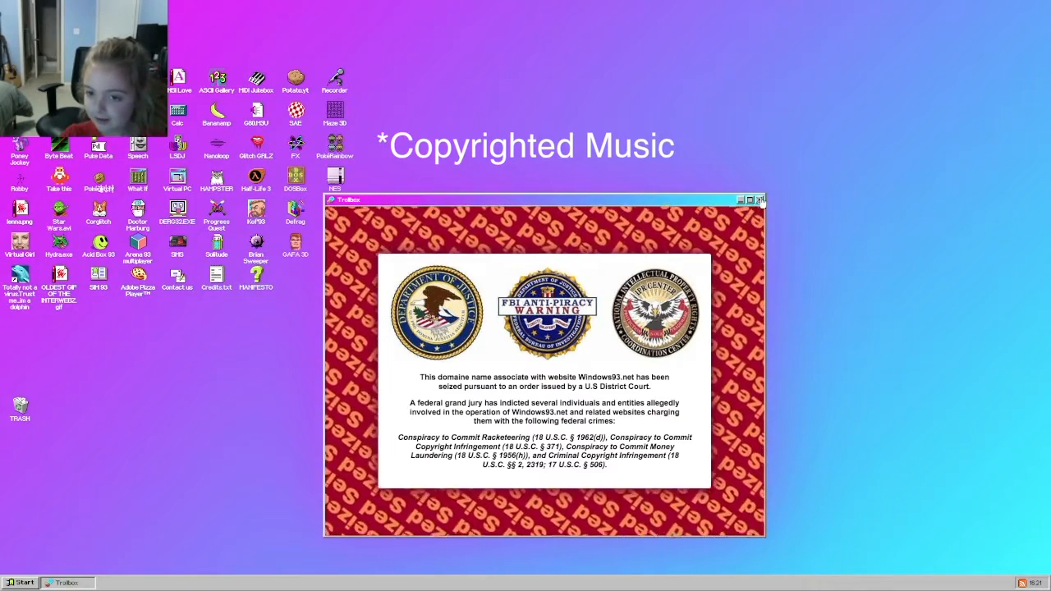
Dismiss the seizure warning, centre and maximize the 93 Realms game, then close it.
click(759, 200)
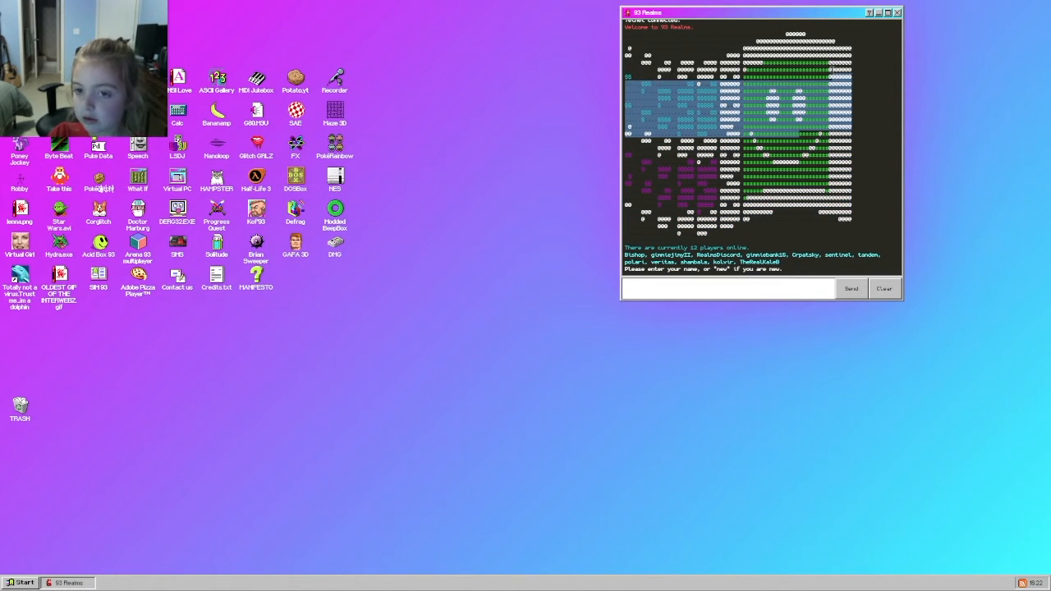
drag(759, 11, 657, 39)
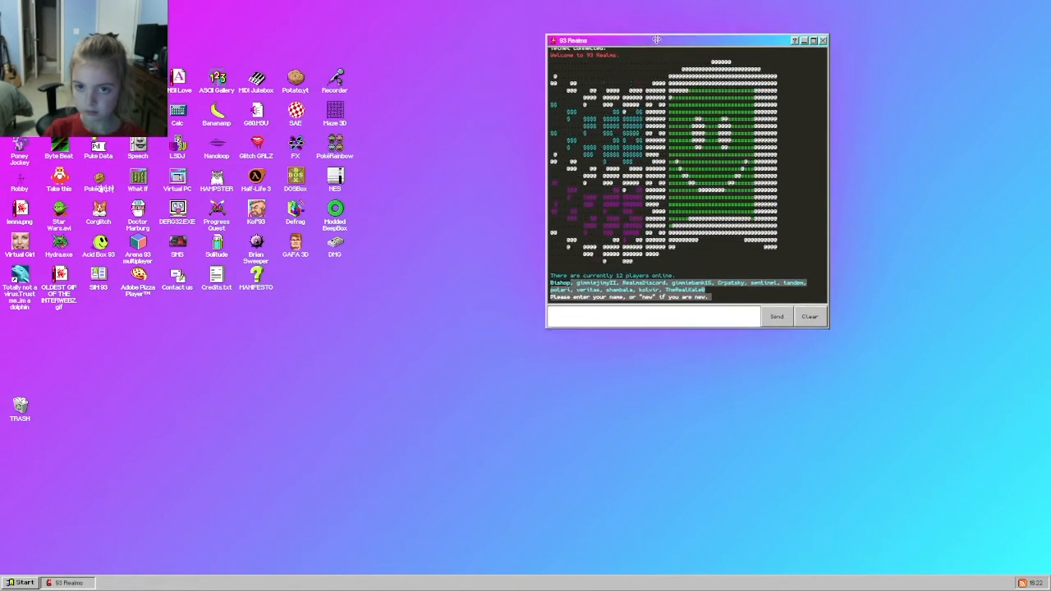
drag(657, 39, 634, 72)
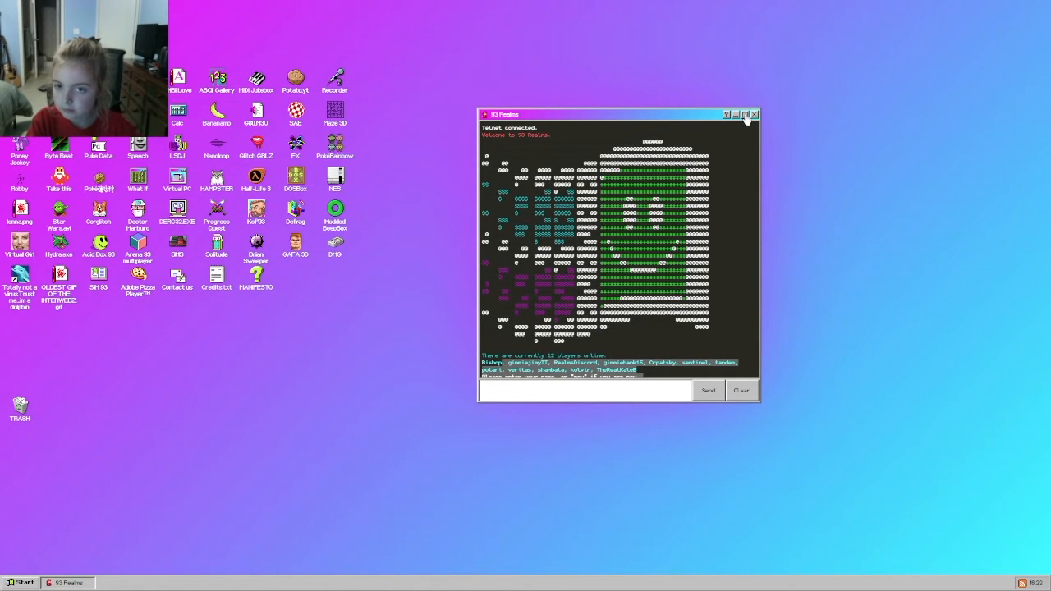
click(745, 115)
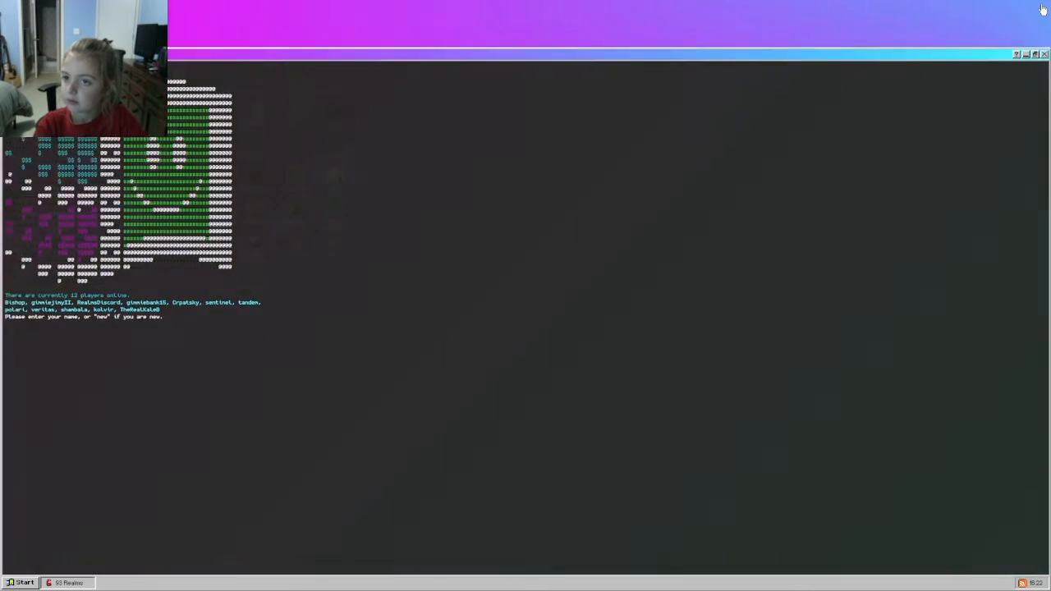
click(1044, 54)
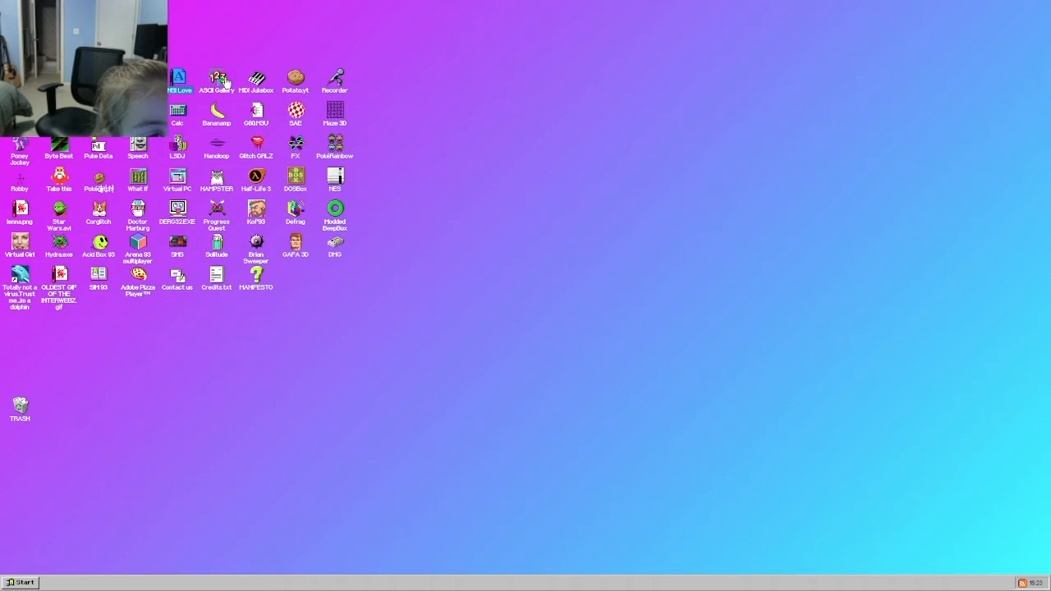
click(216, 79)
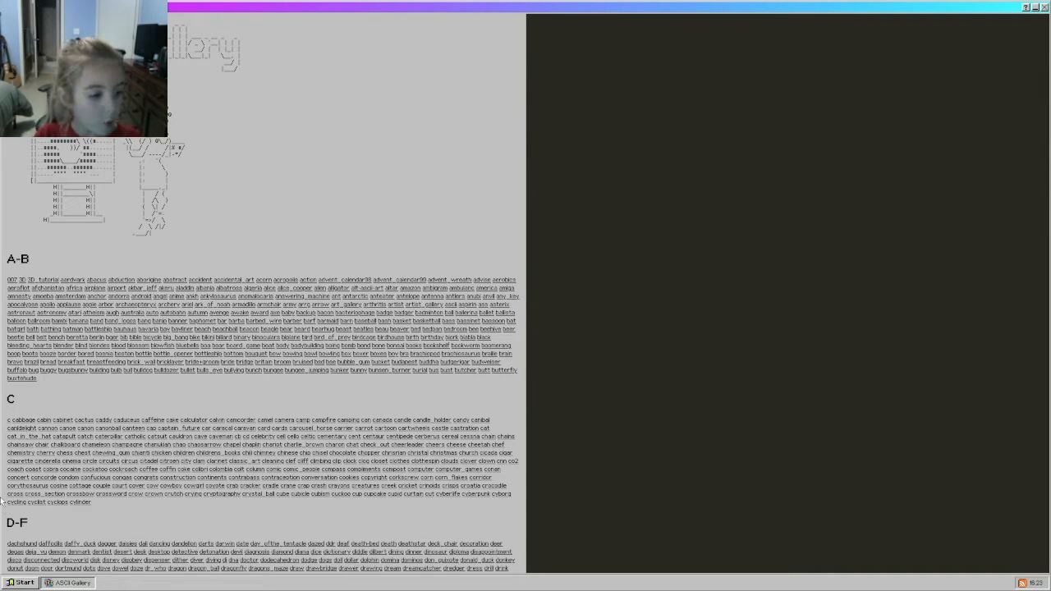
scroll(down, 3)
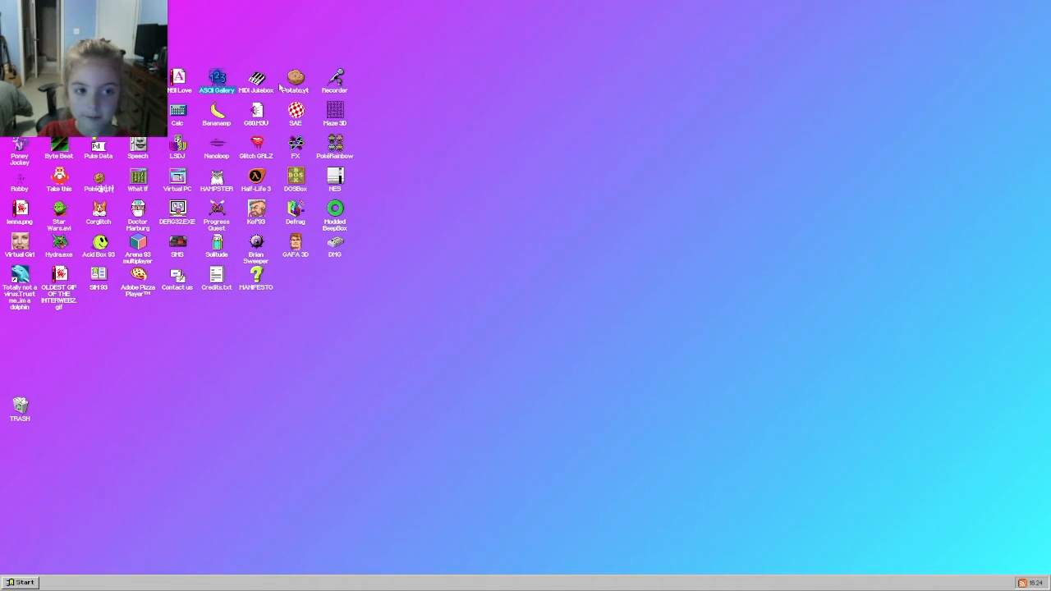
Launch MIDI Jukebox, pick a letter and play a song from its list.
double_click(257, 79)
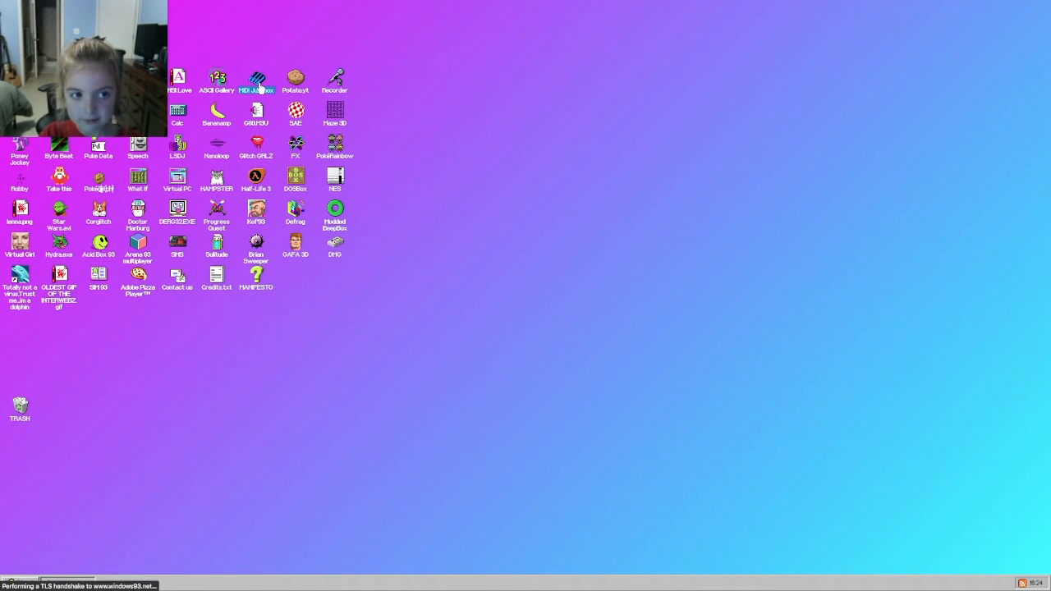
double_click(256, 77)
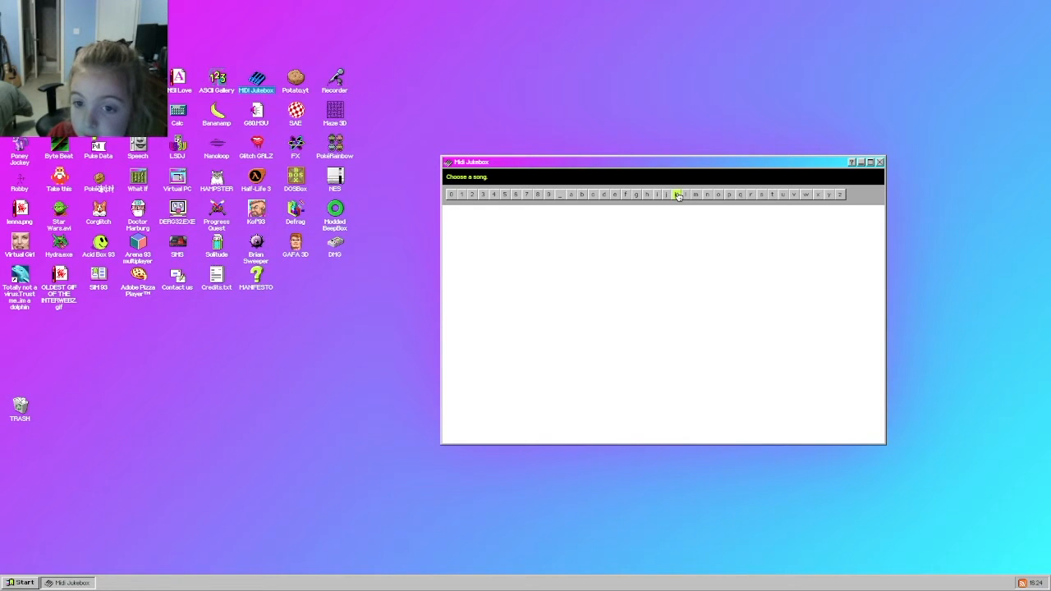
click(677, 194)
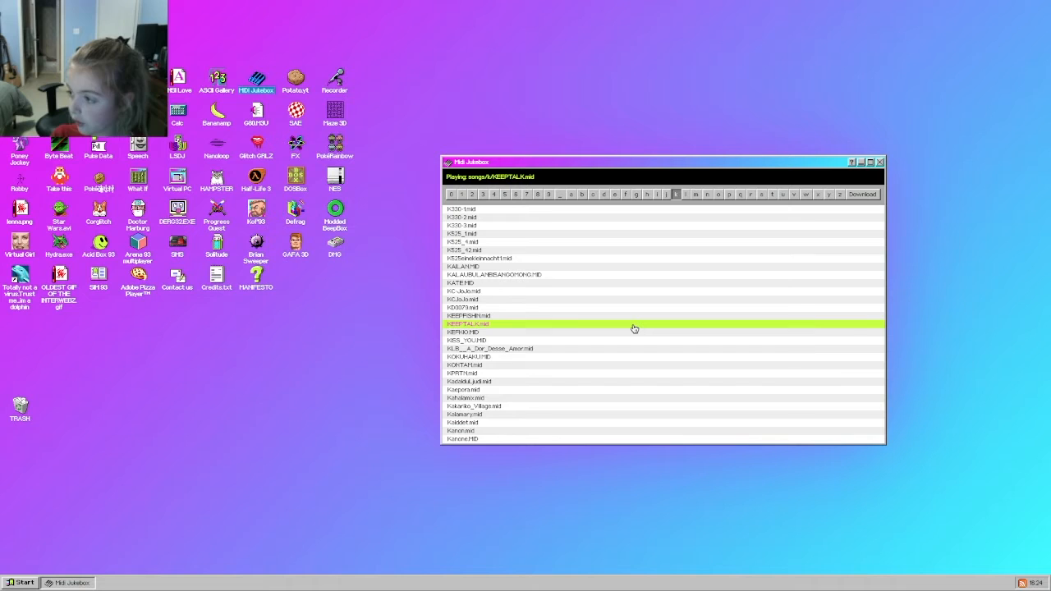
click(485, 243)
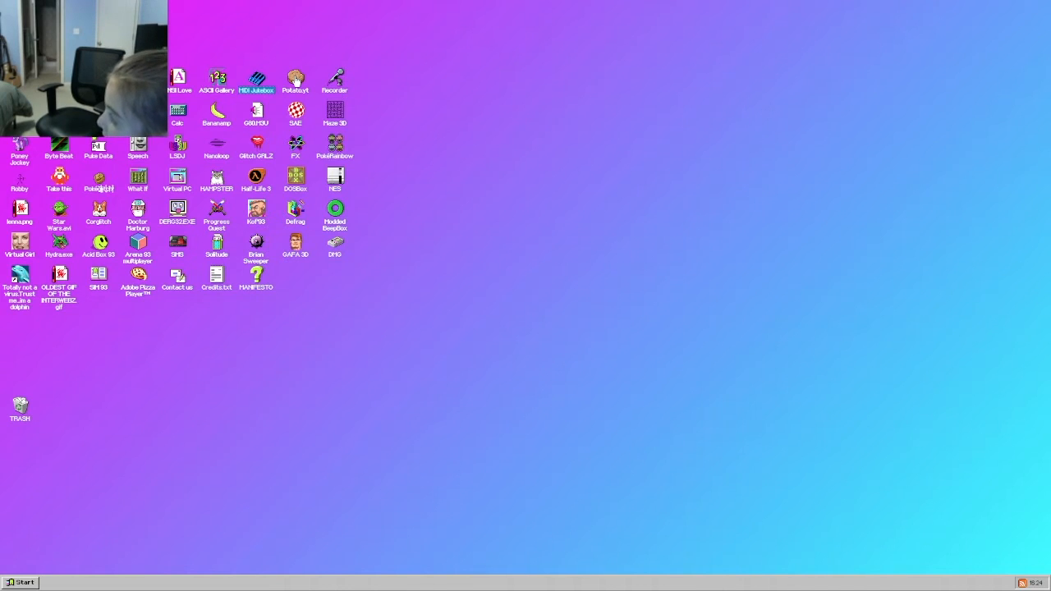
click(295, 79)
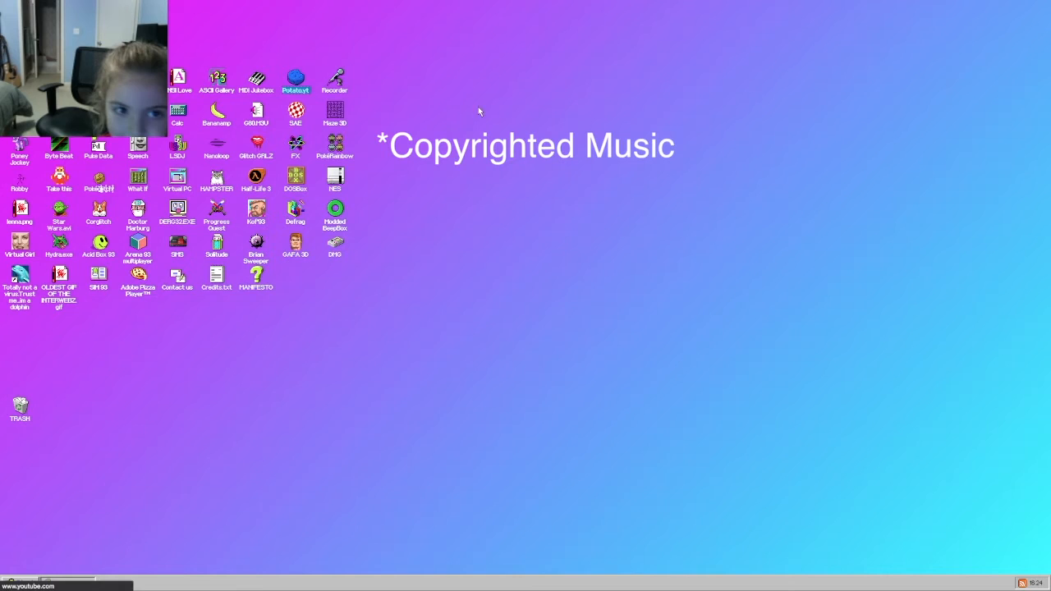
Show and close the Polyfauxyt splash, then launch the Recorder app.
double_click(296, 76)
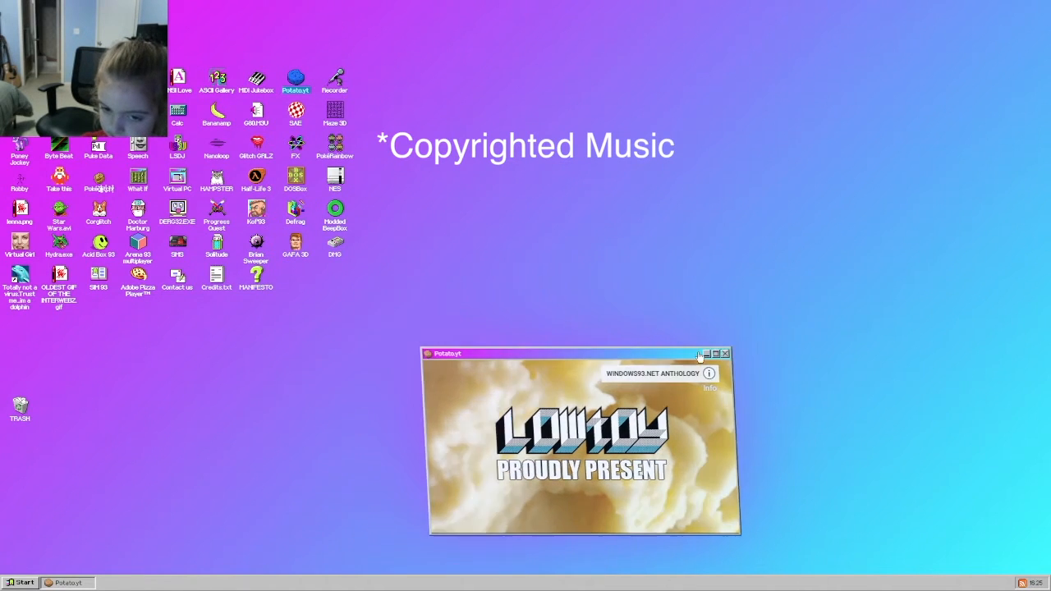
click(726, 355)
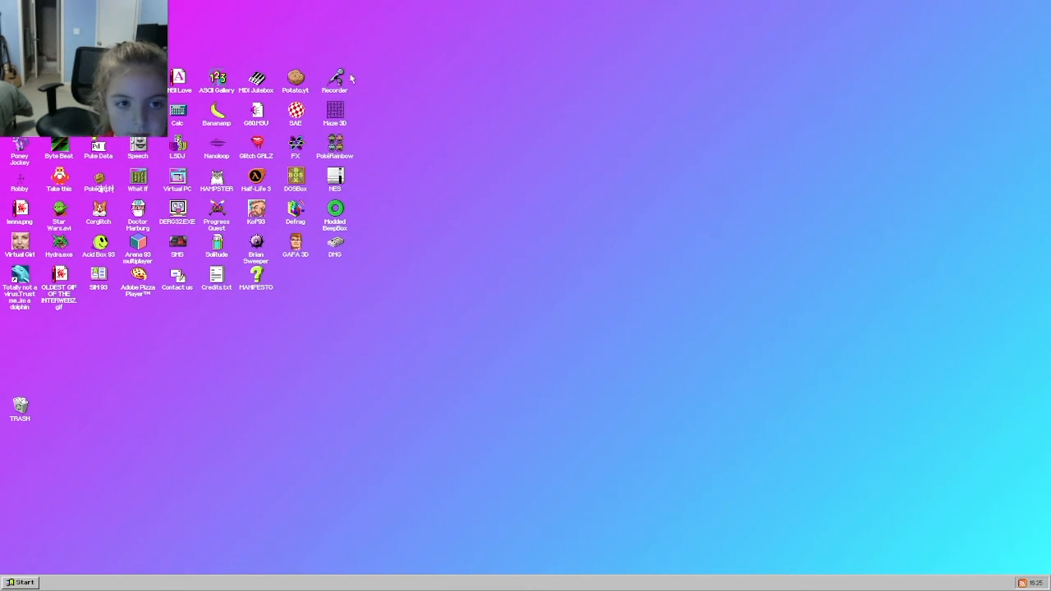
double_click(335, 78)
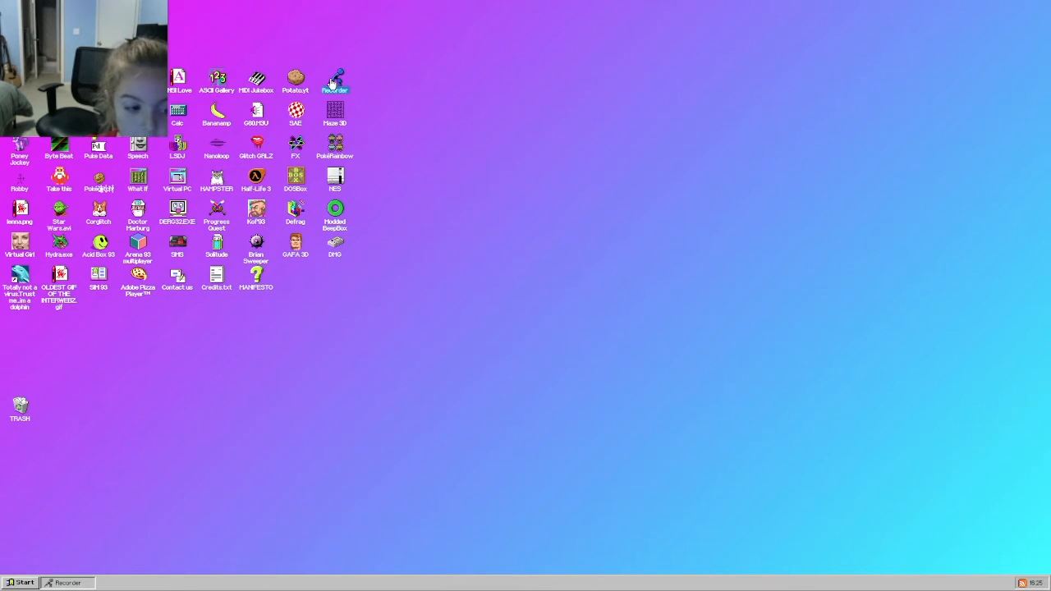
double_click(335, 77)
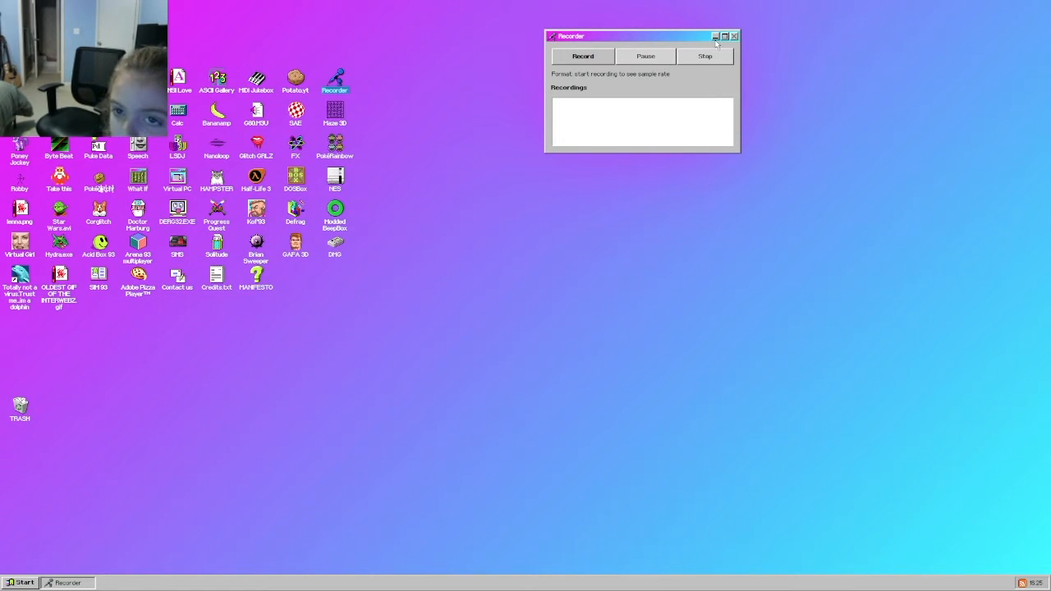
Close the sound recorder window.
click(716, 36)
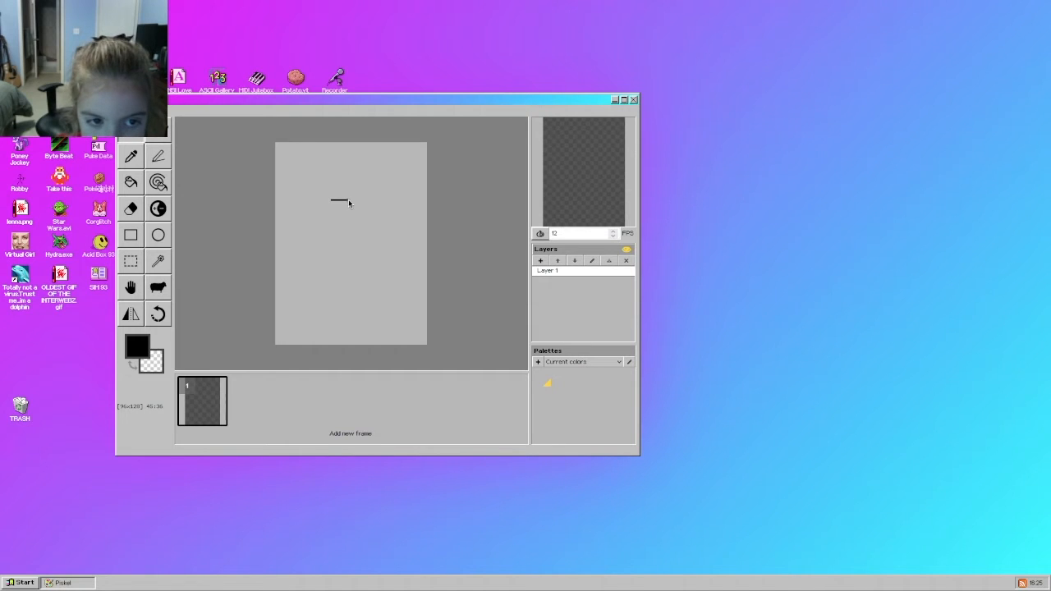
Draw a black pencil stroke across the blank canvas.
drag(325, 187, 411, 187)
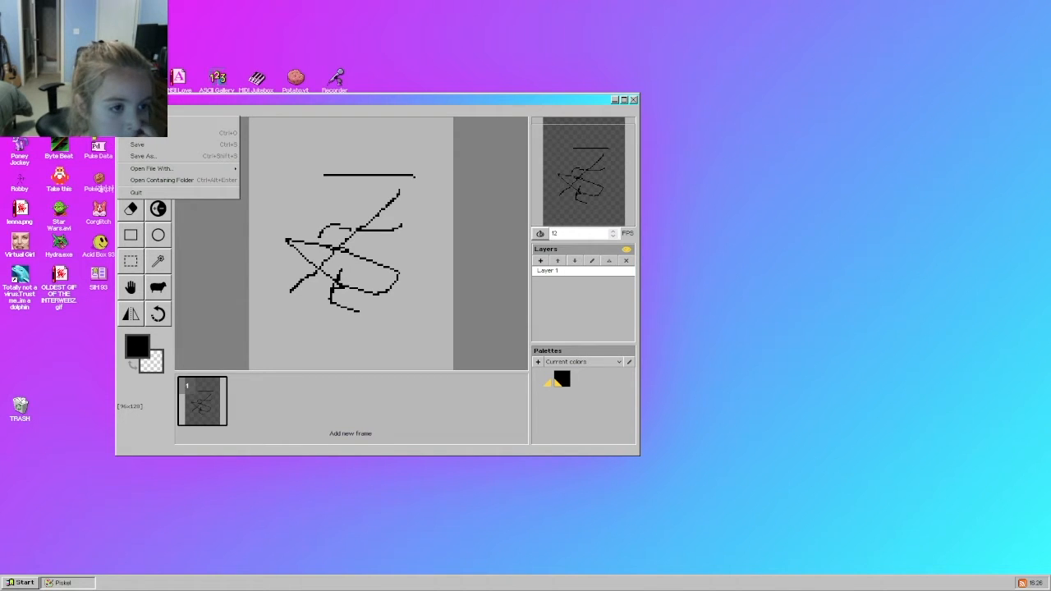
mouse_move(141, 156)
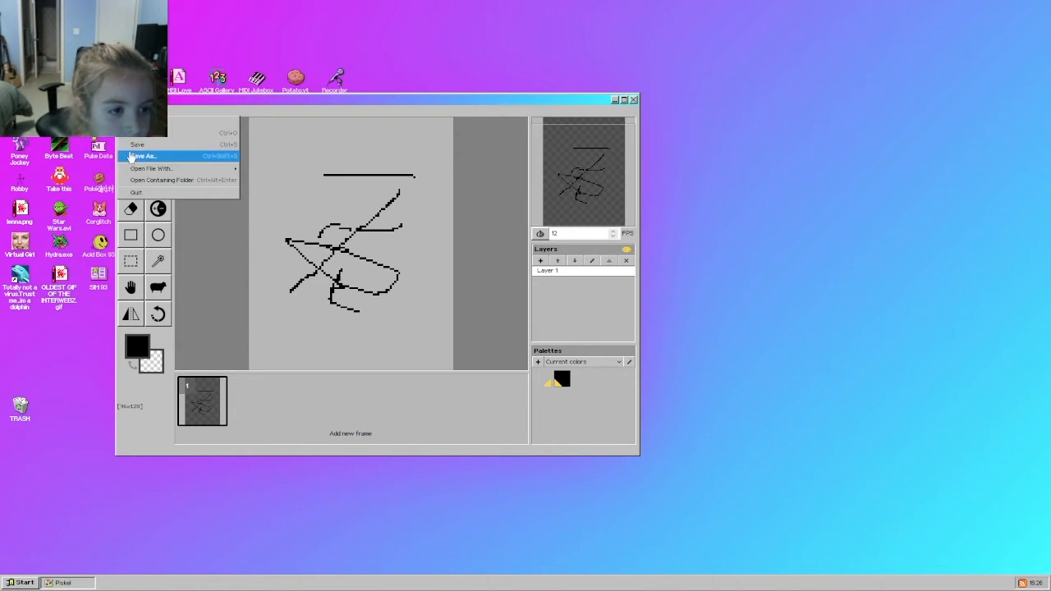
Save the doodle as a PNG to the desktop folder and close the drawing app.
click(143, 156)
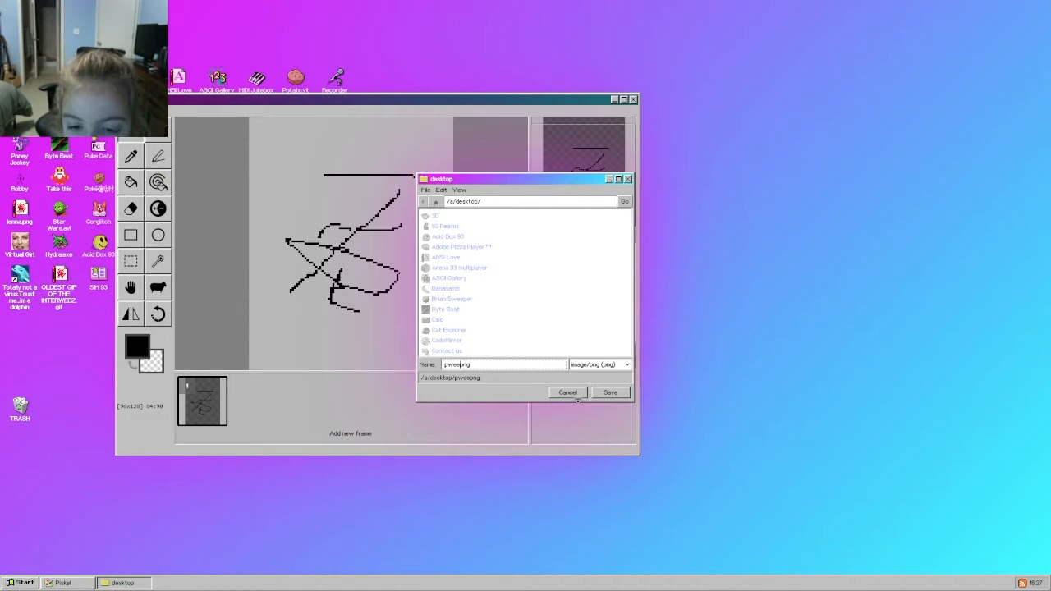
click(611, 391)
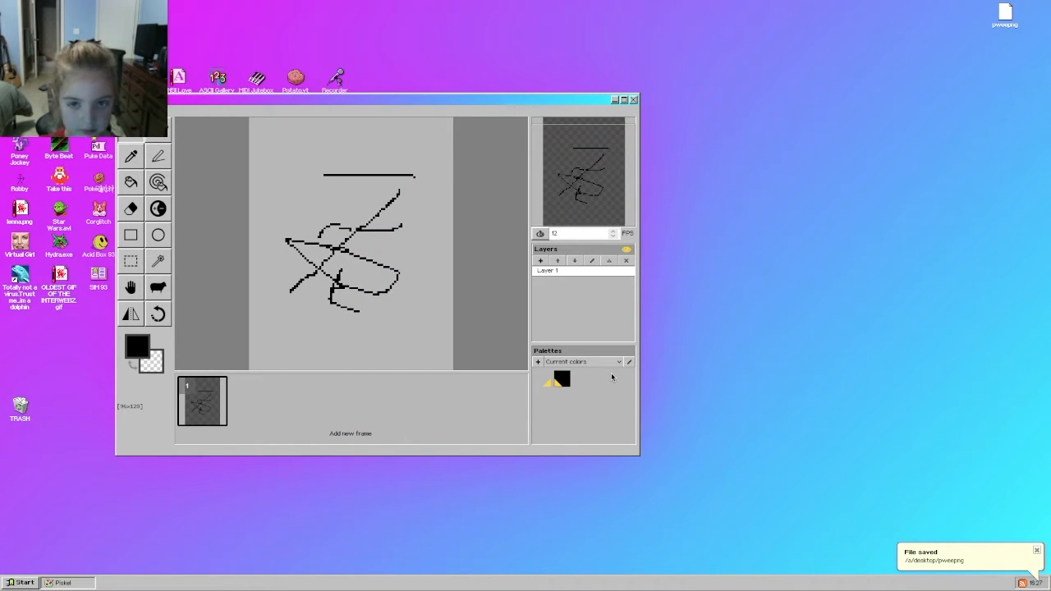
click(634, 101)
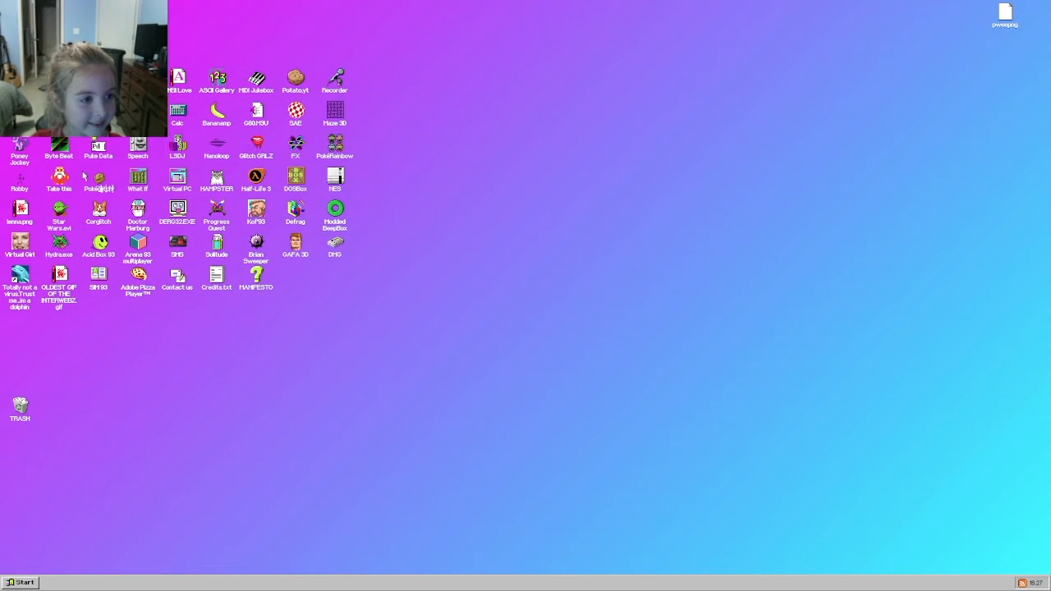
mouse_move(817, 4)
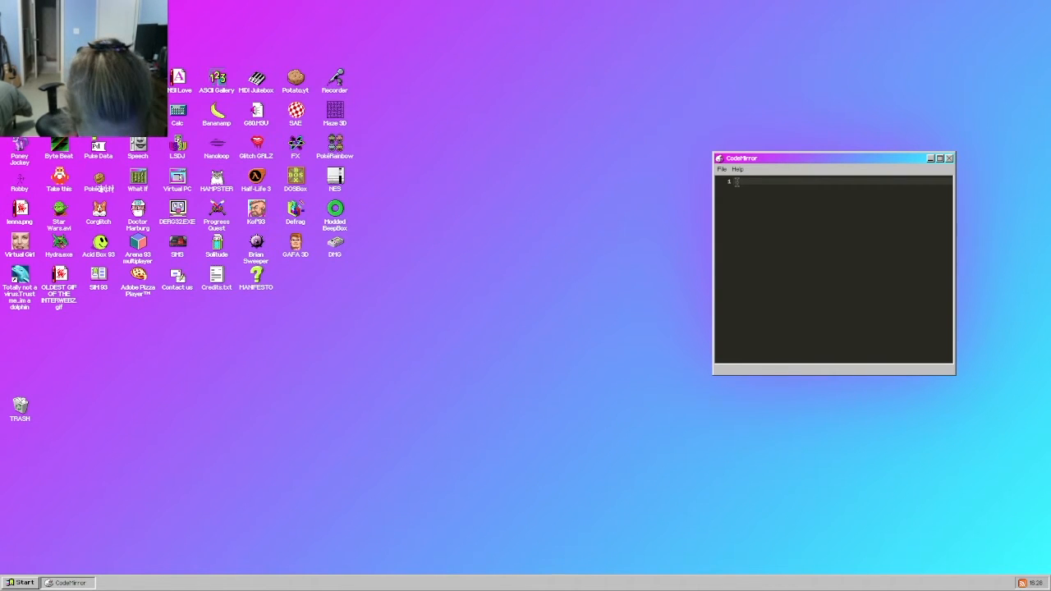
Enter the letters 'kate', 'i', 'ik' in CodeMirror and close the editor.
text(kate)
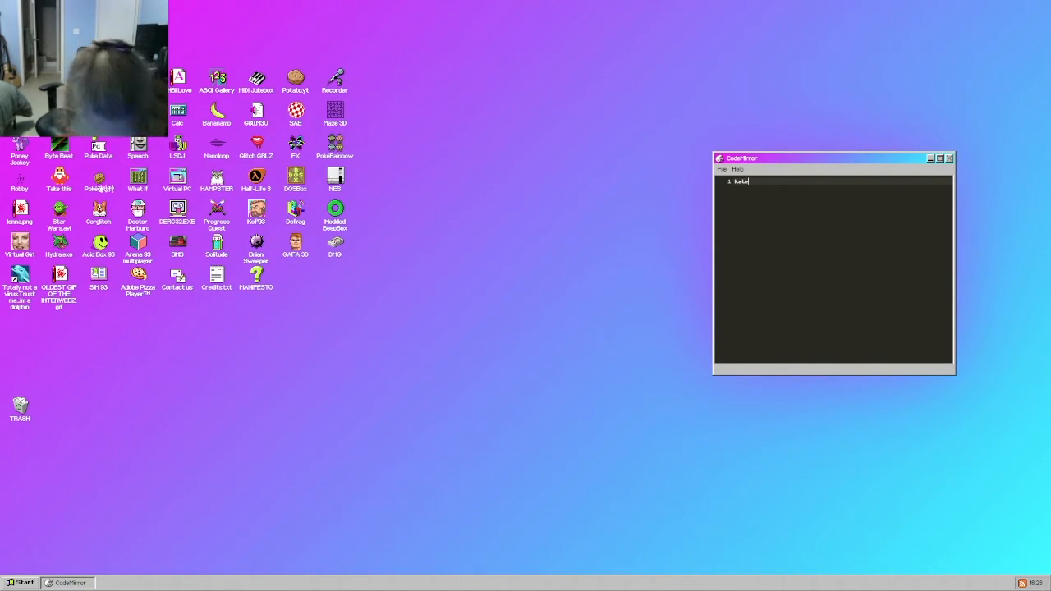
text(i)
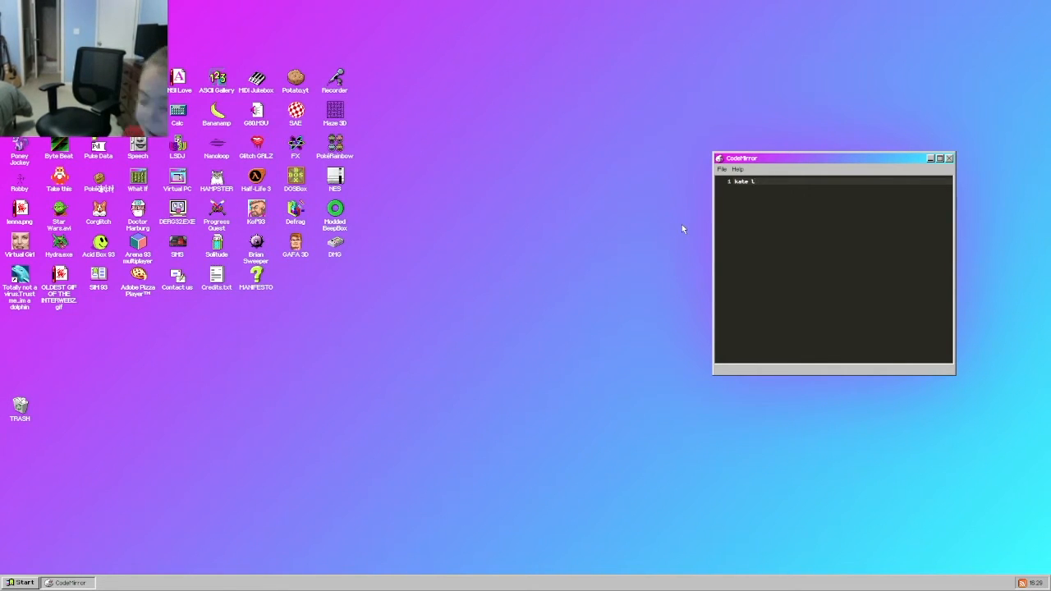
text(ik)
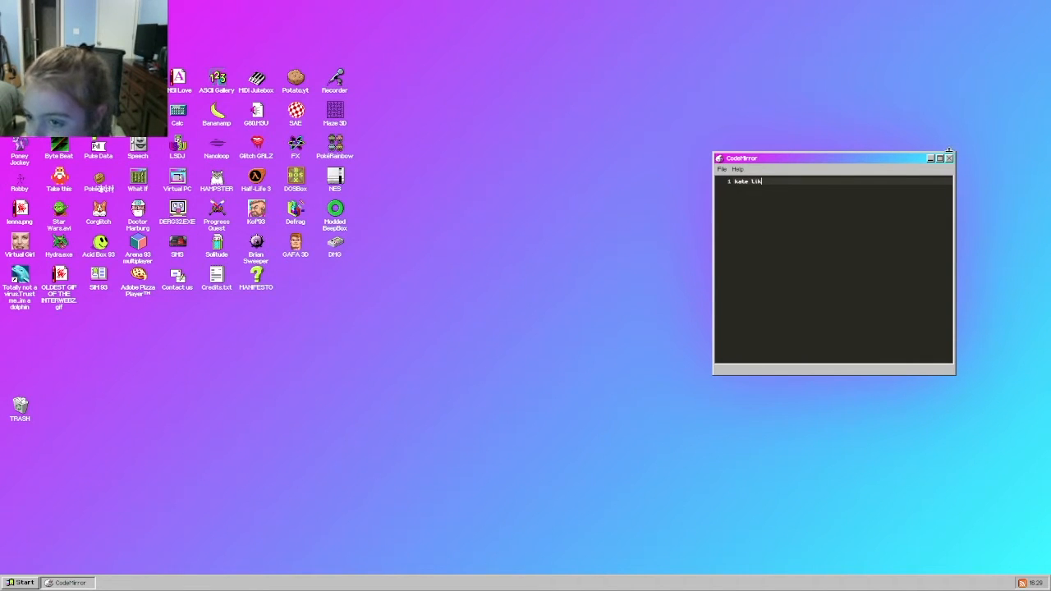
click(949, 158)
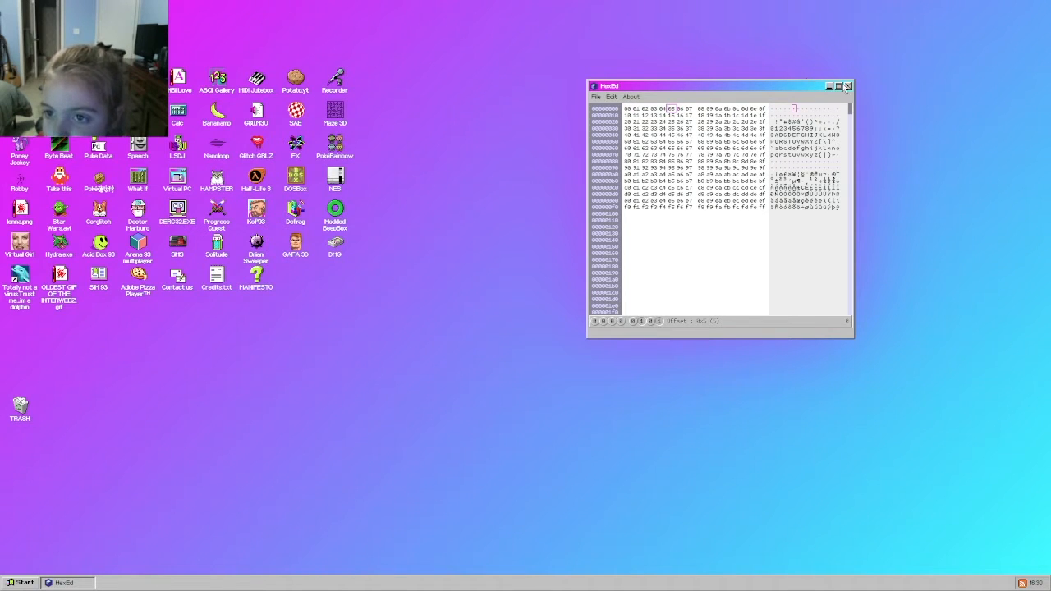
Close the Hexed window and the spinning 3D Windows93 title.
click(847, 86)
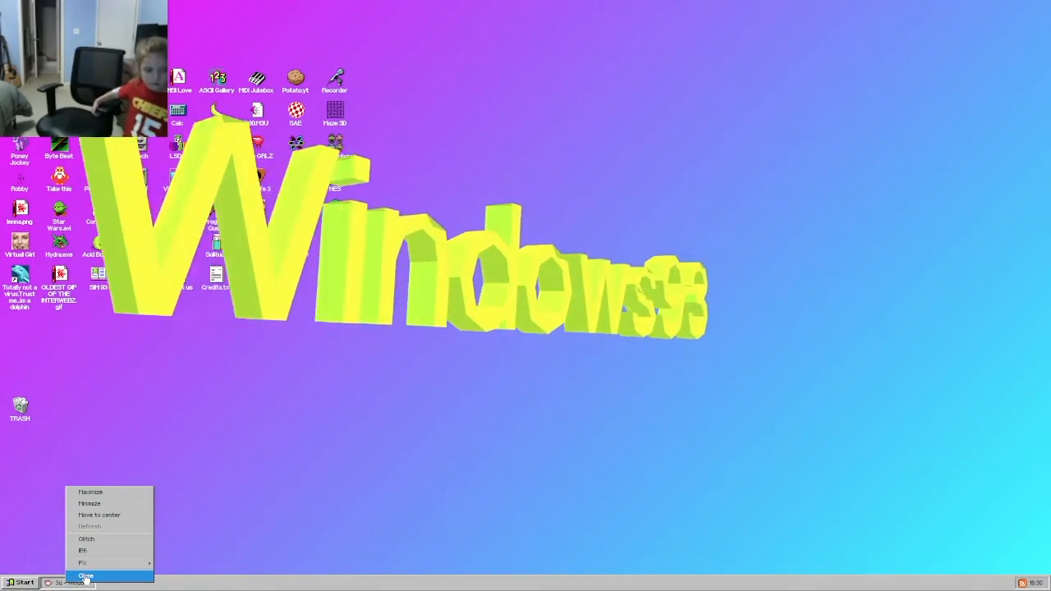
click(85, 575)
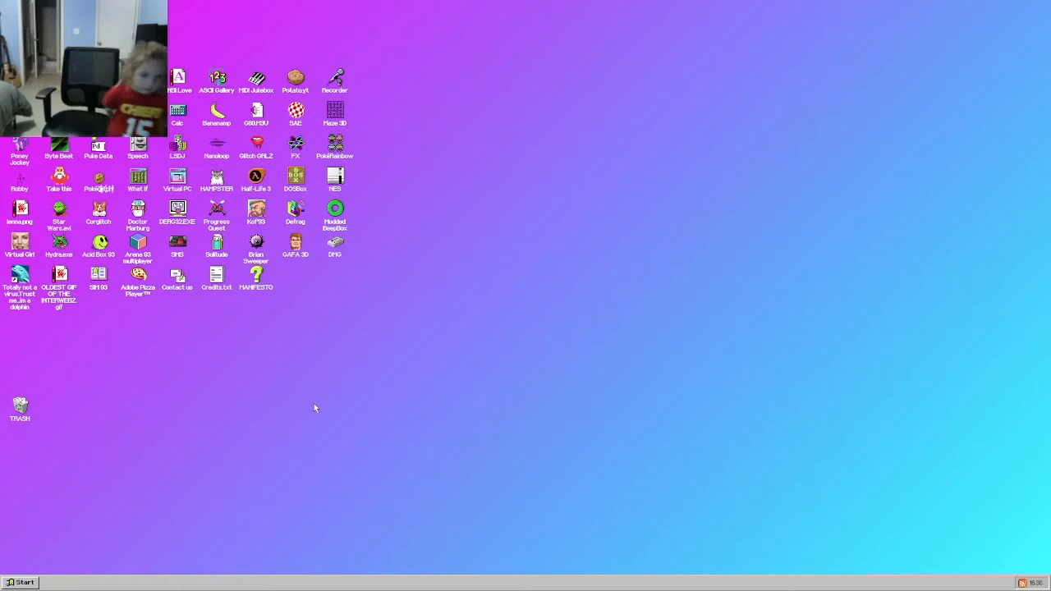
mouse_move(369, 412)
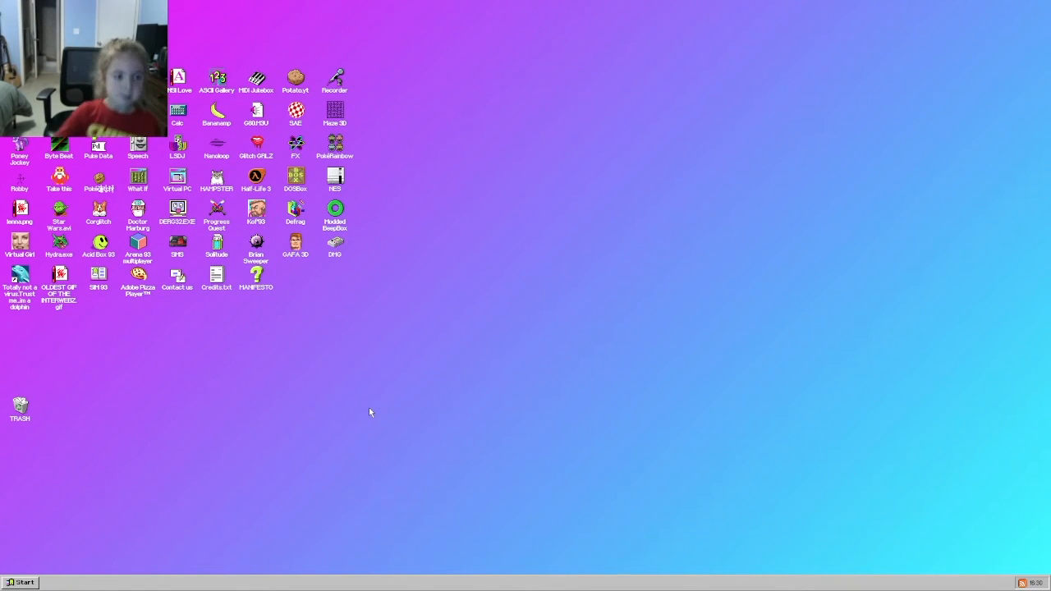
mouse_move(361, 328)
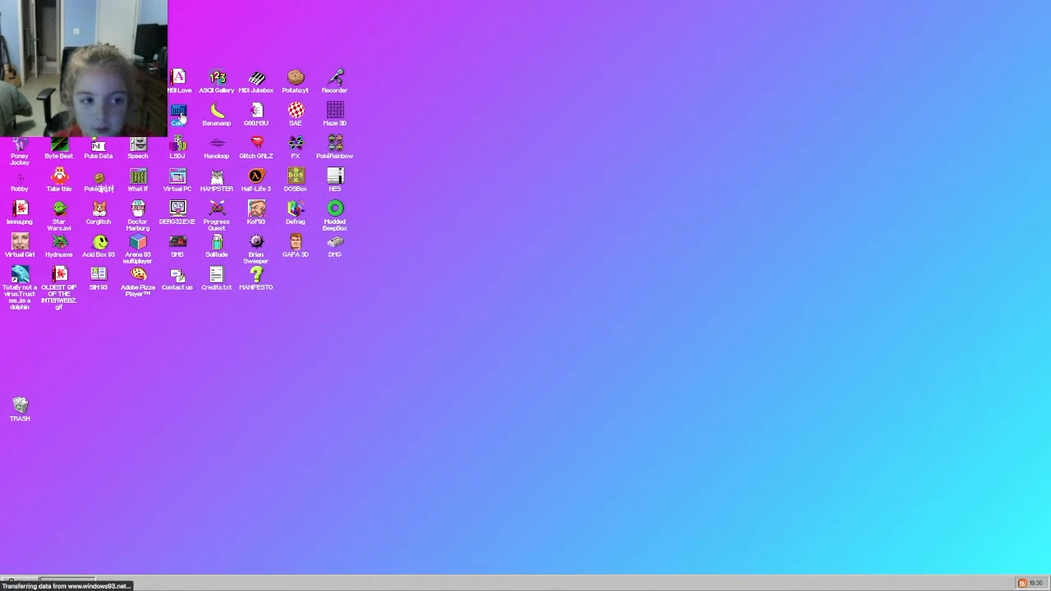
double_click(177, 115)
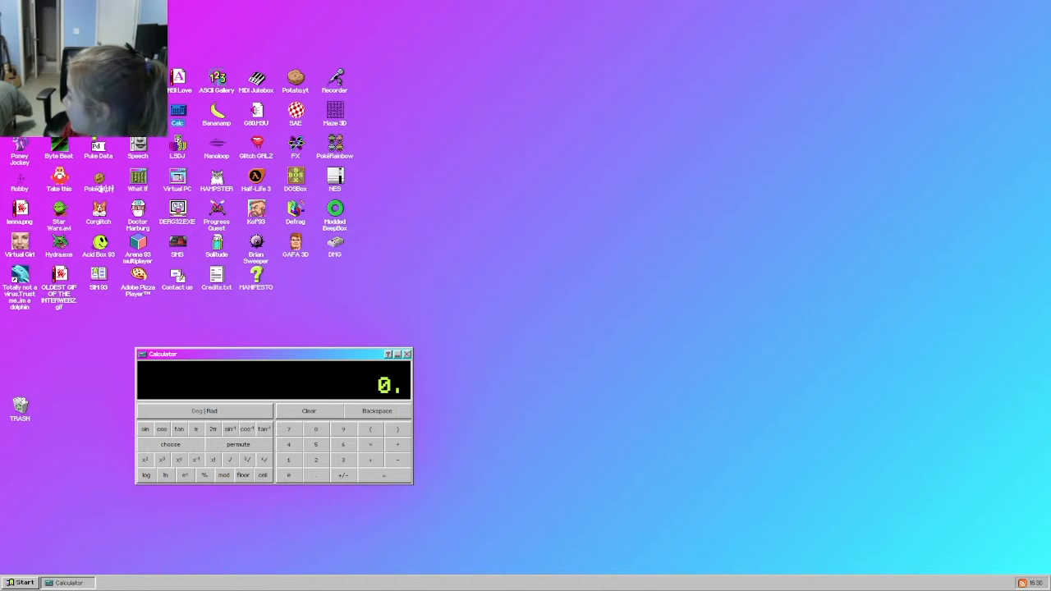
click(341, 443)
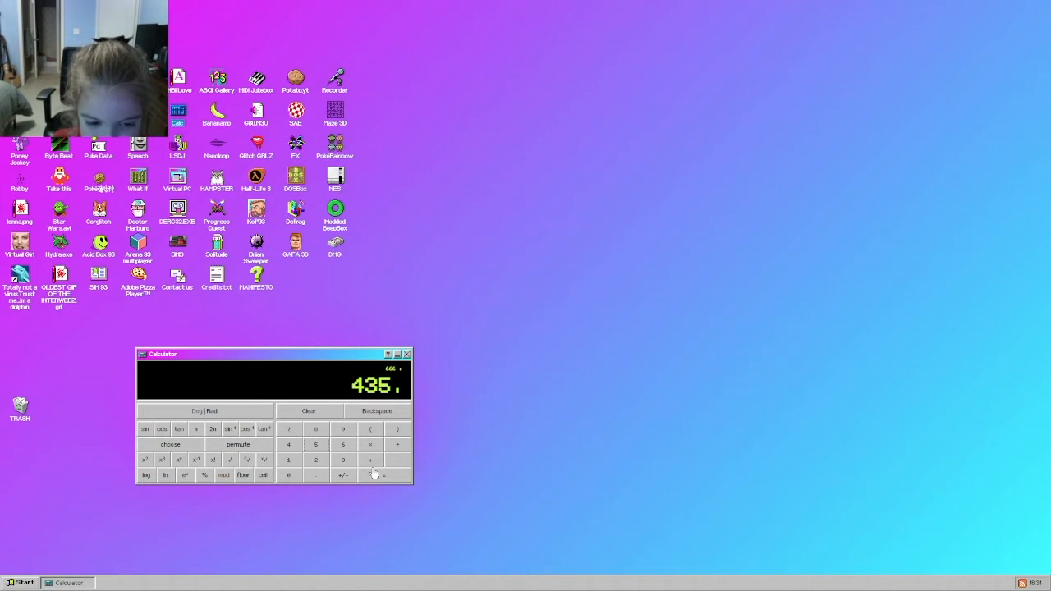
click(384, 474)
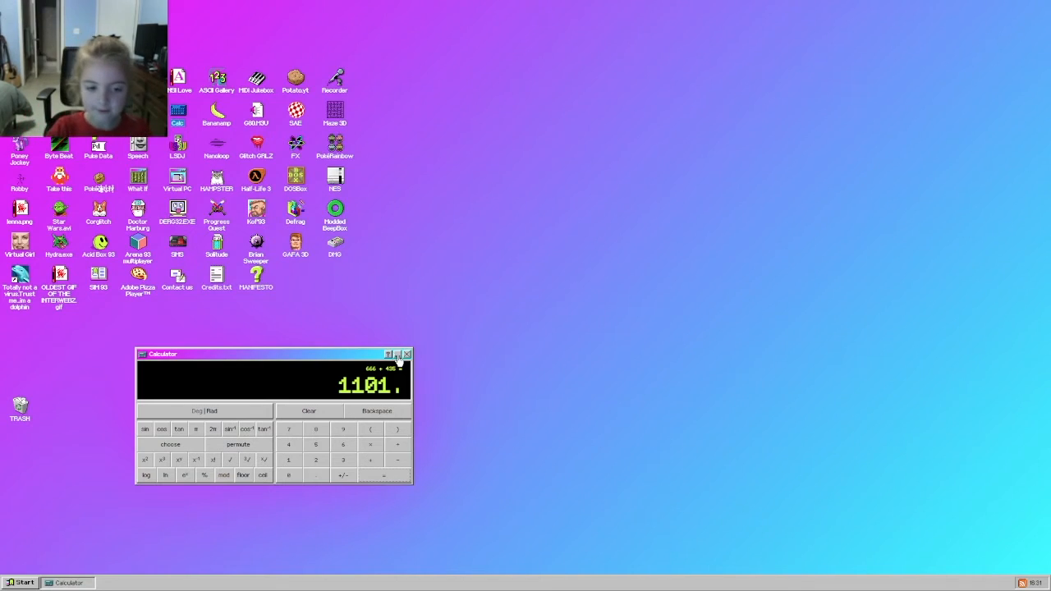
click(407, 355)
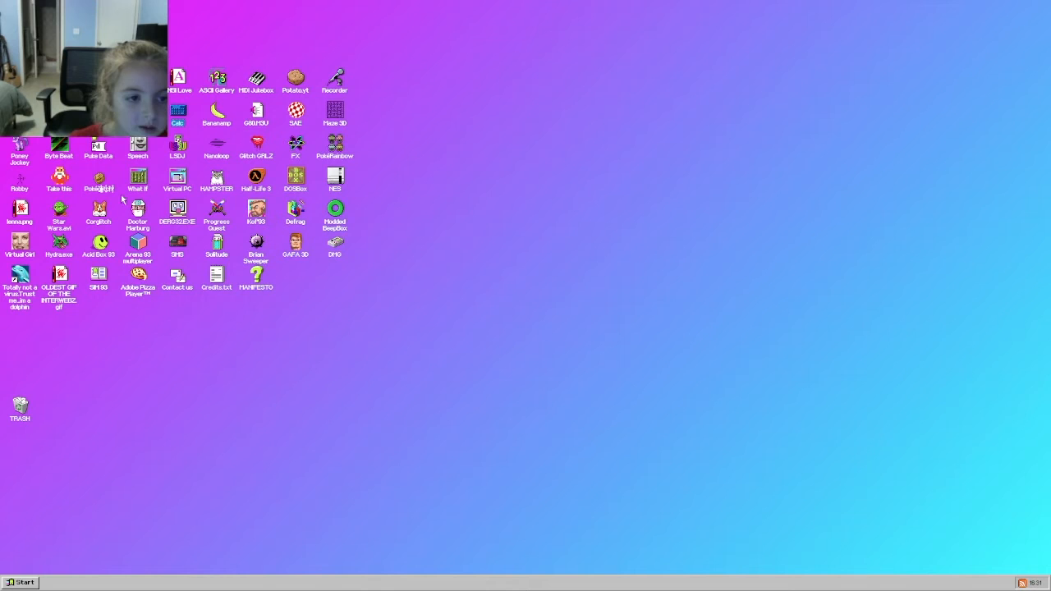
double_click(217, 114)
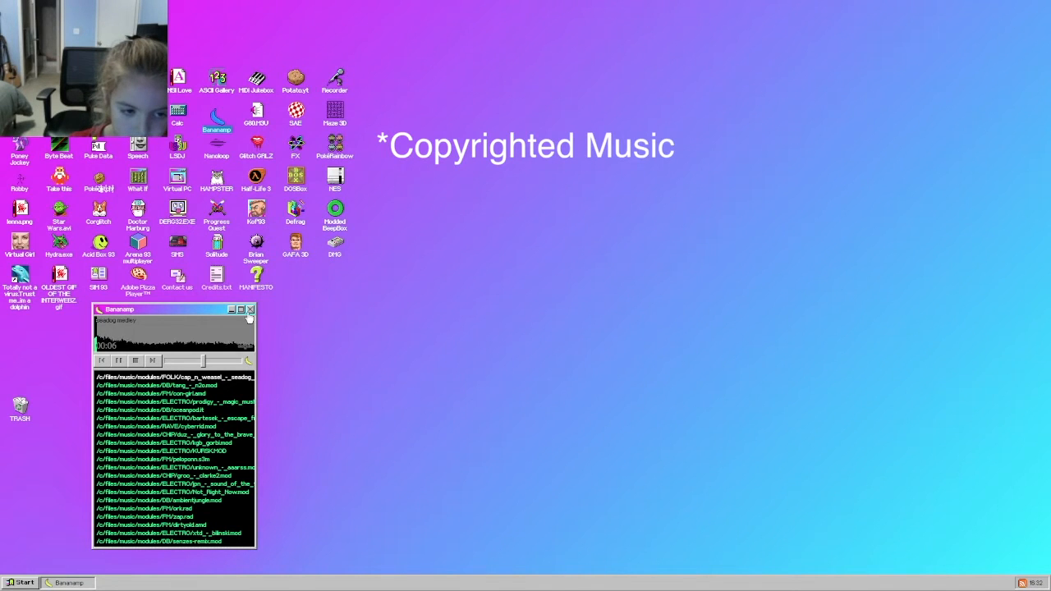
click(250, 308)
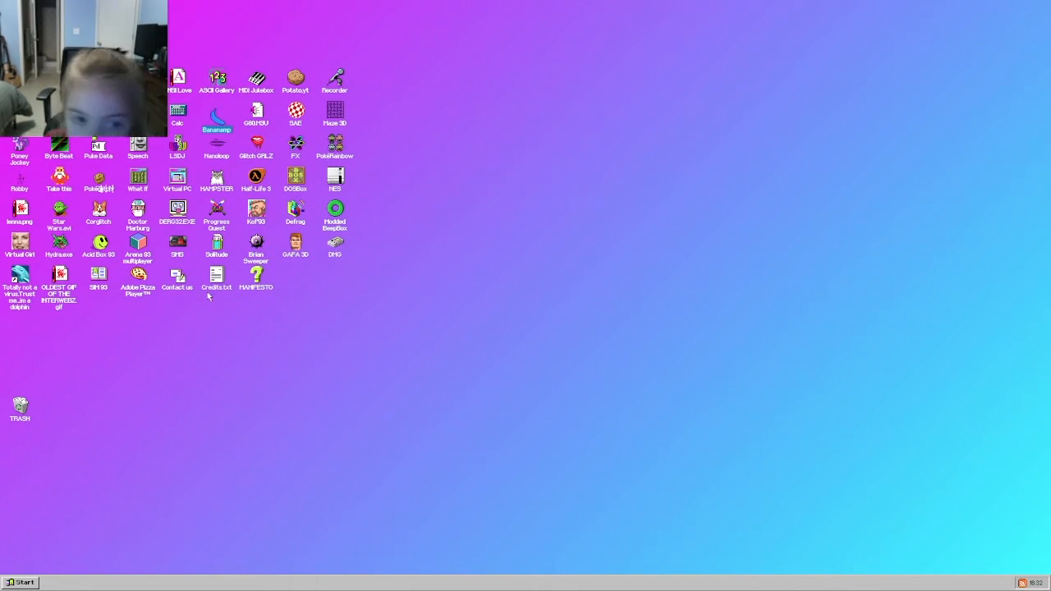
double_click(256, 114)
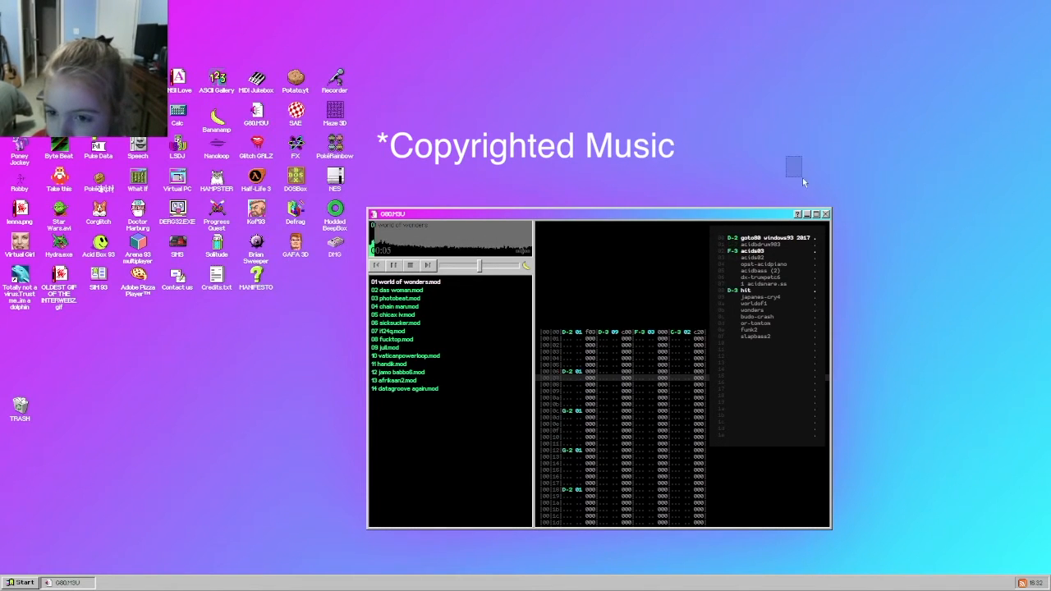
click(826, 214)
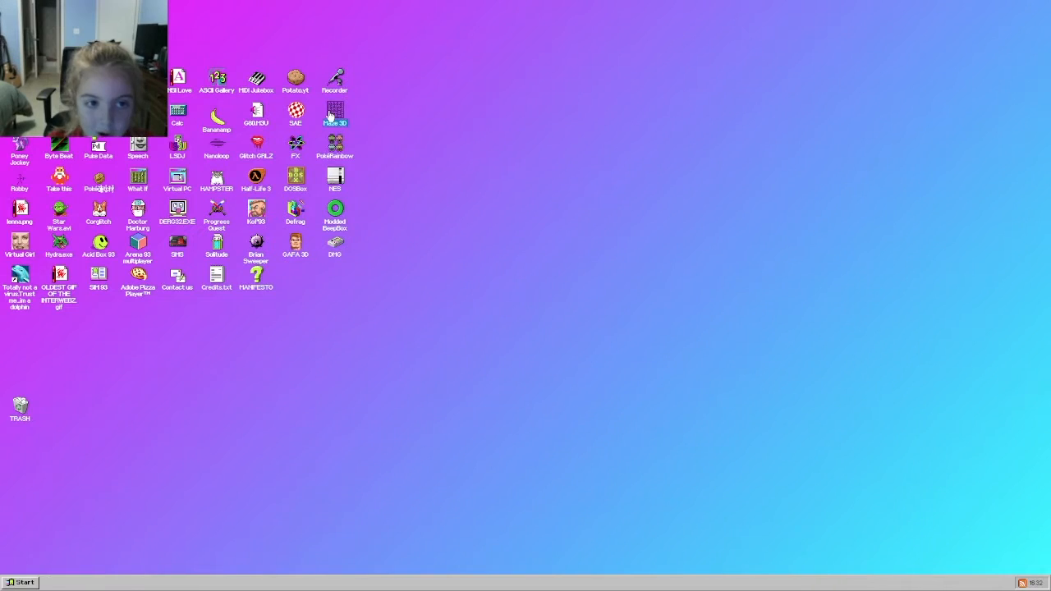
double_click(335, 114)
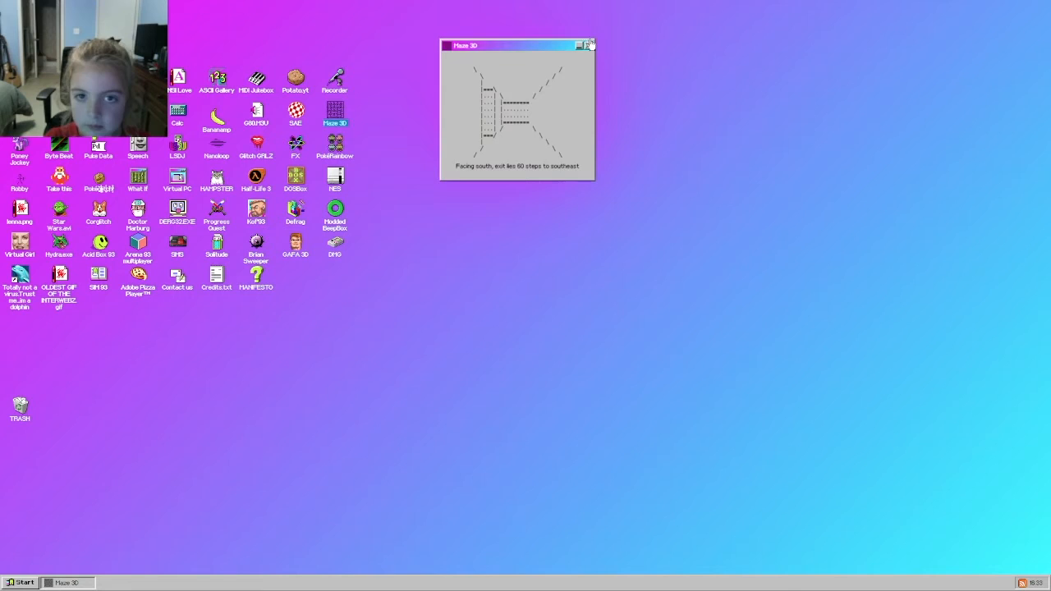
click(591, 46)
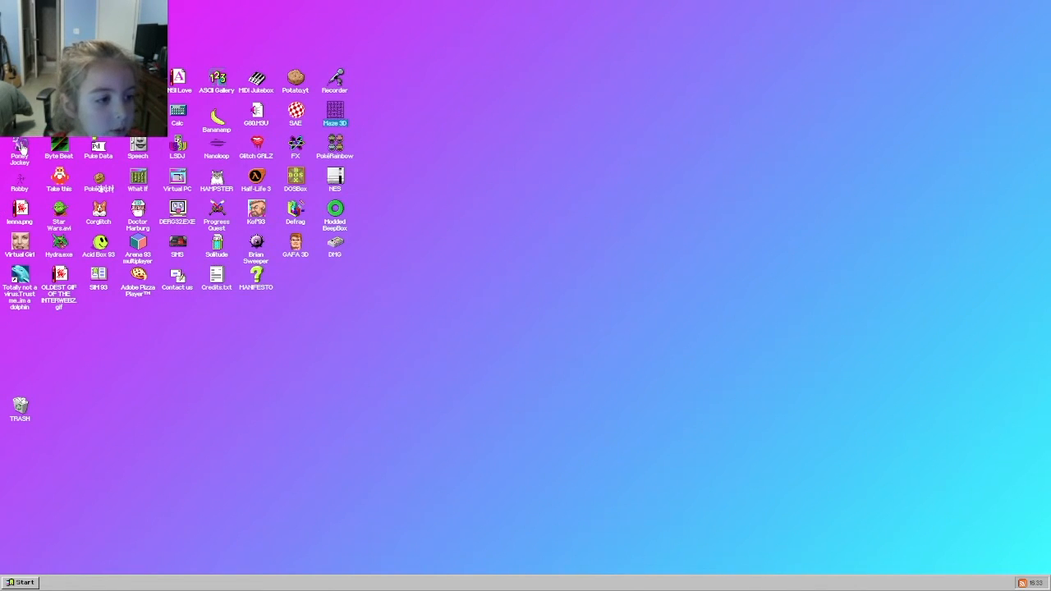
double_click(19, 148)
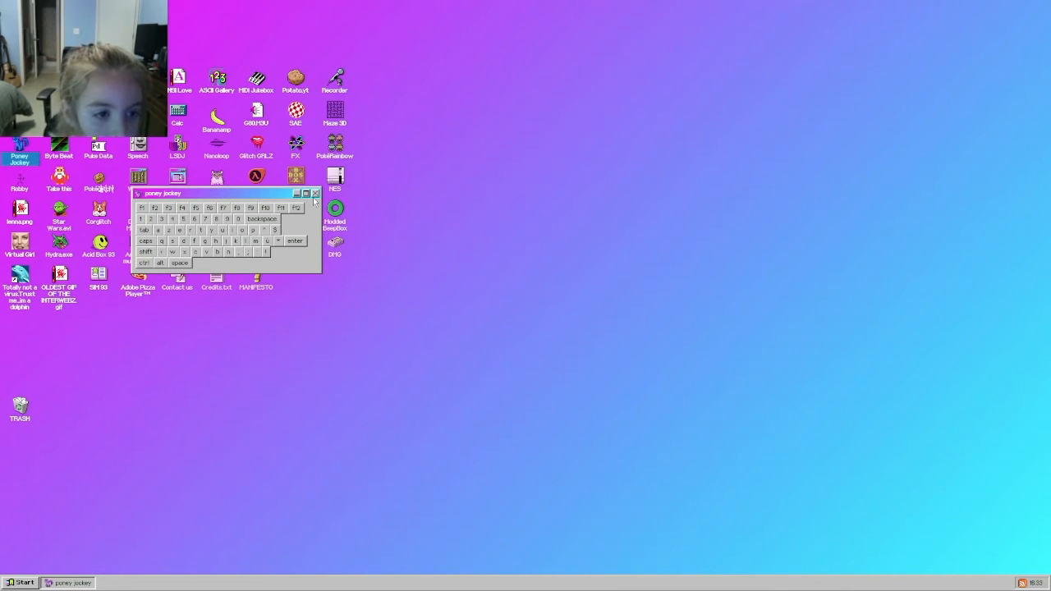
click(315, 194)
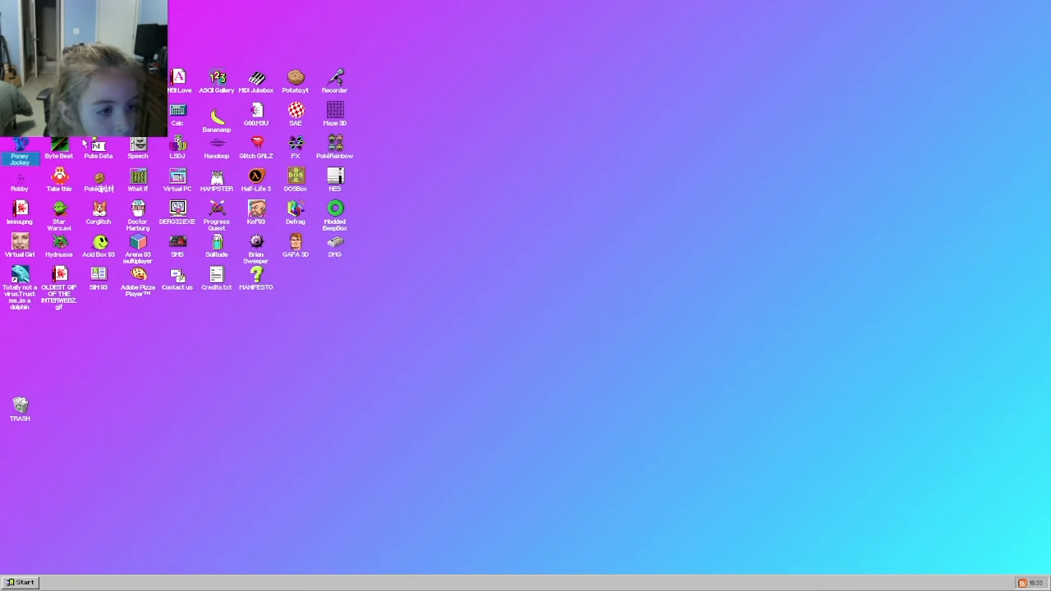
click(59, 145)
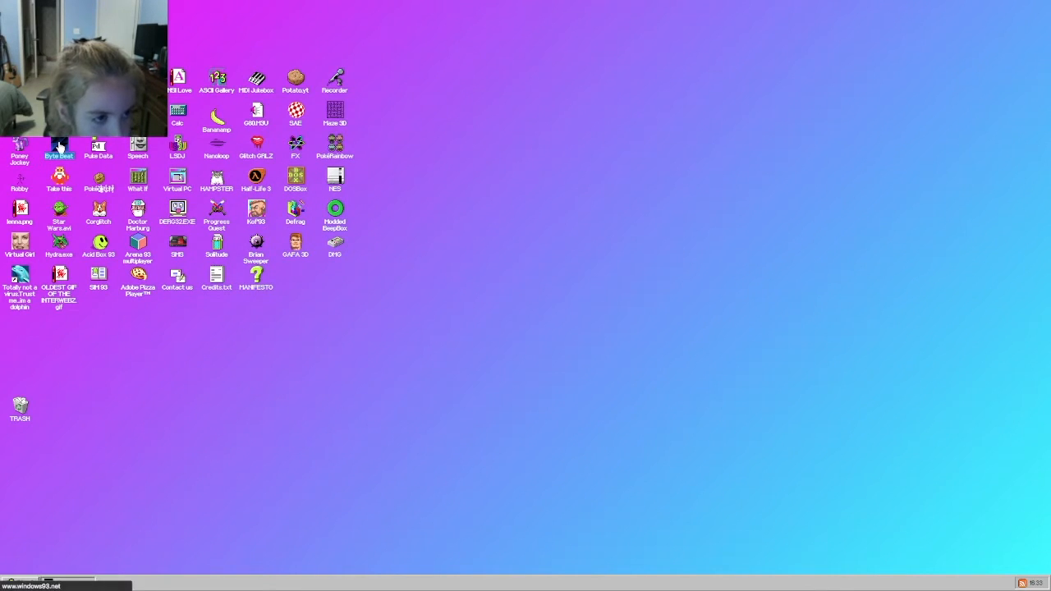
Run Byte Beat to play its formula tune, close it, and launch the next desktop app.
double_click(59, 144)
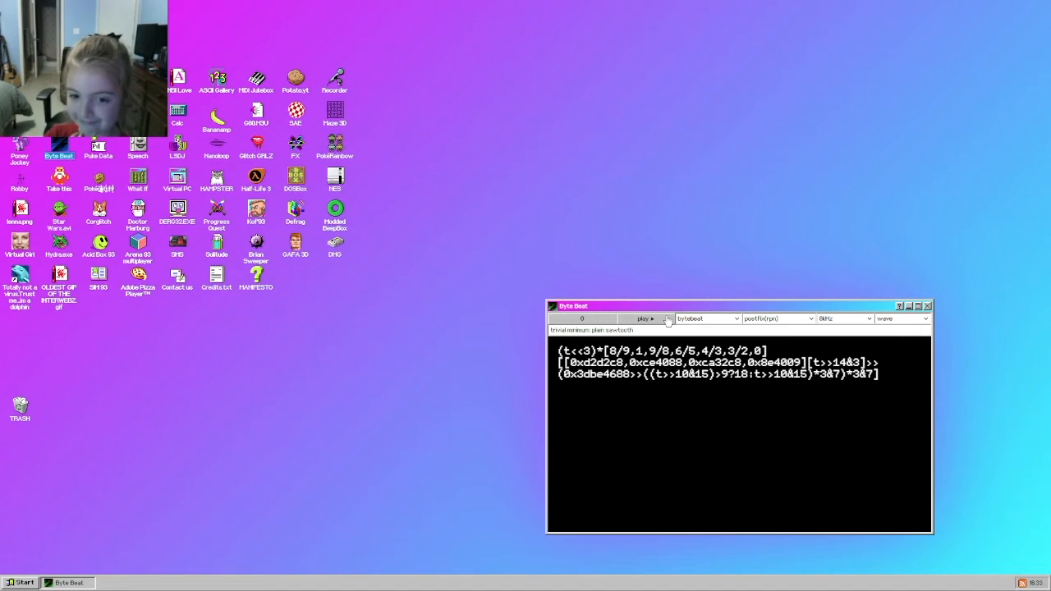
click(645, 319)
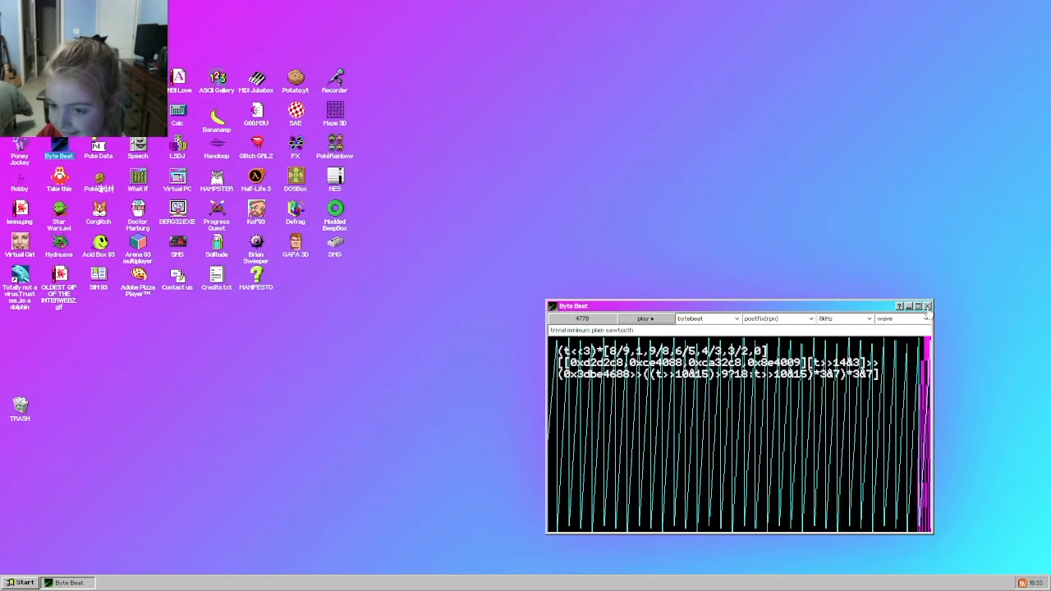
click(926, 305)
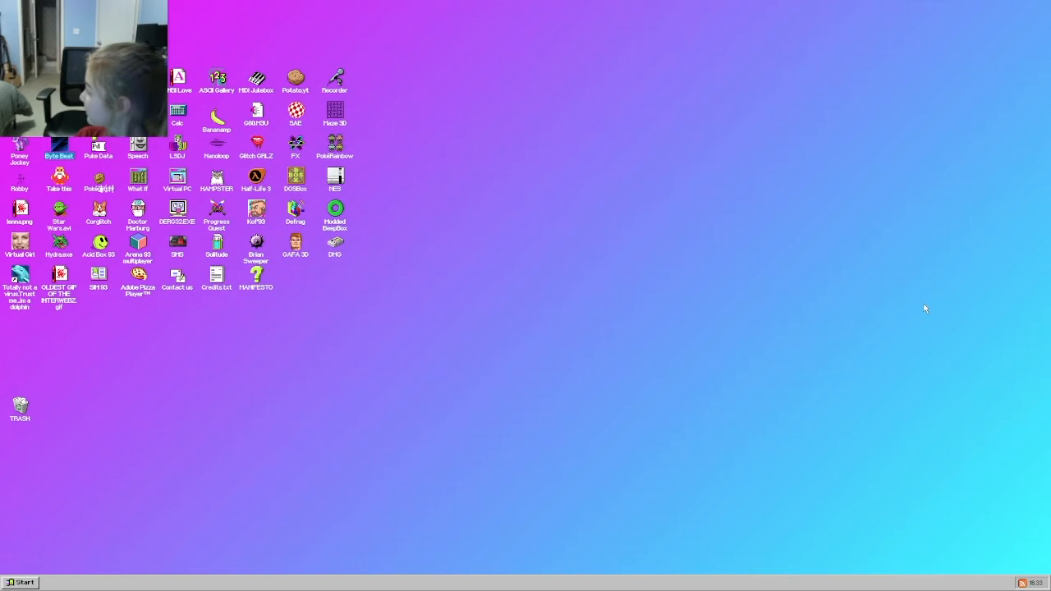
double_click(98, 146)
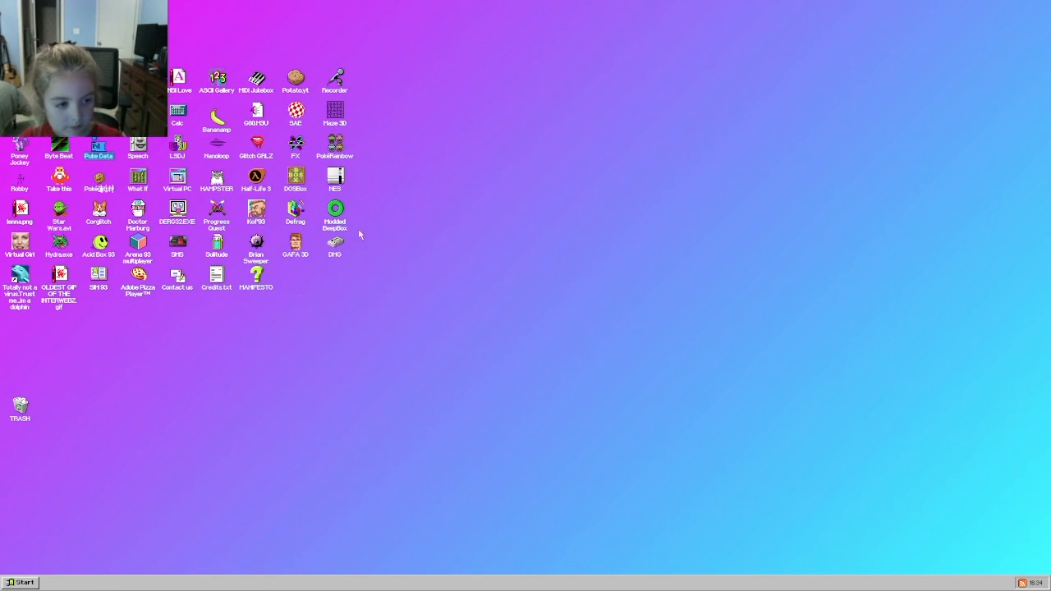
Launch the speech synthesizer, choose a different voice and adjust its slider.
double_click(138, 144)
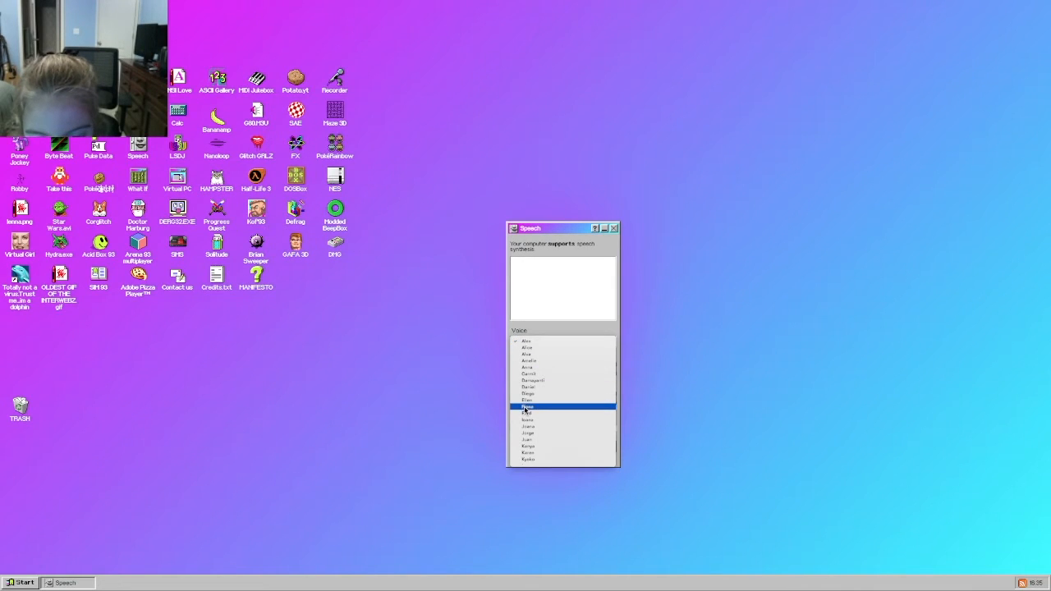
click(527, 394)
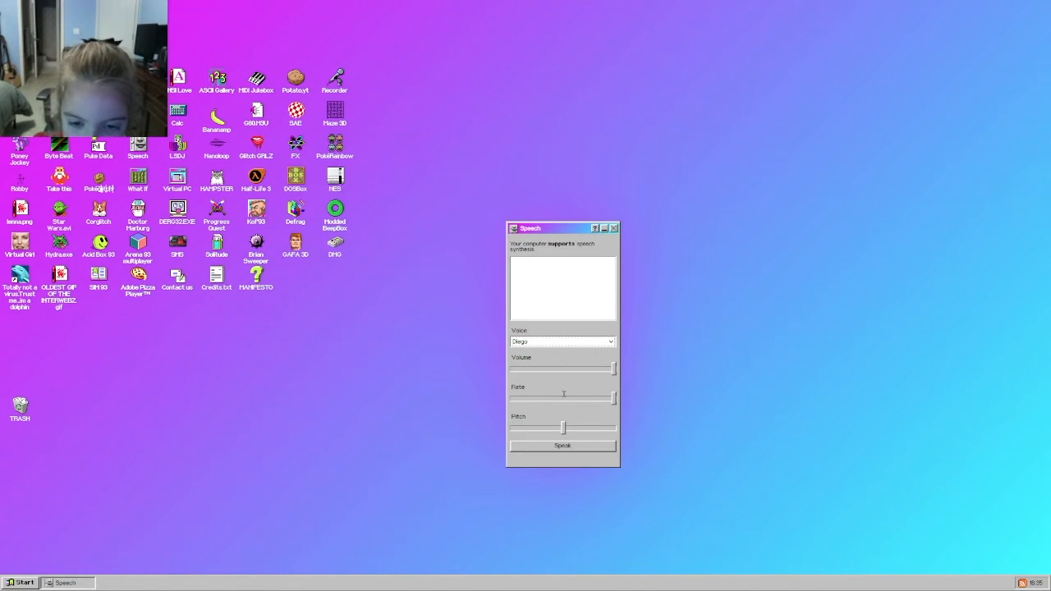
drag(561, 427, 599, 427)
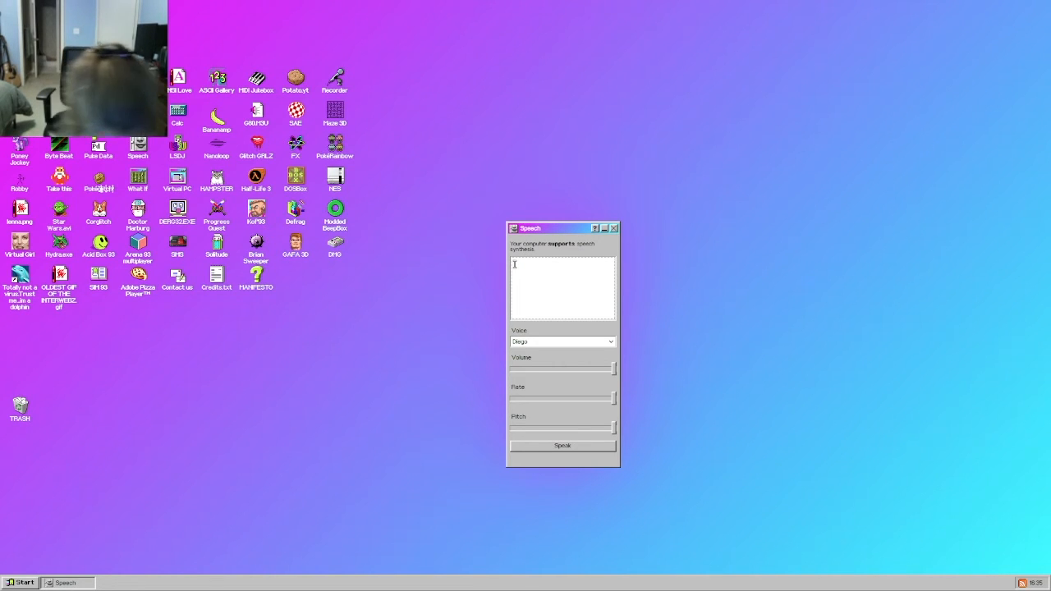
Have it speak 'matt zach are going walk' aloud, then close the synthesizer.
text(matt zach are going walk)
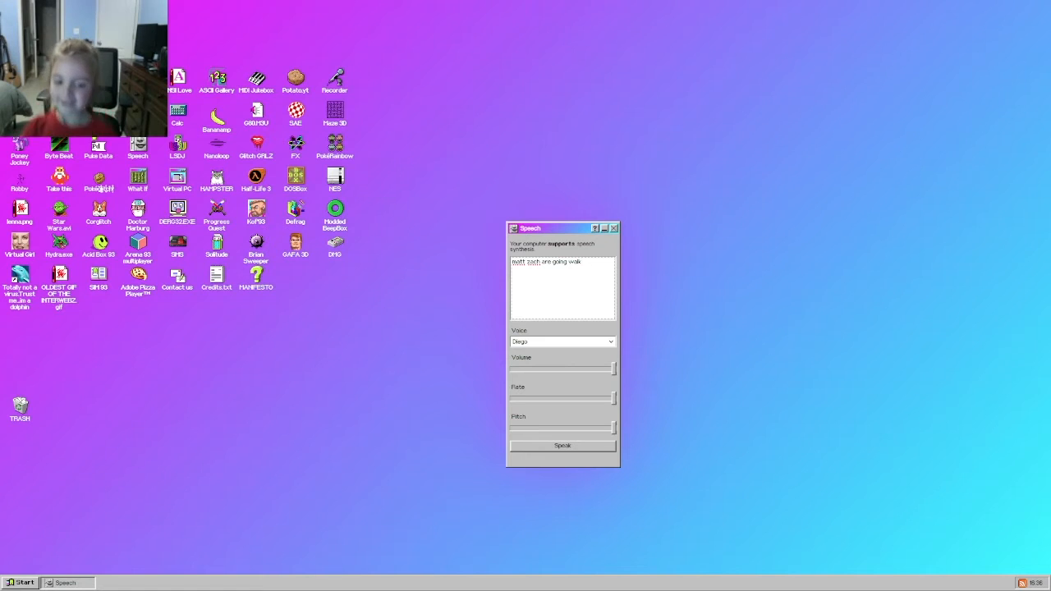
click(562, 446)
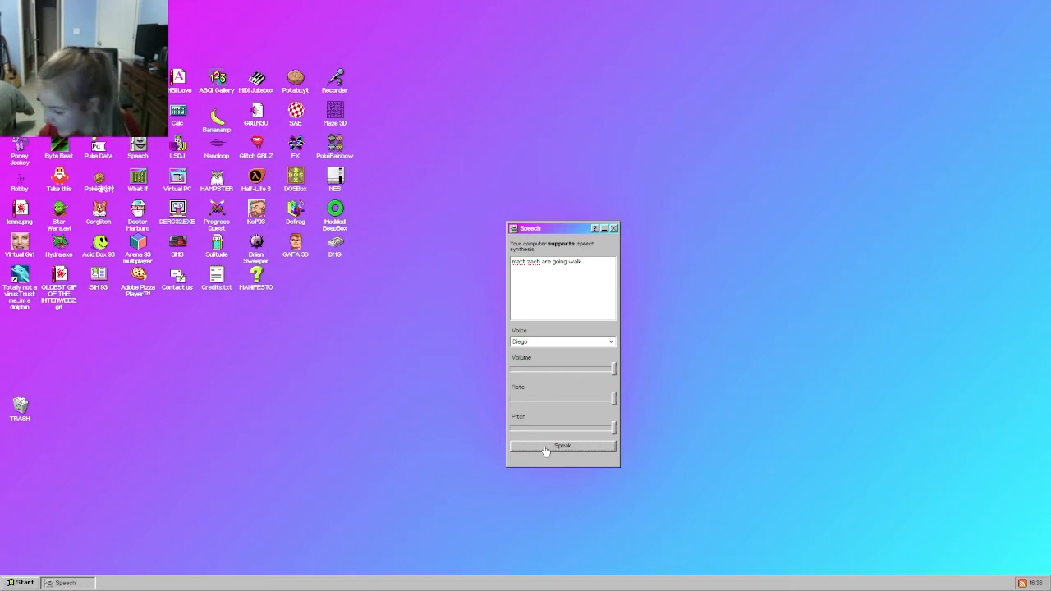
mouse_move(501, 403)
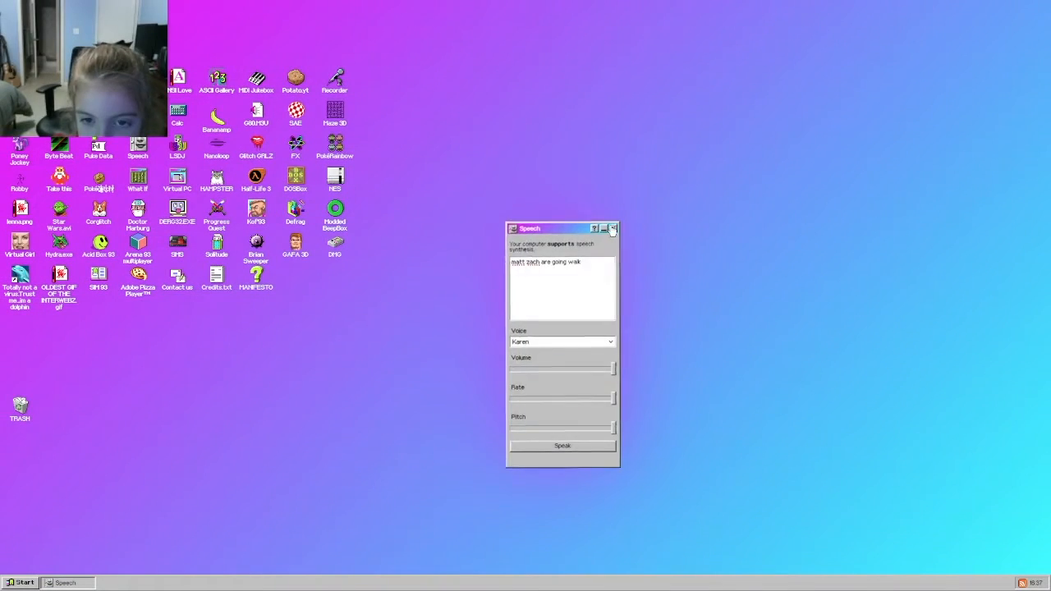
click(613, 228)
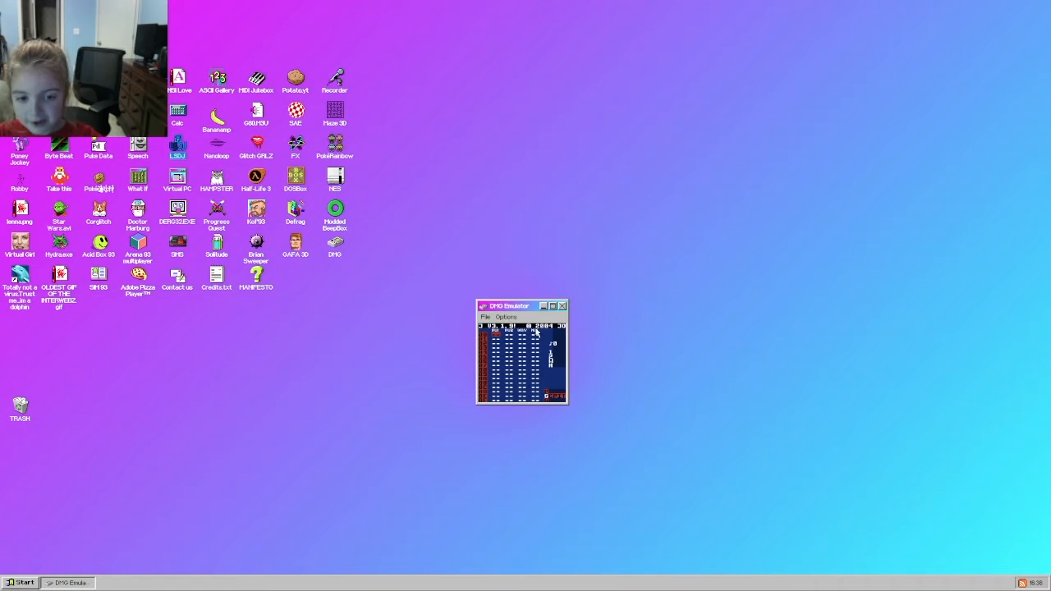
Move the DMG Emulator window left and close it, closing it again after it reopens.
drag(509, 305, 463, 312)
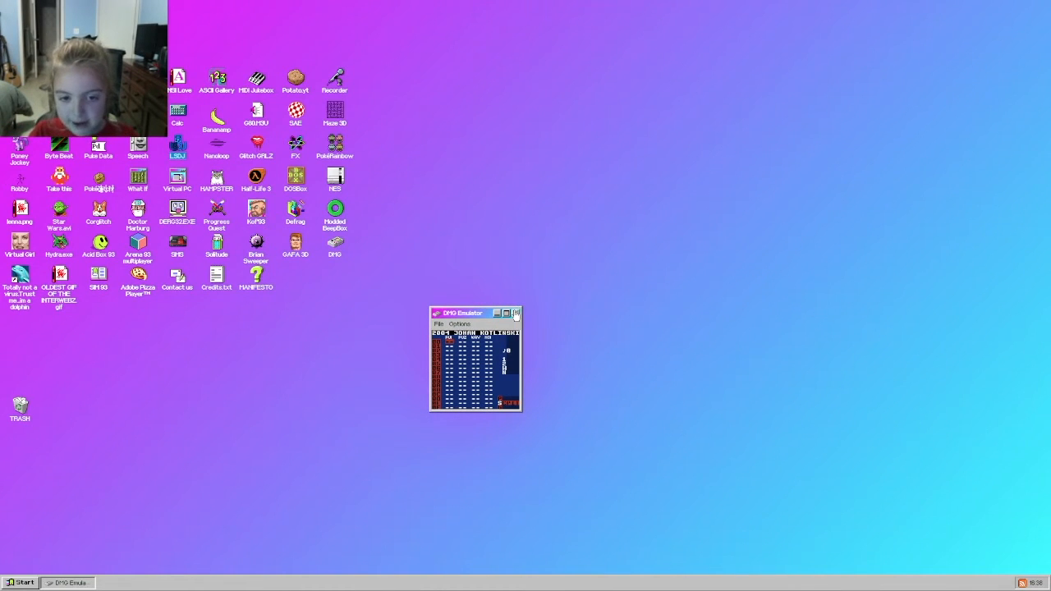
click(515, 312)
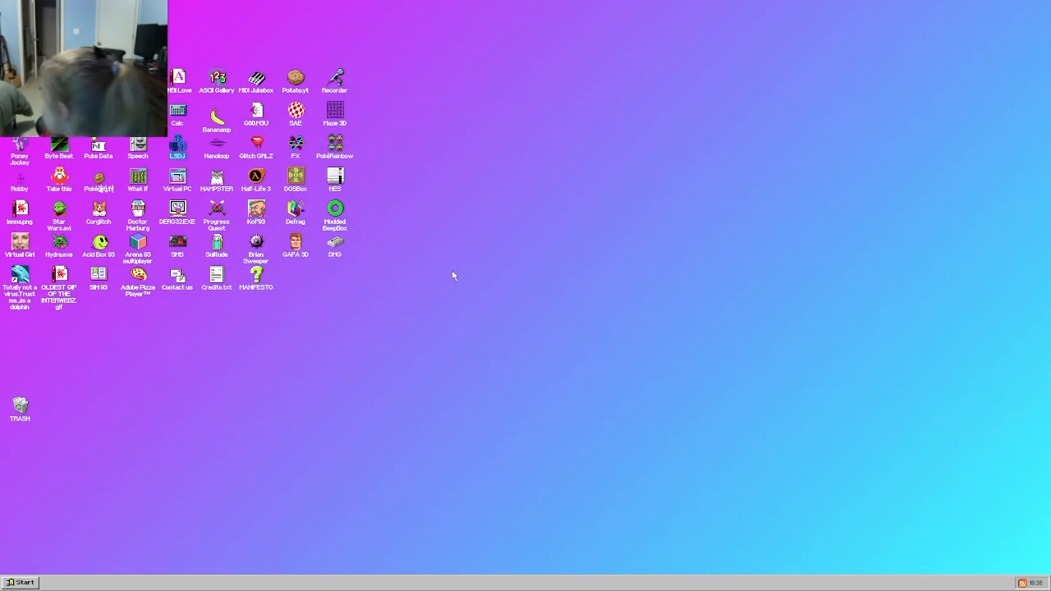
mouse_move(505, 277)
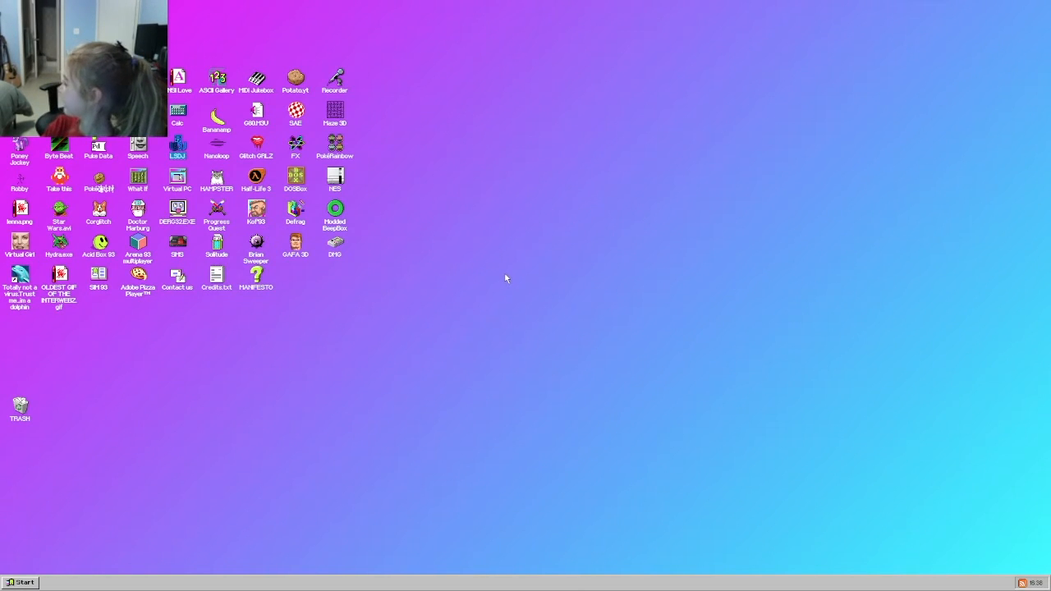
mouse_move(519, 269)
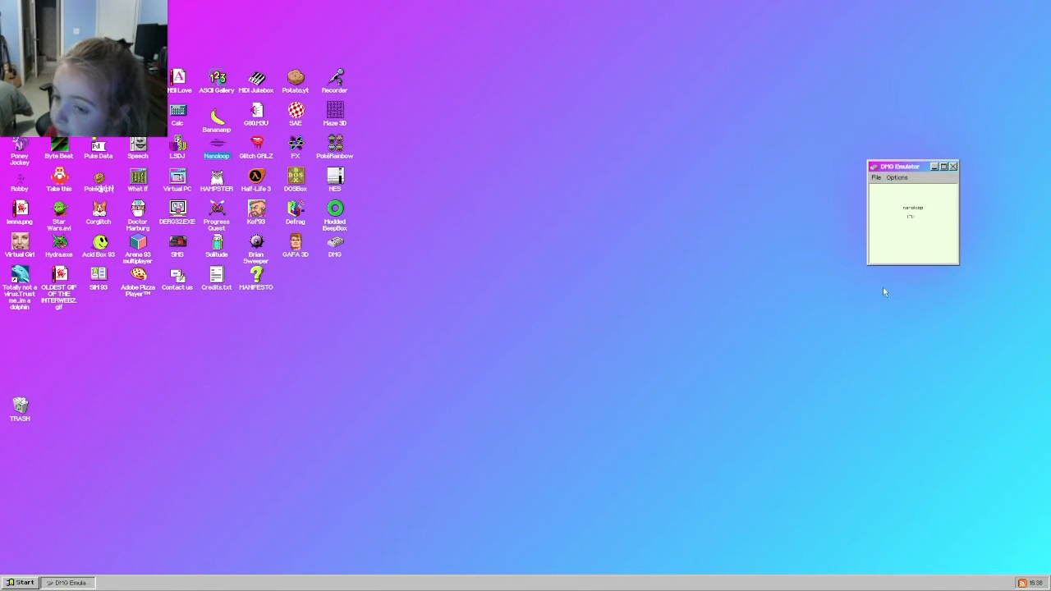
click(952, 166)
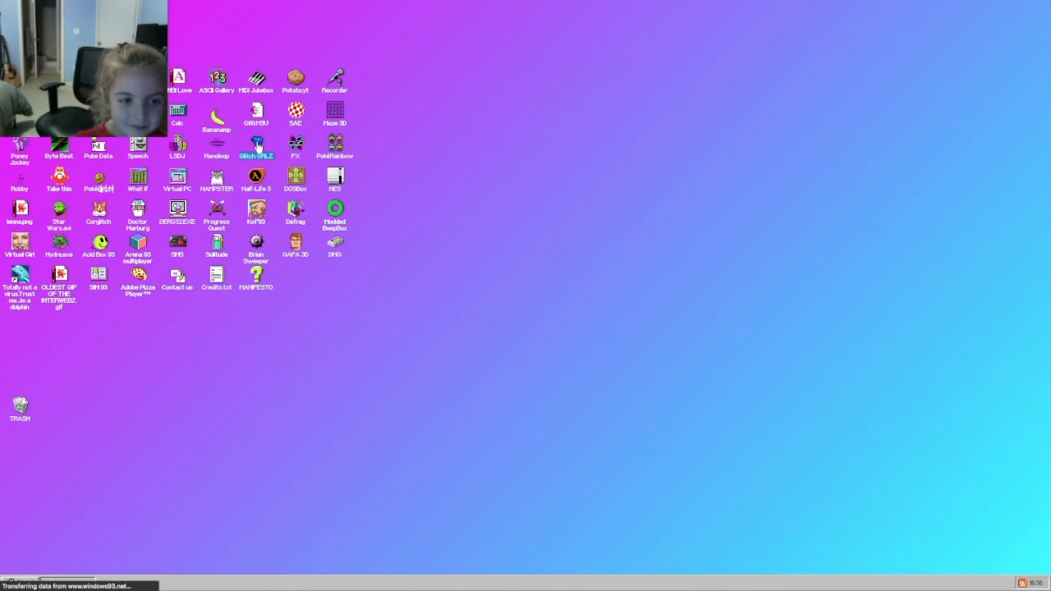
Run Glitch GRL 2's swirling animation in the emulator, then close it.
double_click(335, 243)
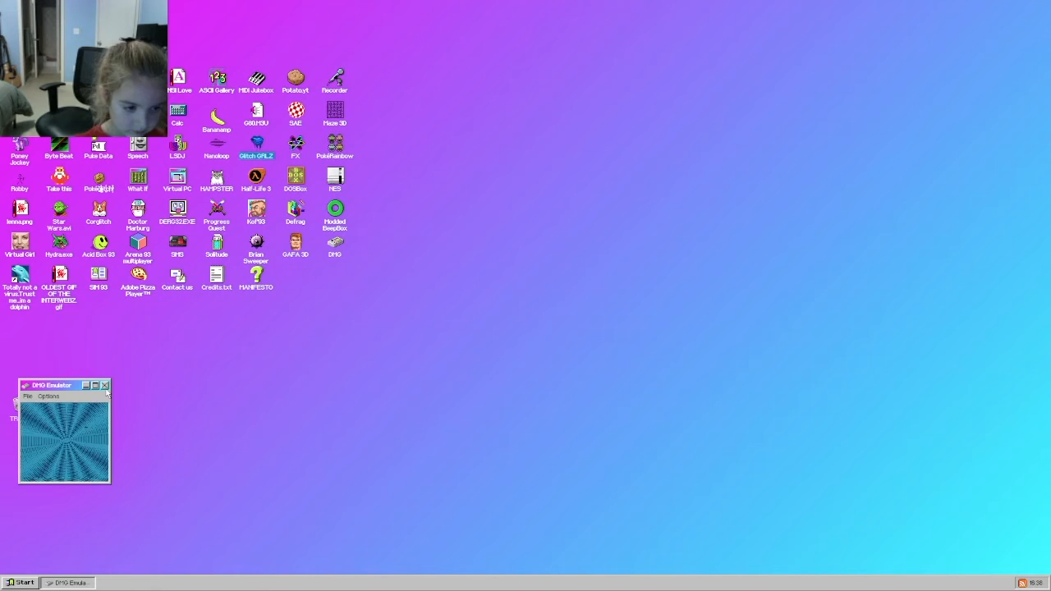
click(105, 384)
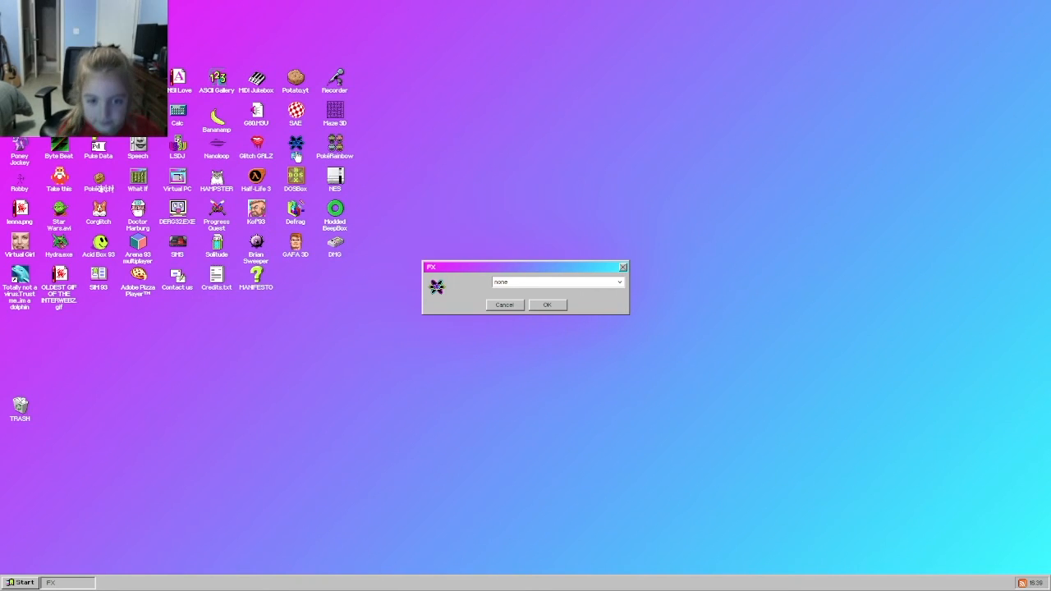
mouse_move(787, 321)
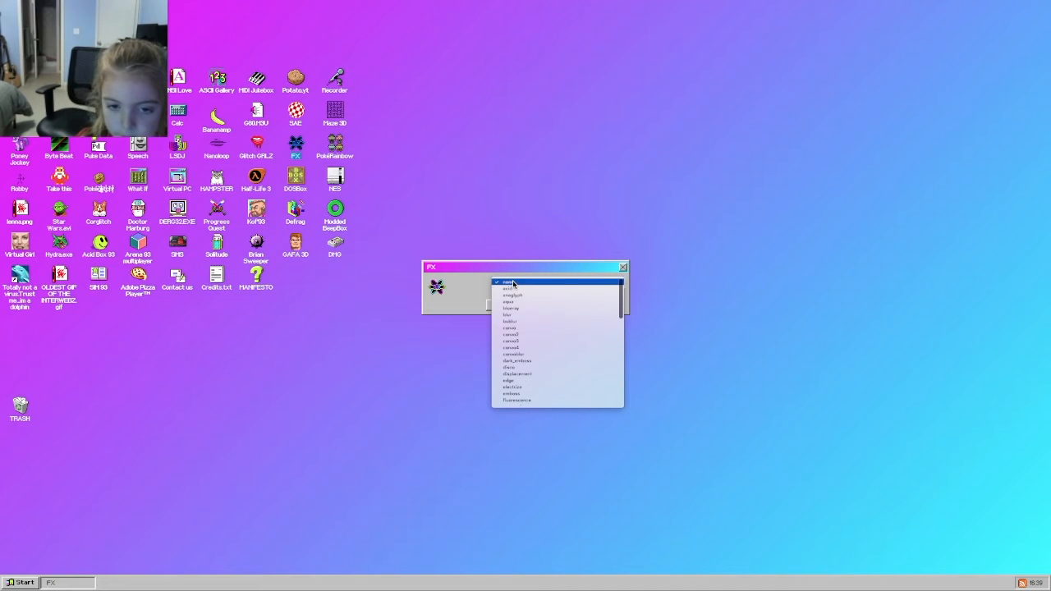
Pick a lower effect from the FX list, glitching the screen into a reboot.
click(509, 283)
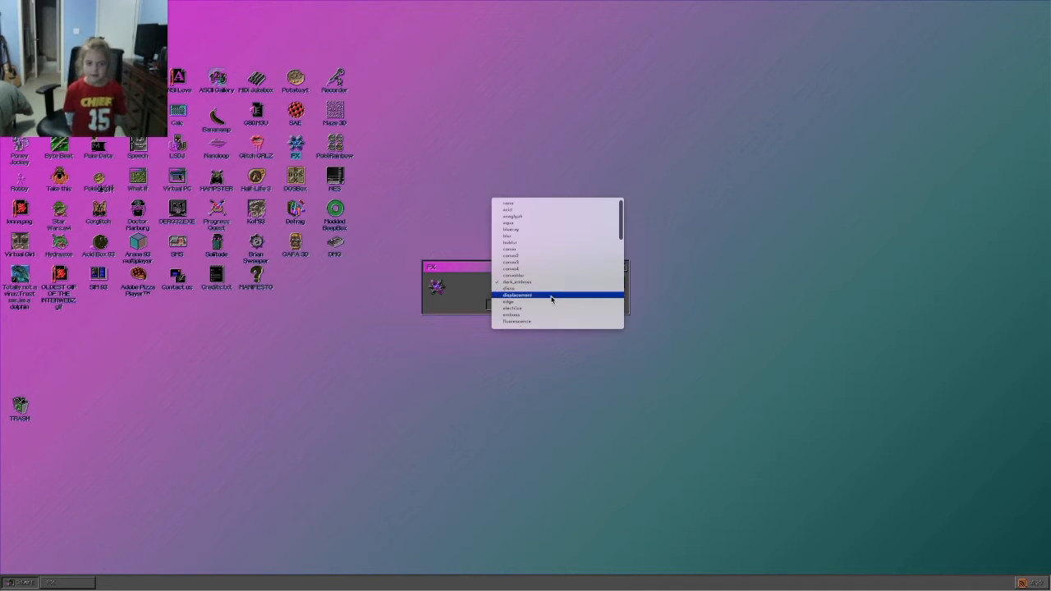
click(515, 296)
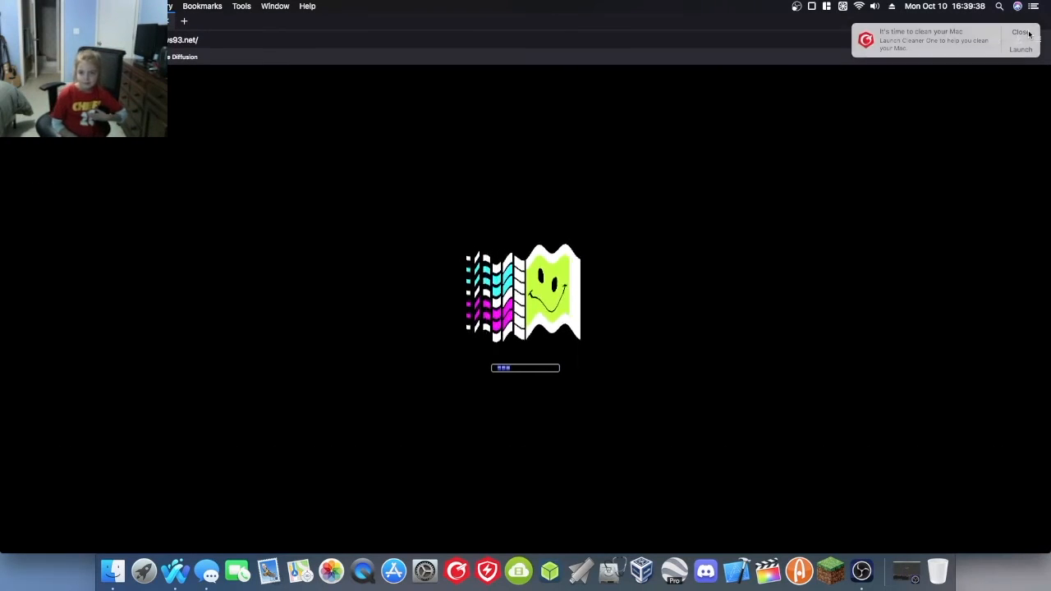
Click through the boot screen to return to the normal desktop.
click(1021, 33)
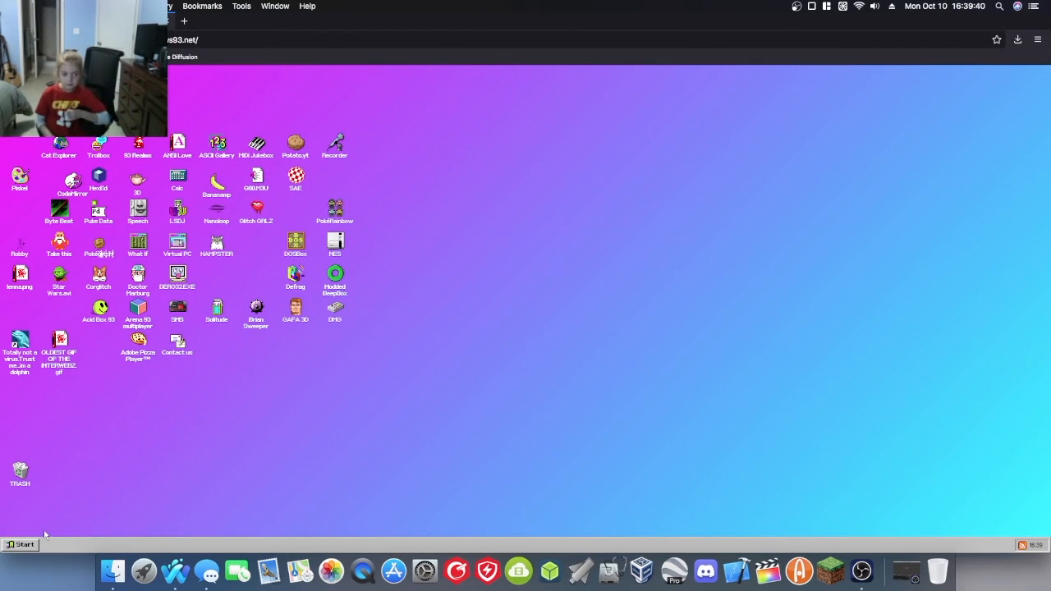
click(20, 545)
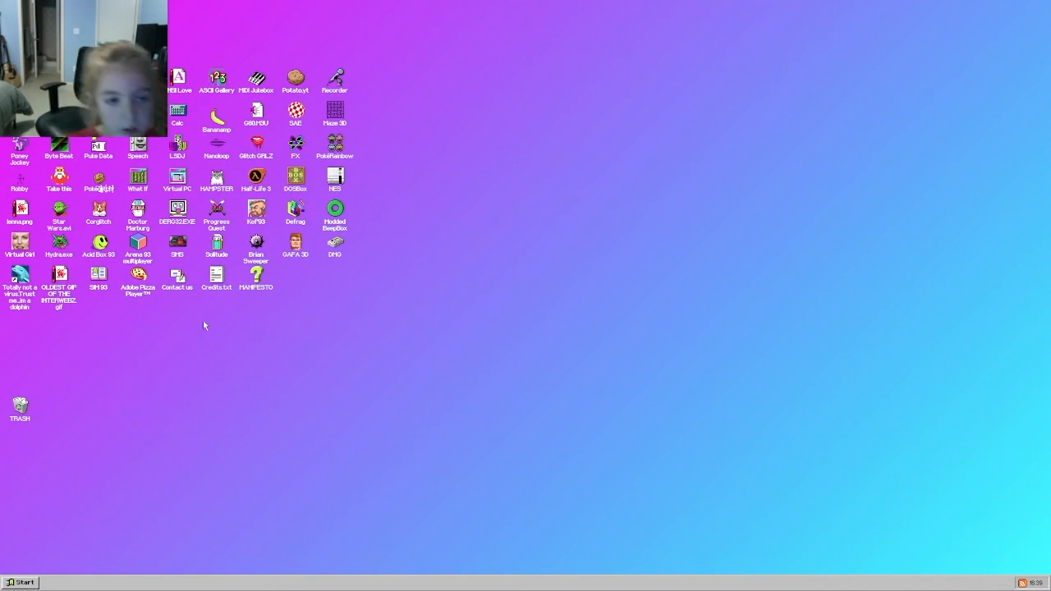
click(335, 146)
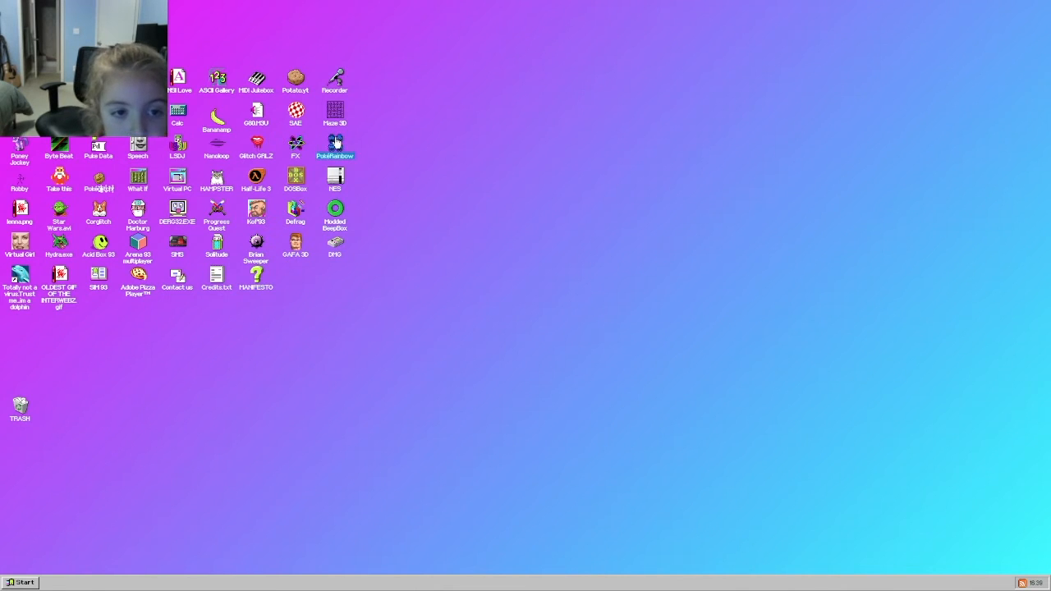
double_click(335, 145)
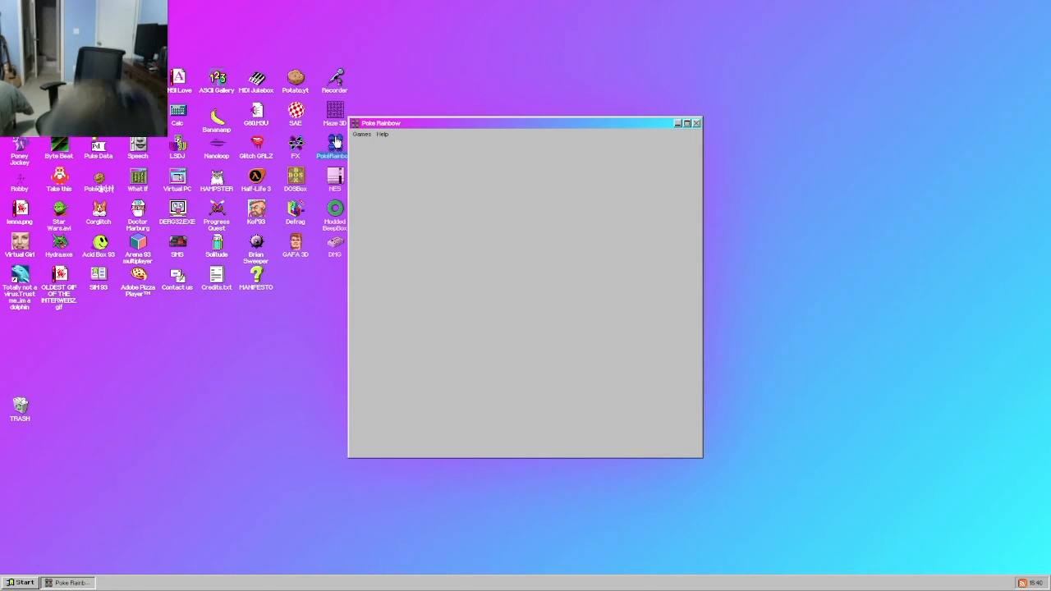
click(676, 124)
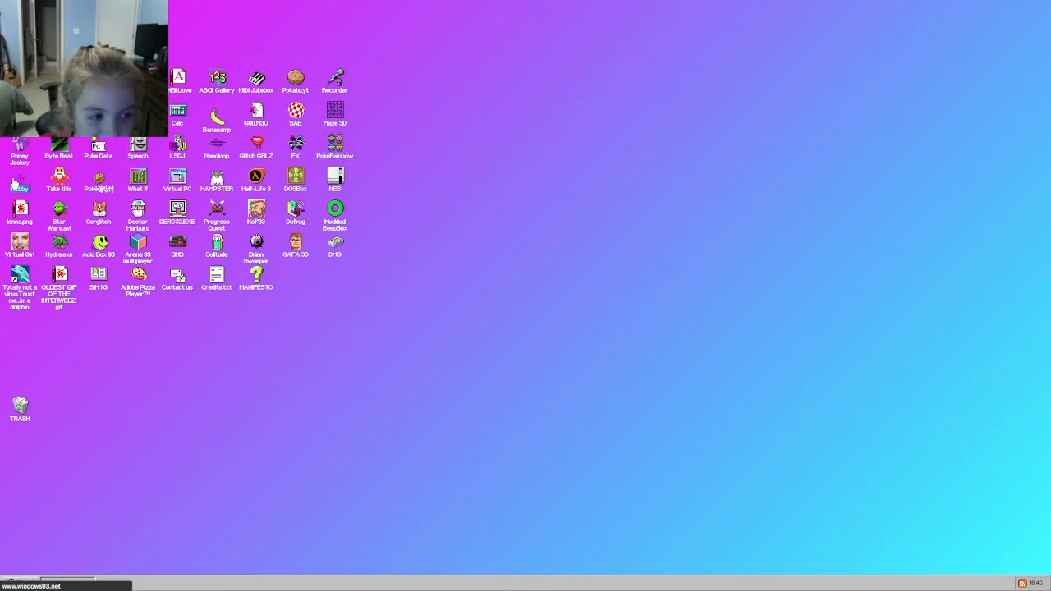
double_click(20, 177)
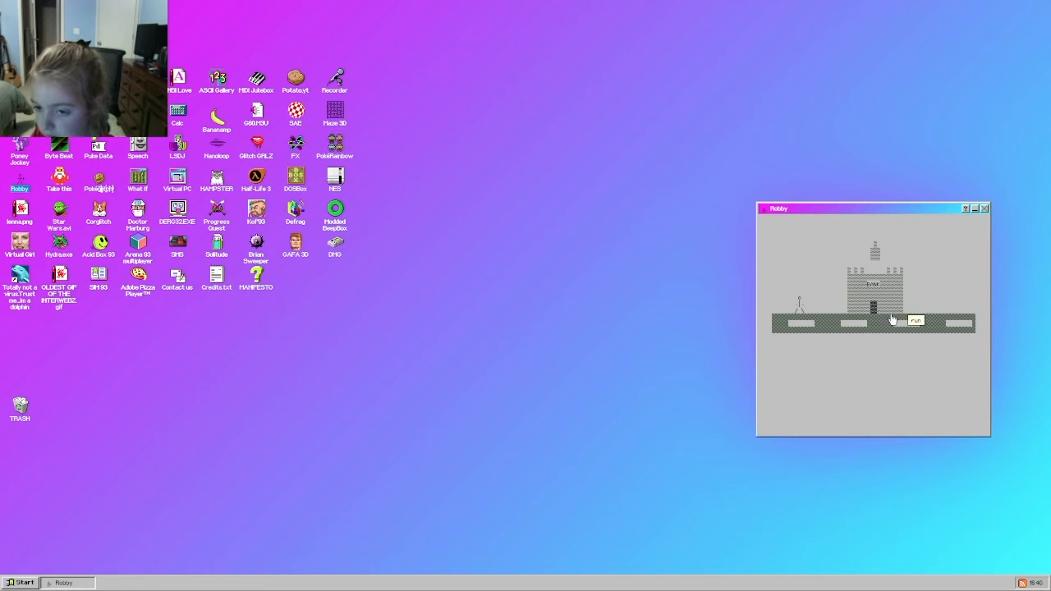
click(917, 320)
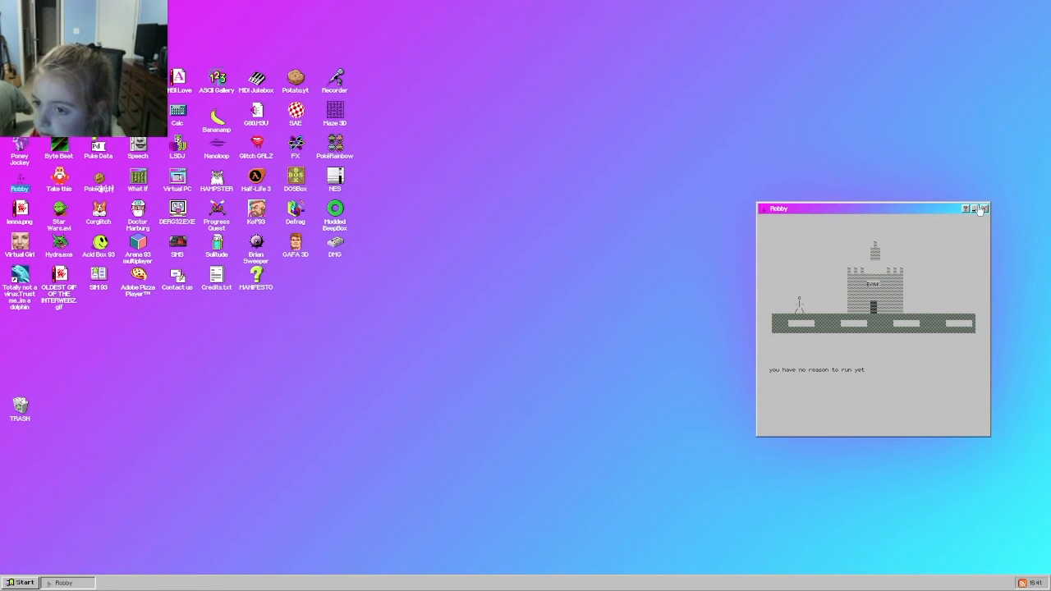
mouse_move(890, 304)
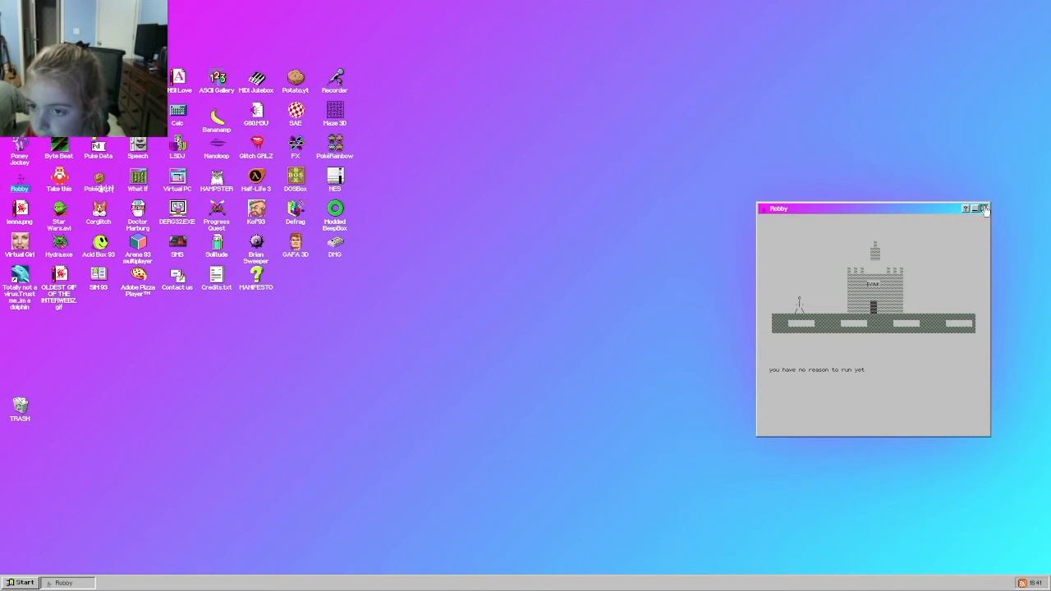
click(985, 208)
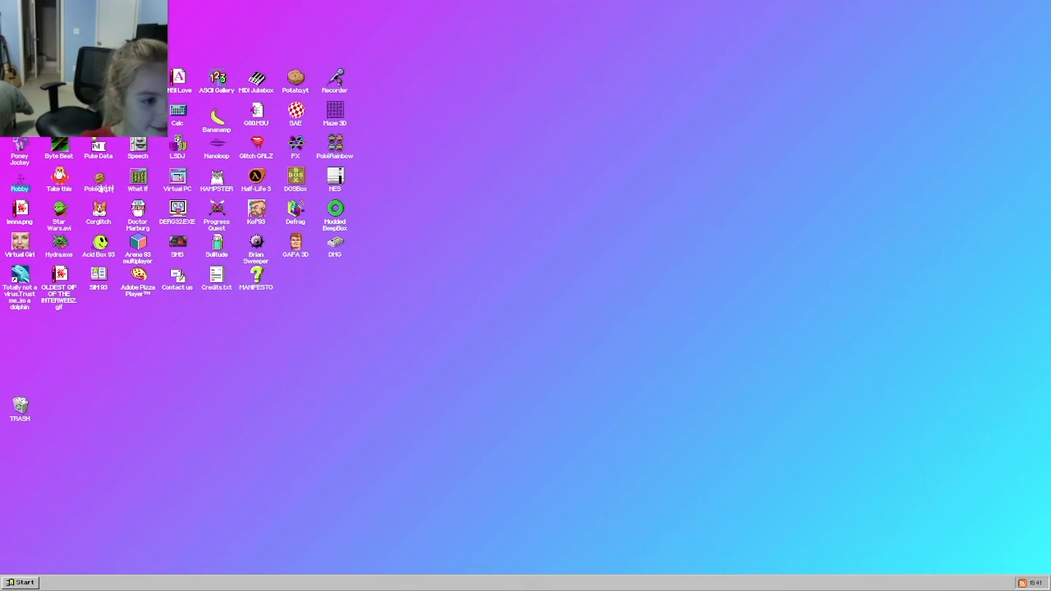
double_click(59, 174)
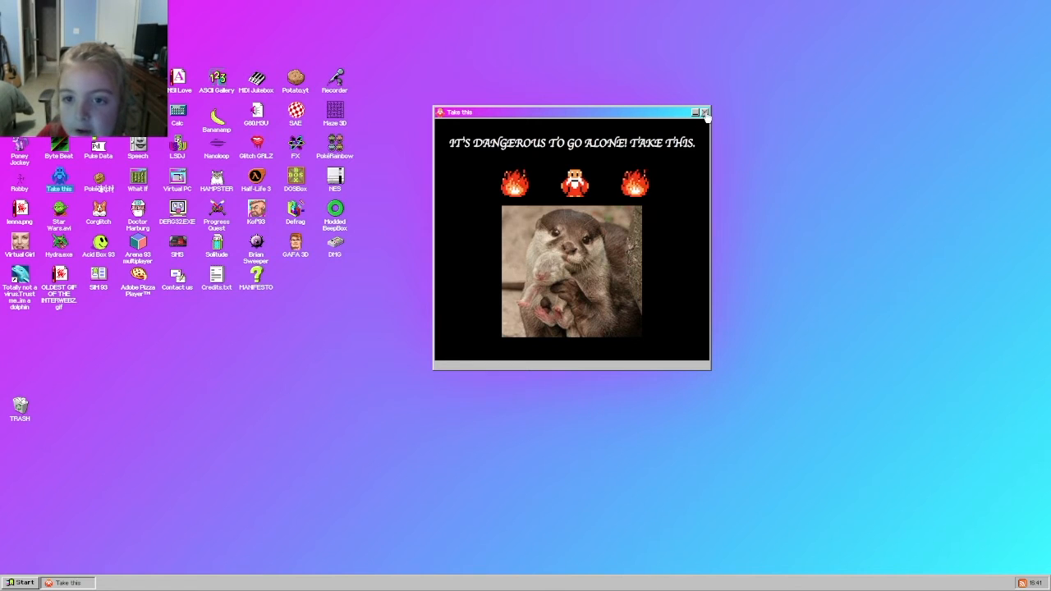
click(704, 111)
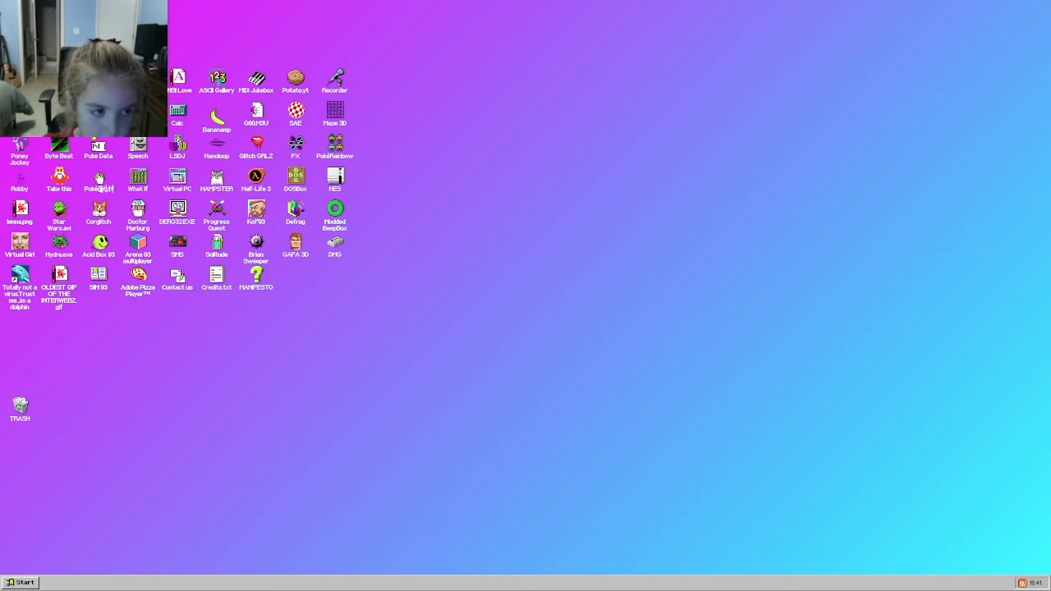
click(98, 179)
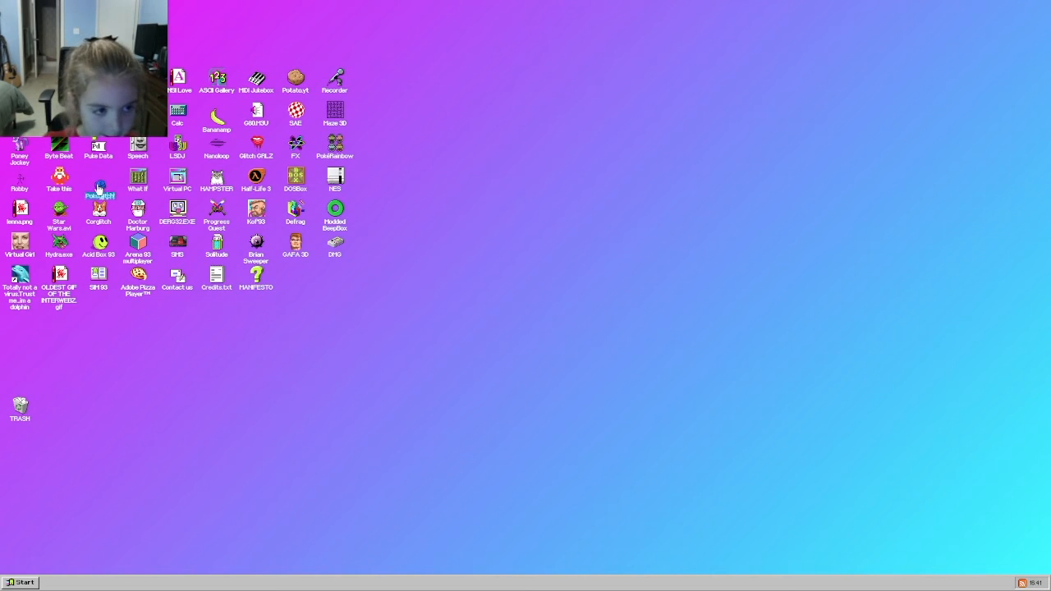
Run the emulator game and the 'What if I told you' meme, closing each.
double_click(335, 240)
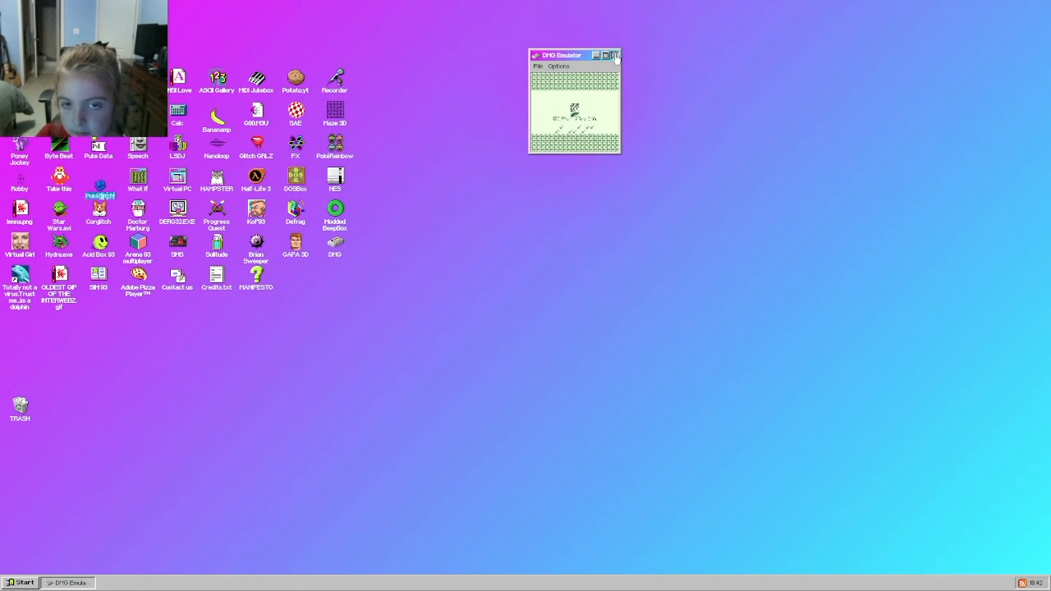
click(595, 55)
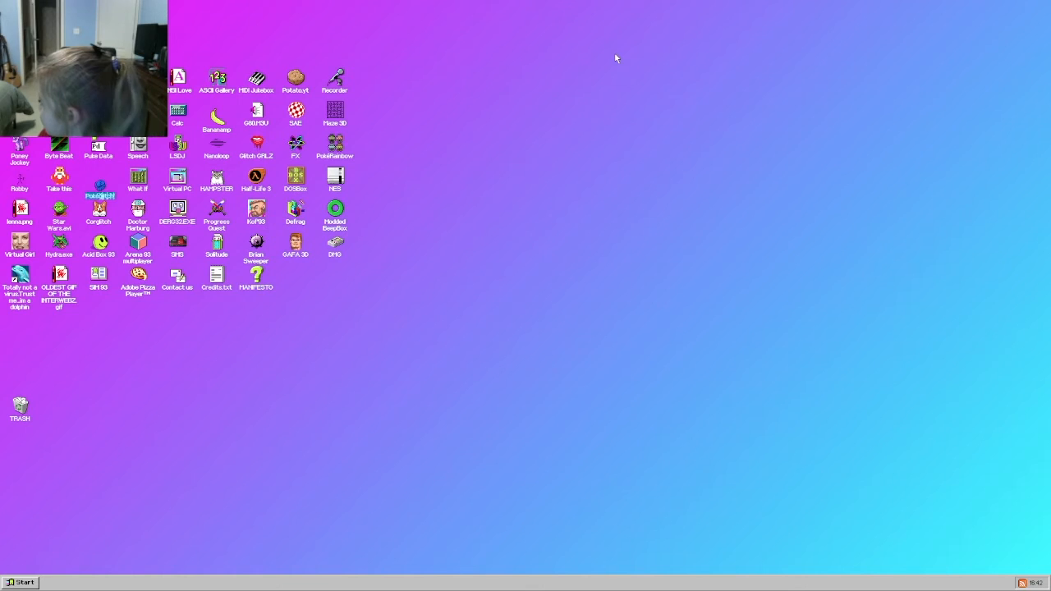
double_click(138, 177)
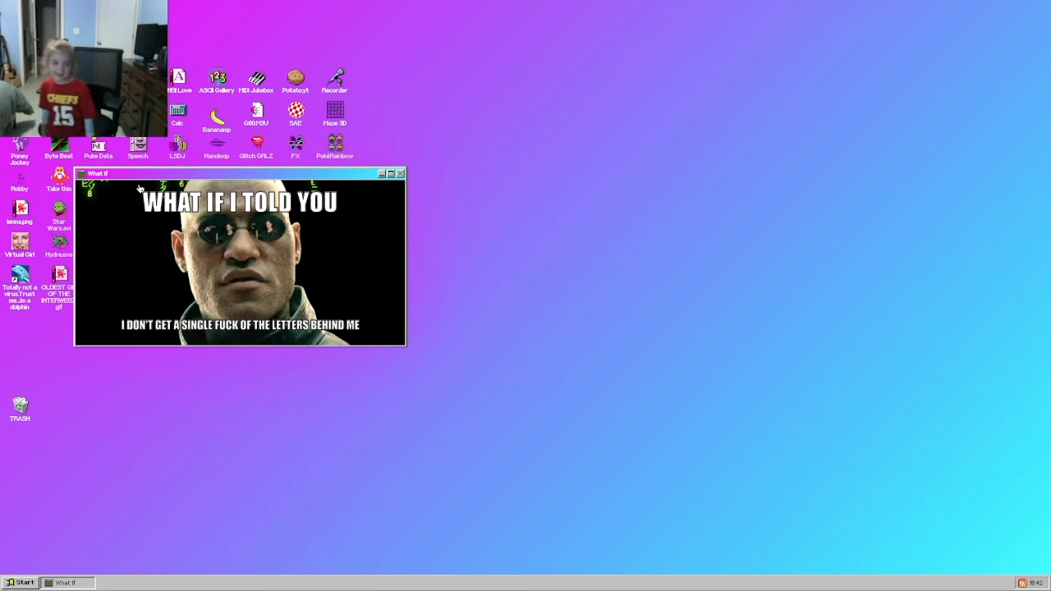
click(400, 174)
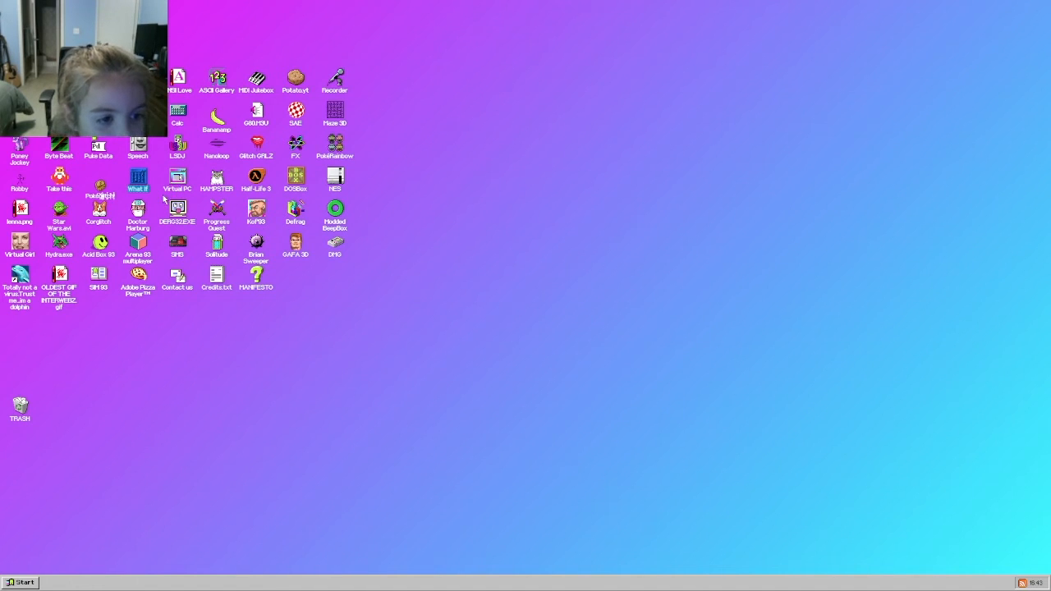
double_click(177, 174)
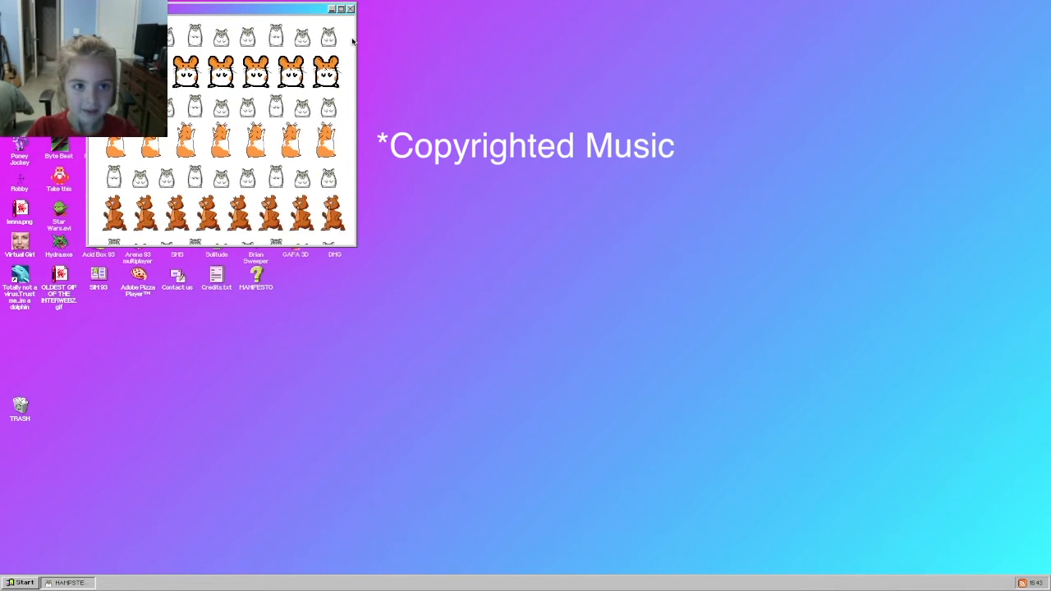
click(352, 10)
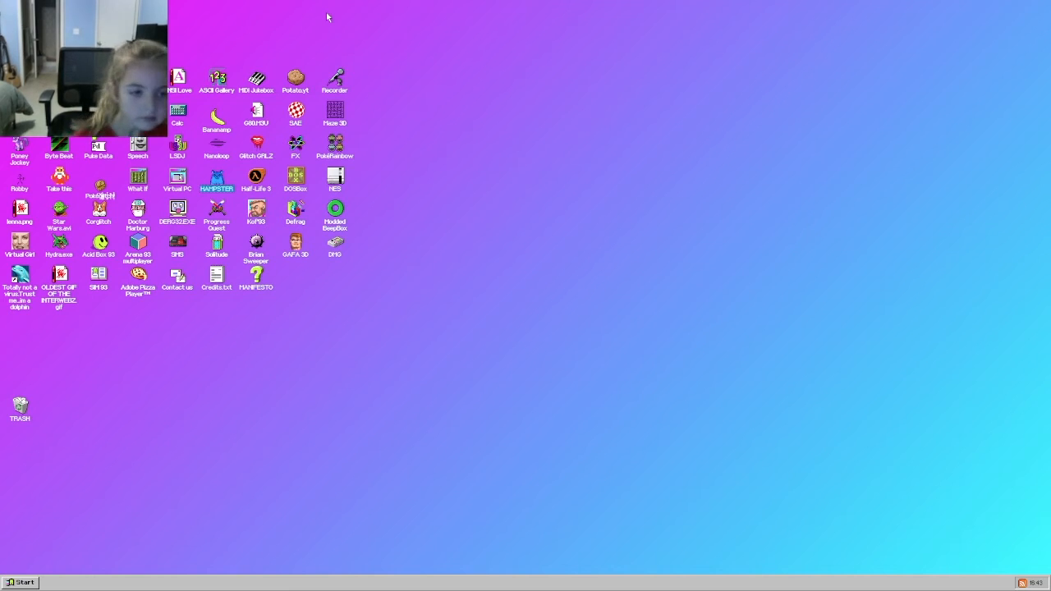
double_click(256, 178)
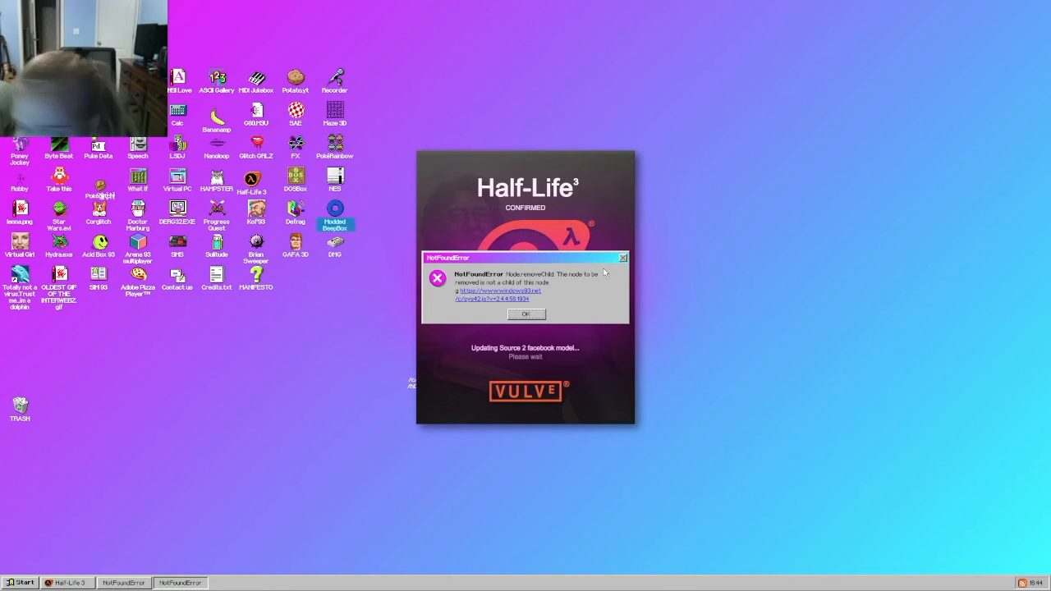
click(525, 315)
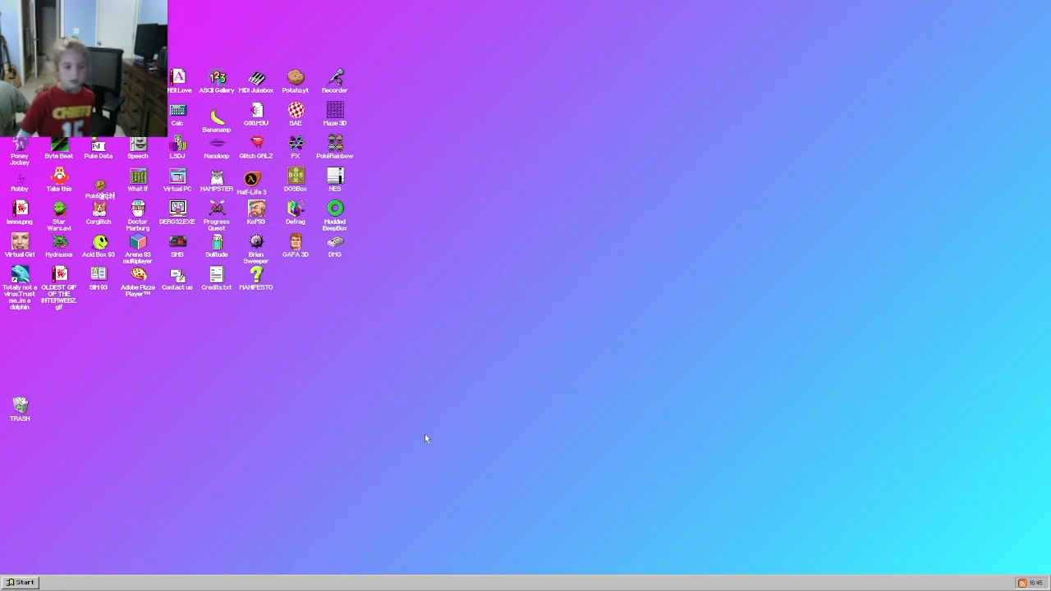
mouse_move(327, 309)
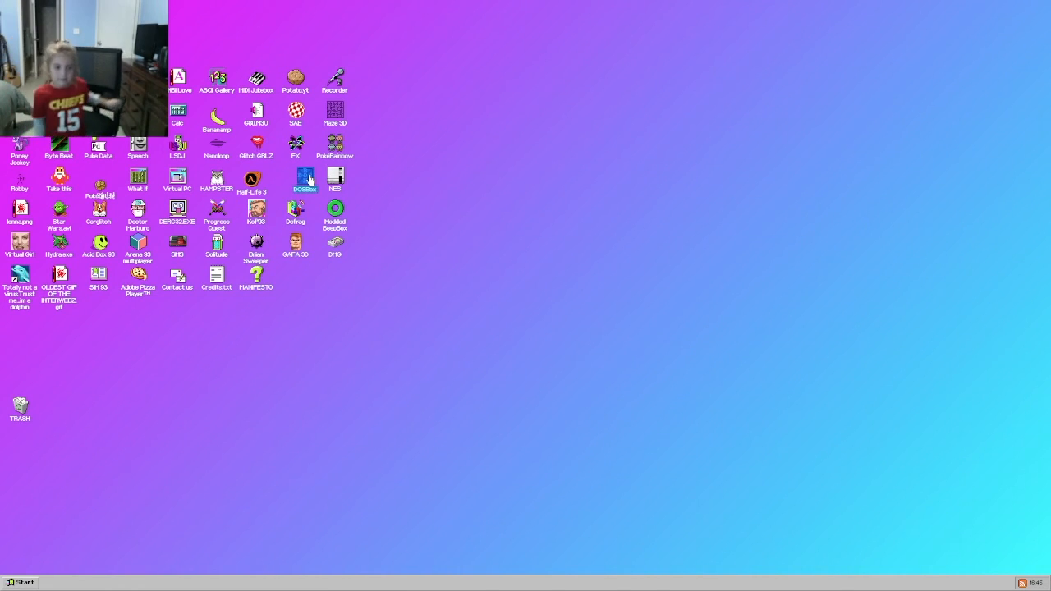
mouse_move(192, 328)
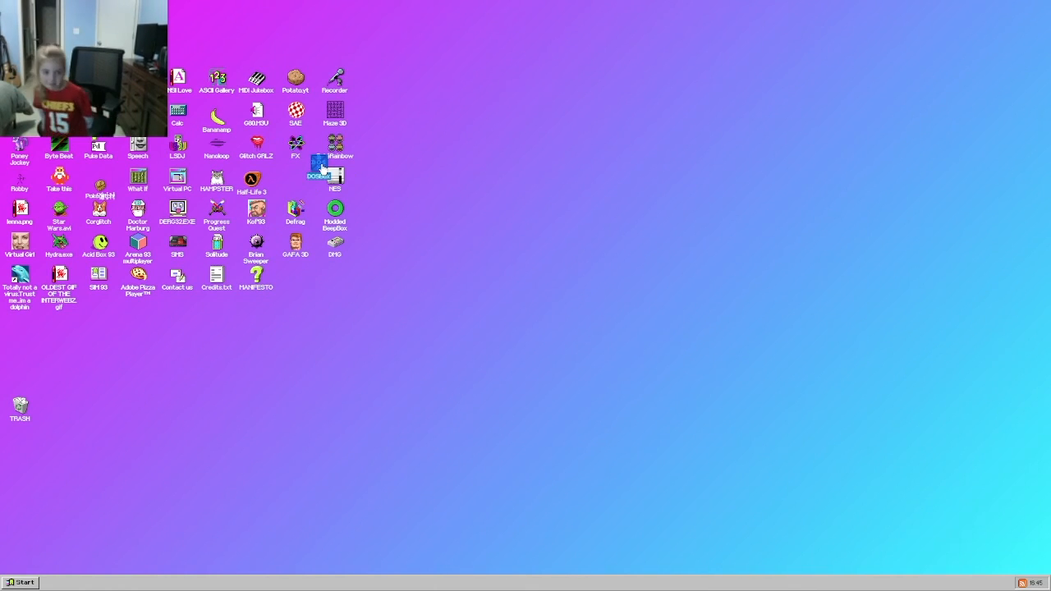
double_click(320, 172)
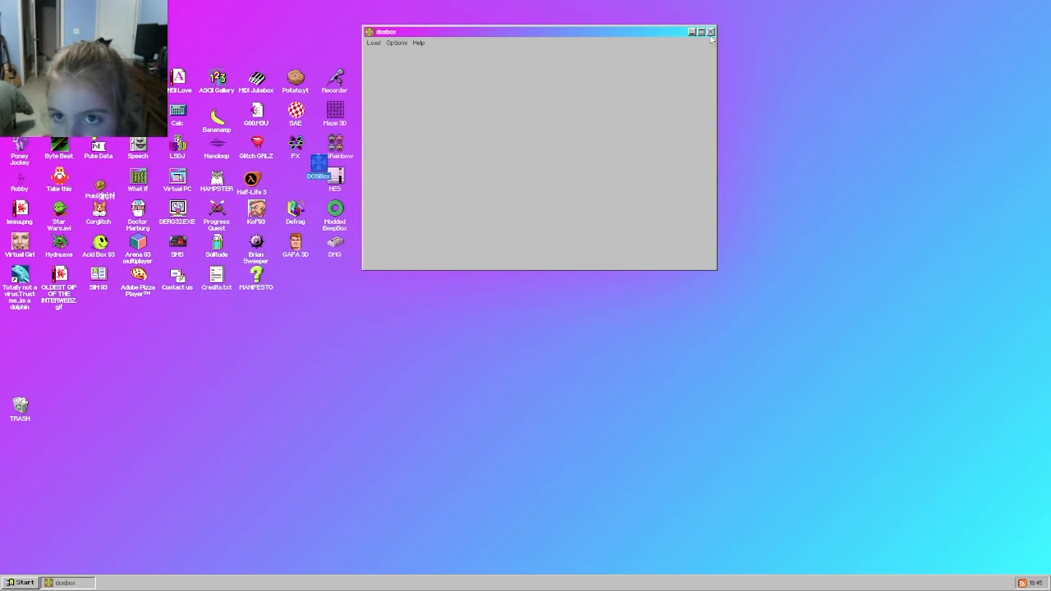
click(711, 31)
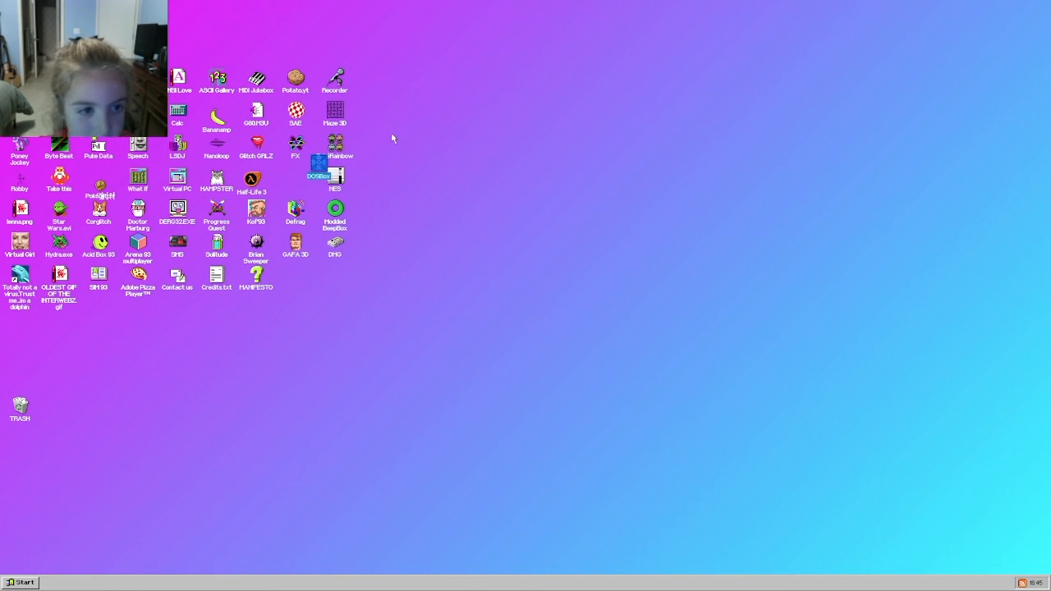
double_click(335, 174)
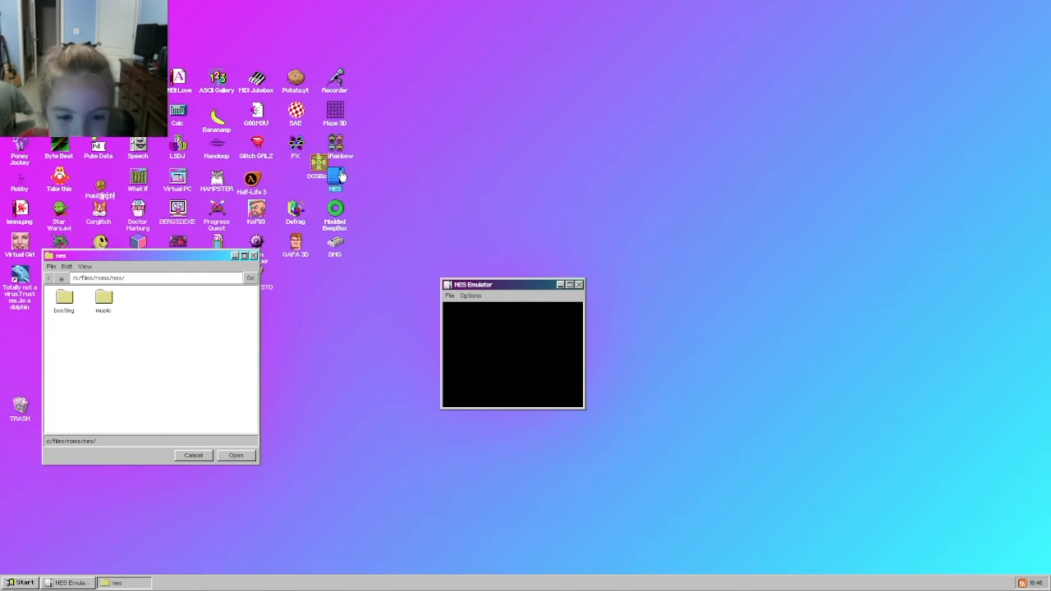
mouse_move(450, 311)
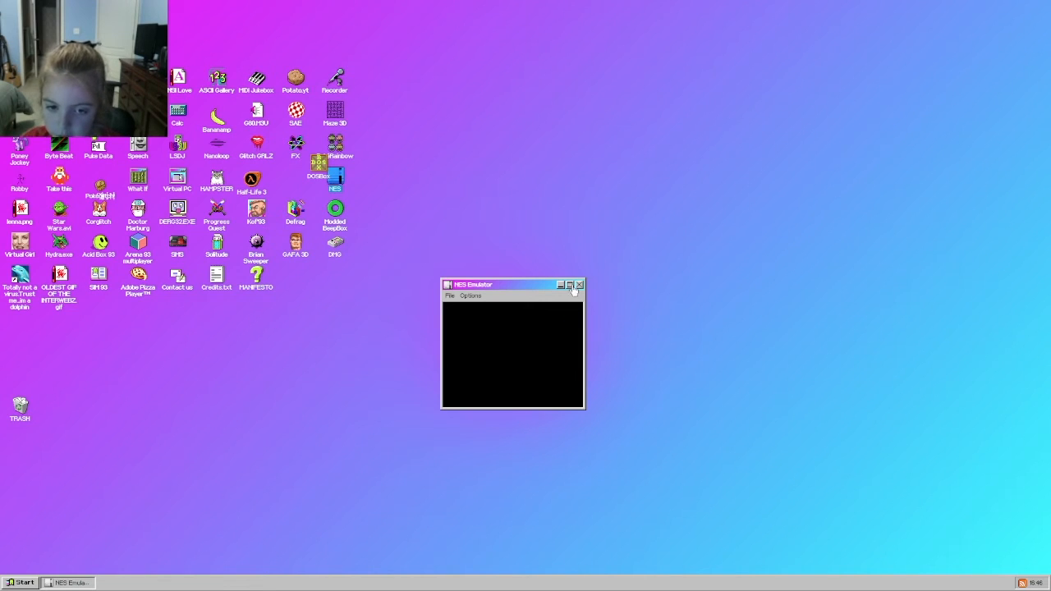
click(580, 286)
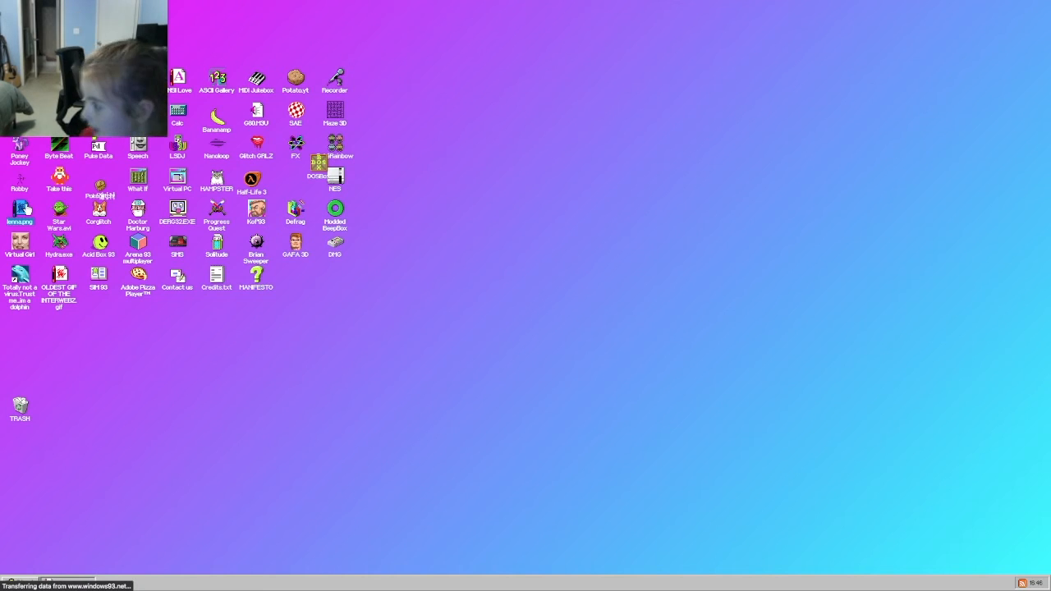
double_click(20, 210)
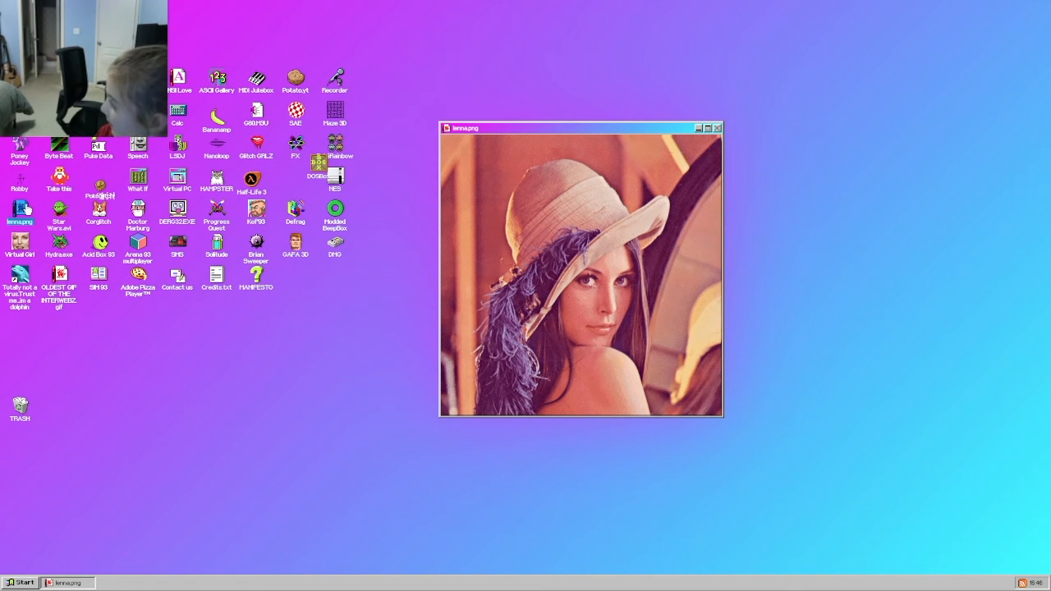
mouse_move(913, 191)
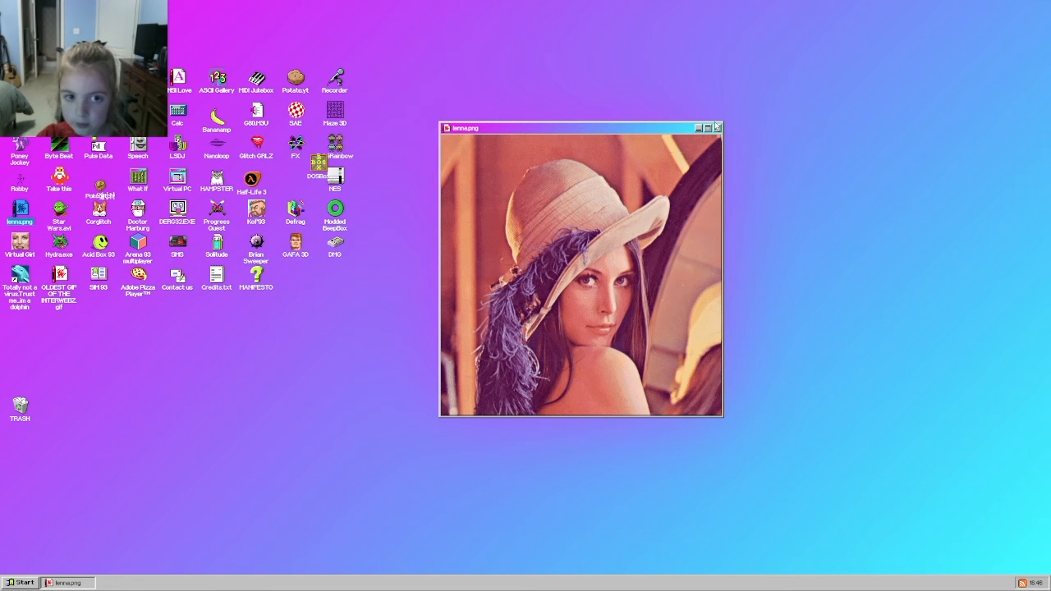
drag(575, 128, 229, 128)
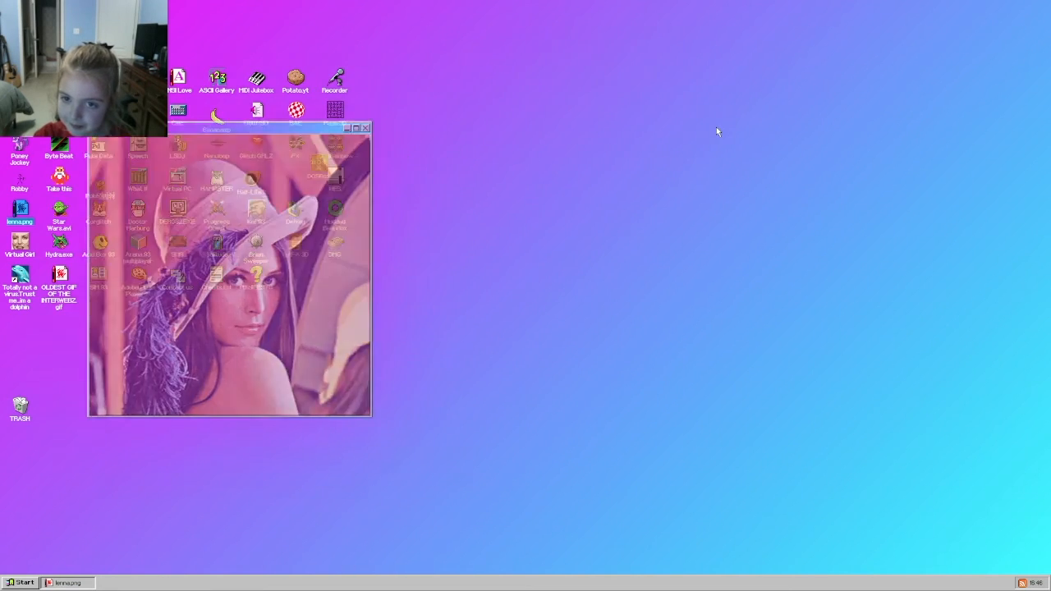
click(364, 128)
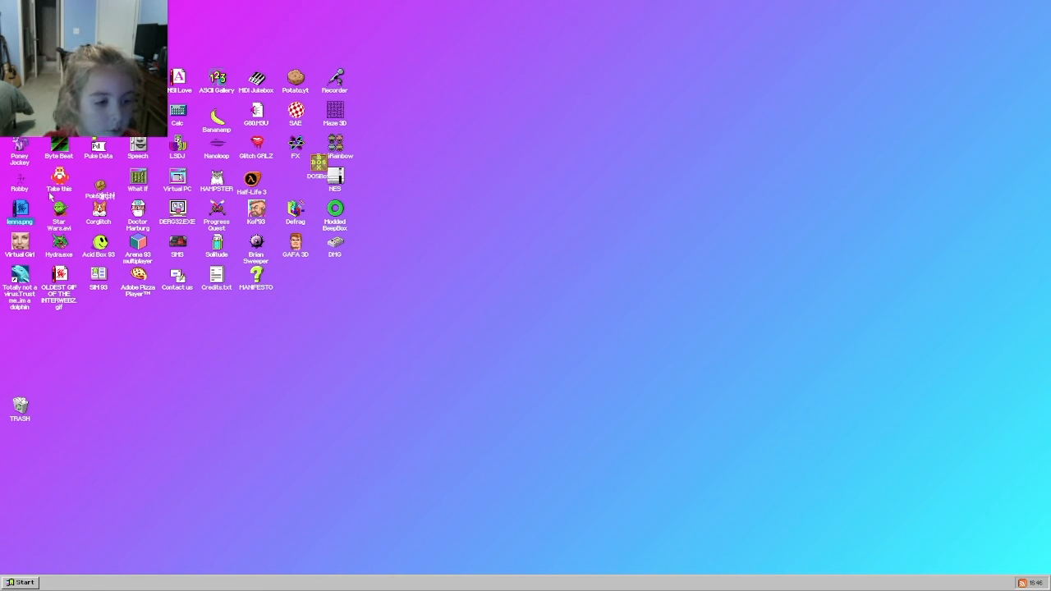
click(59, 210)
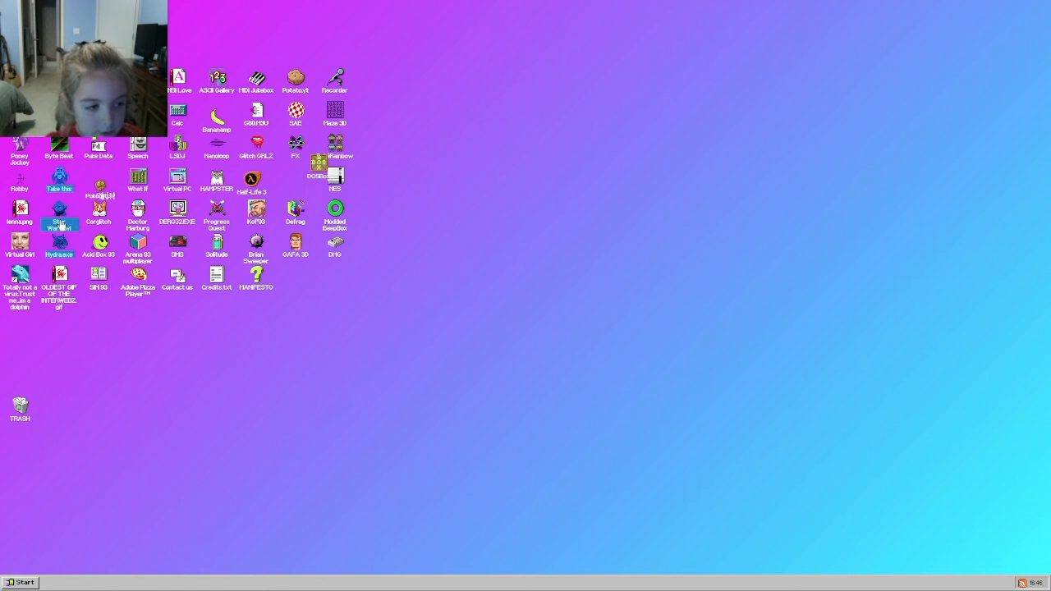
double_click(59, 222)
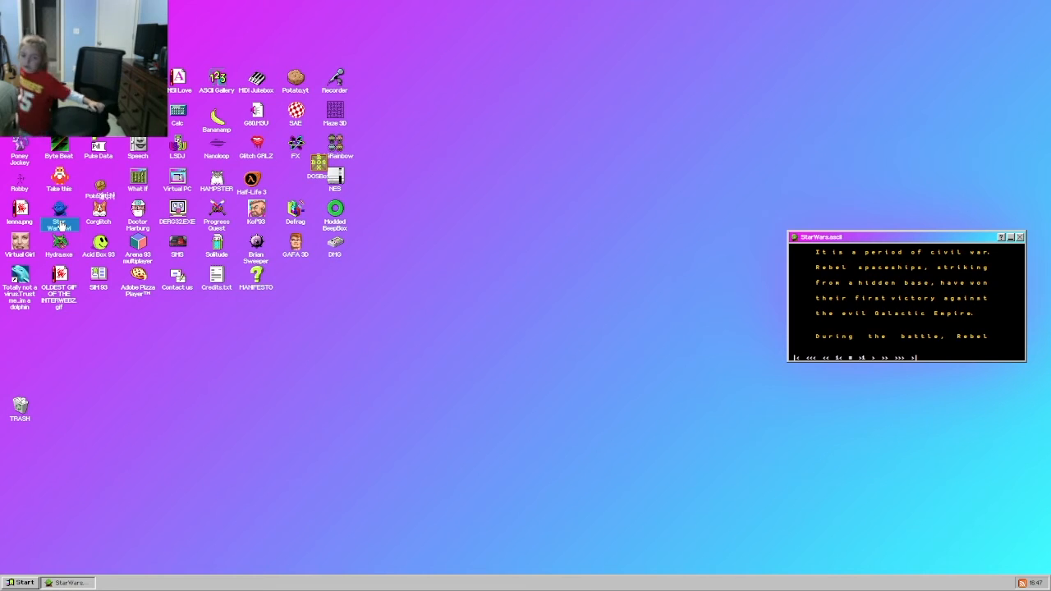
click(1020, 236)
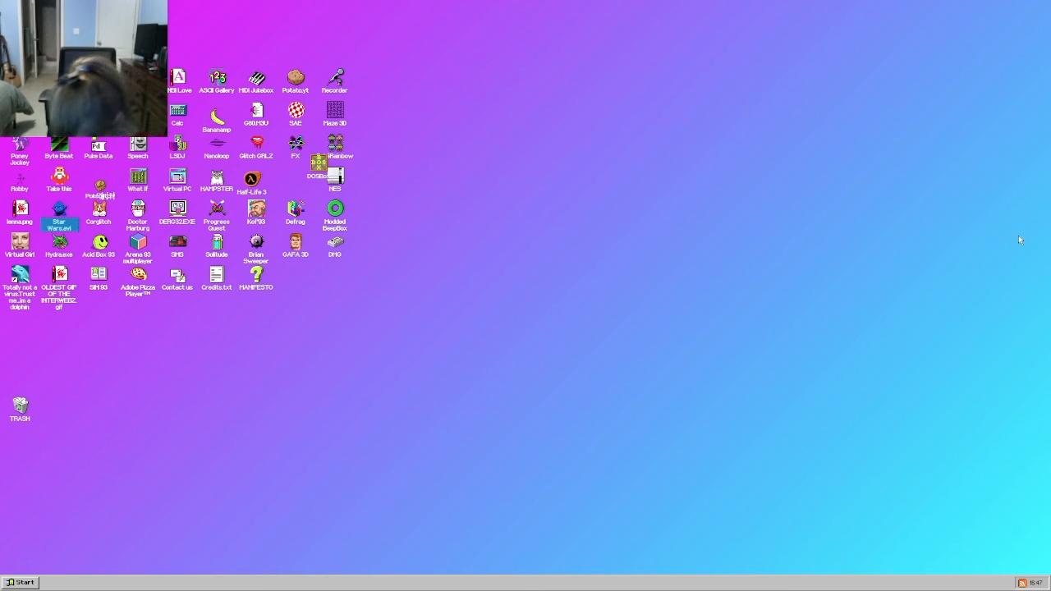
click(99, 212)
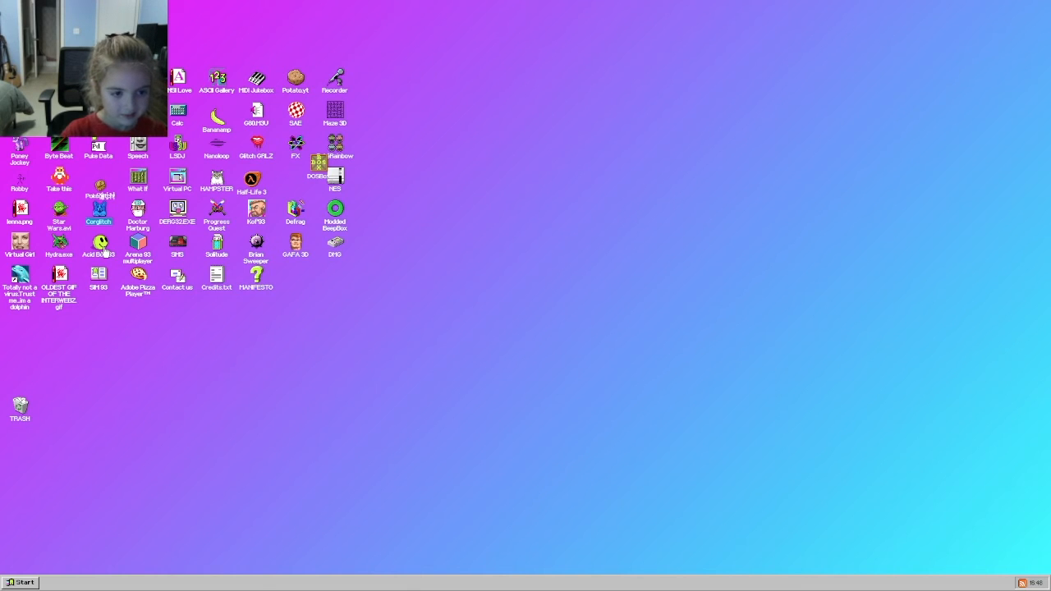
double_click(99, 242)
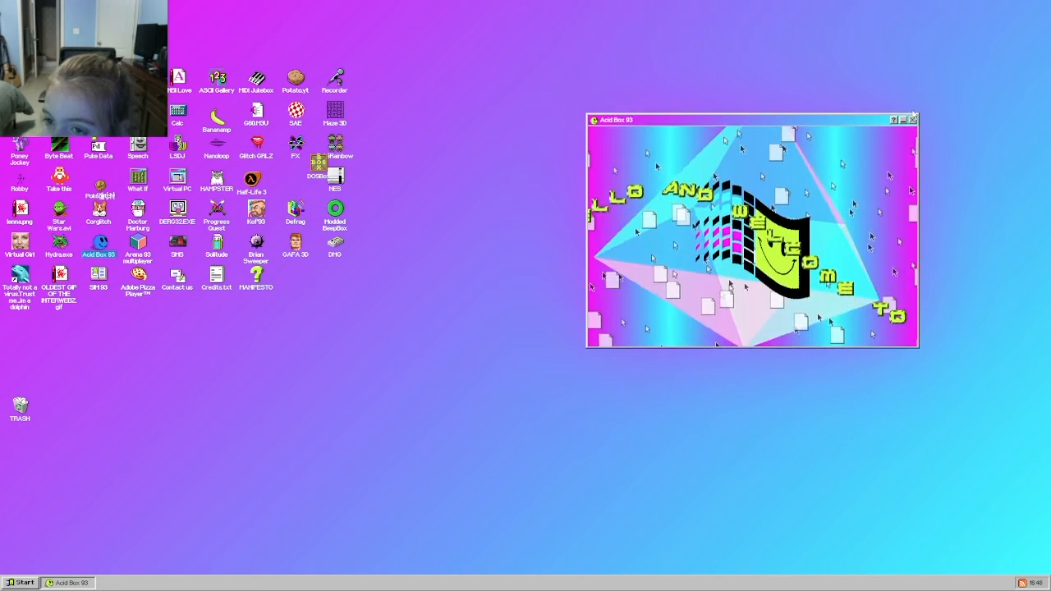
click(913, 118)
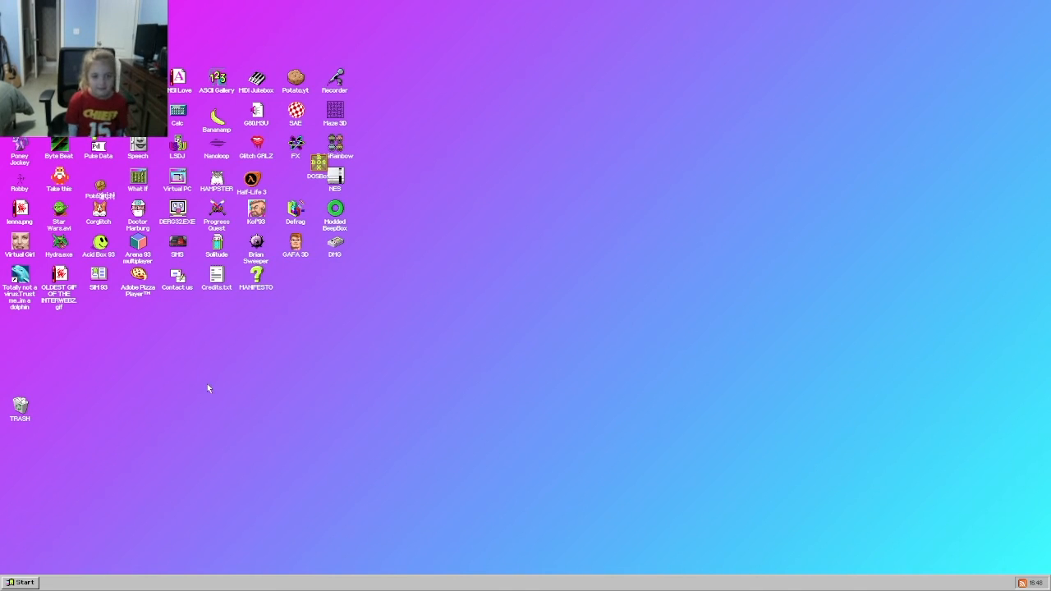
mouse_move(210, 402)
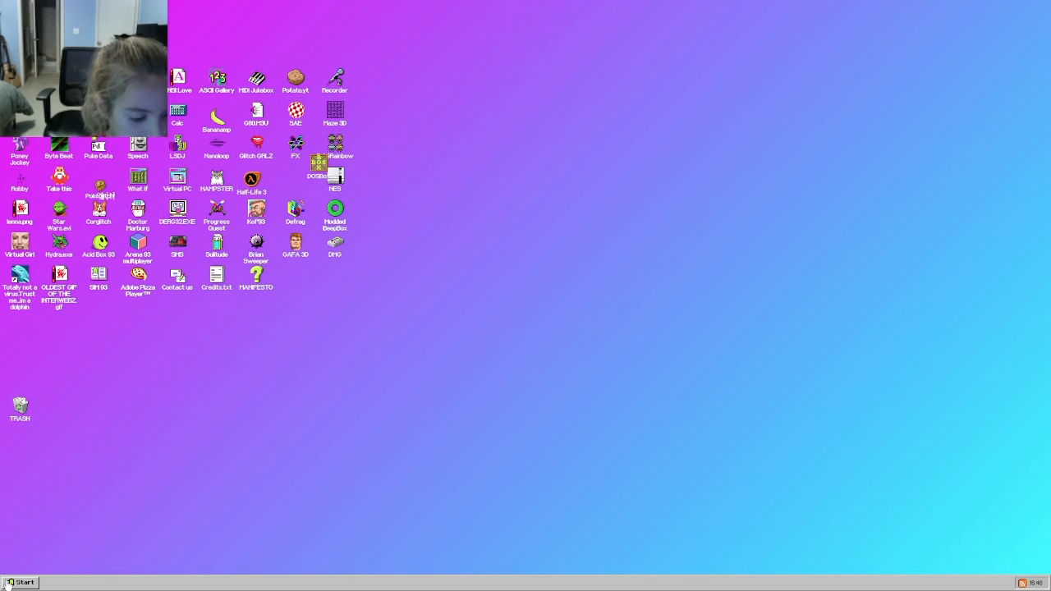
click(19, 582)
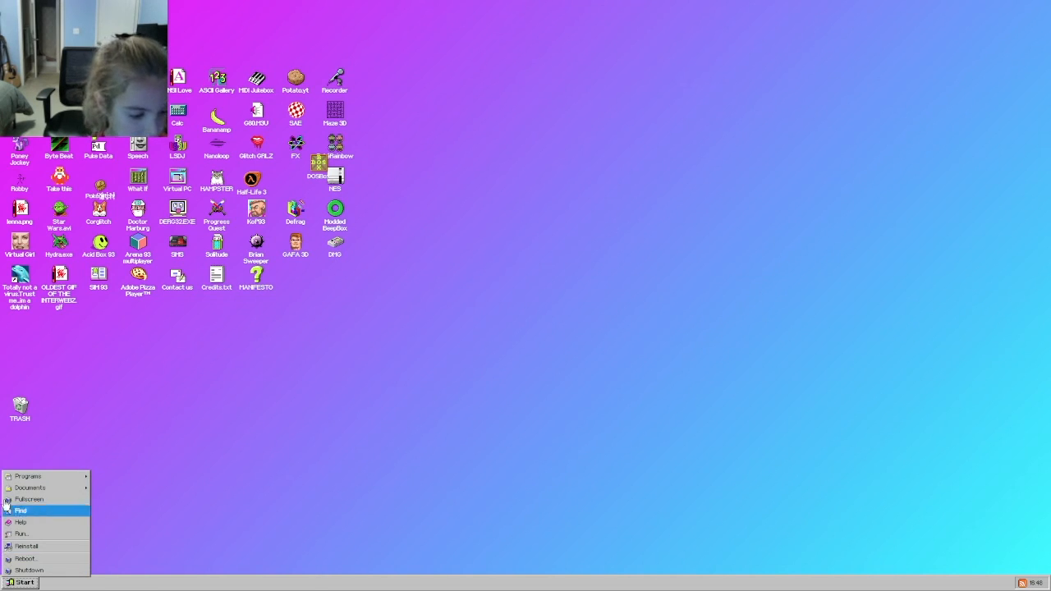
click(28, 476)
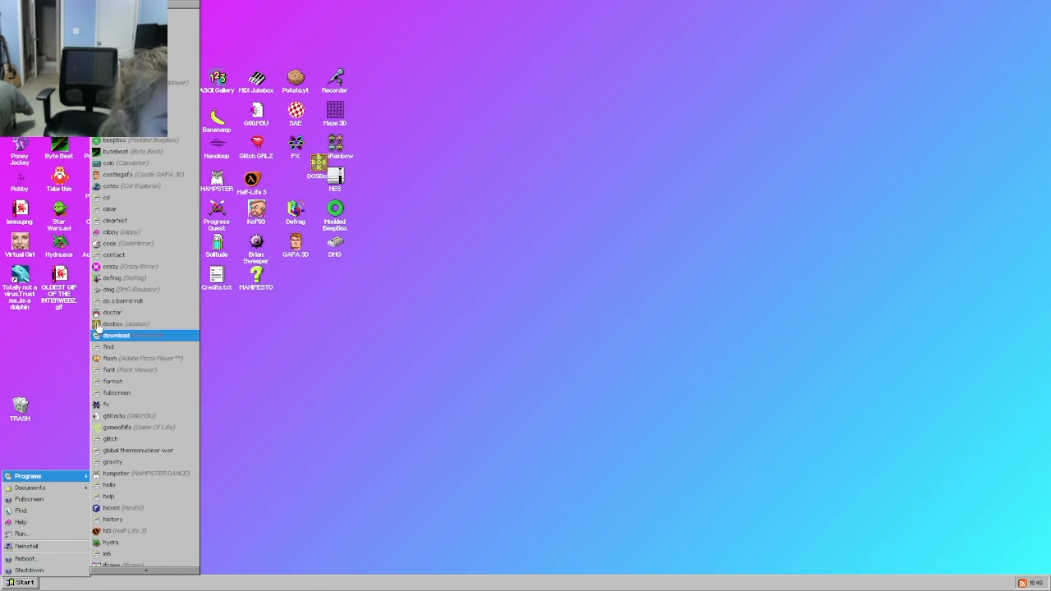
mouse_move(111, 266)
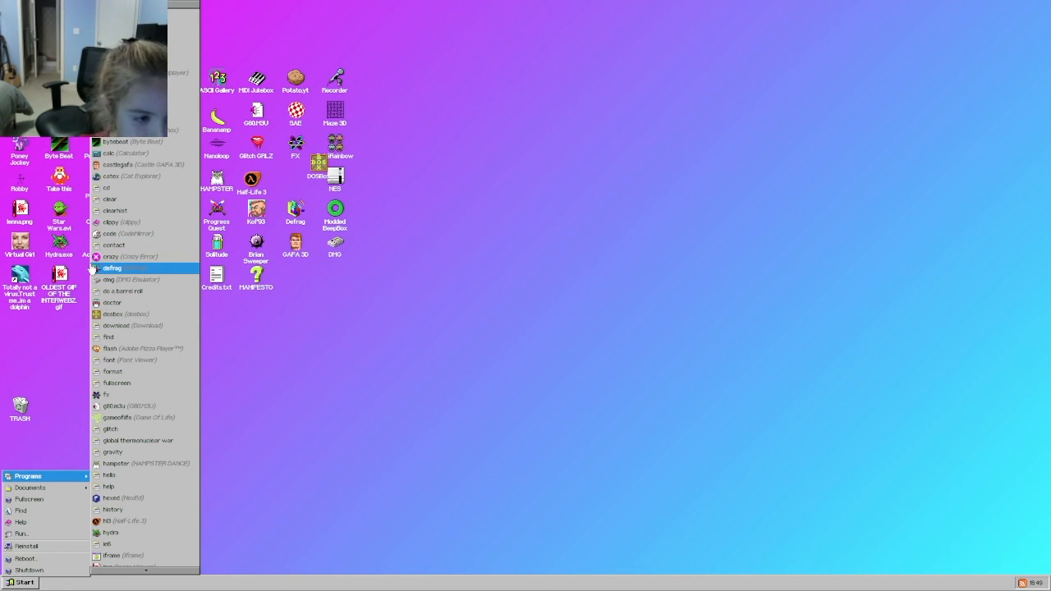
mouse_move(112, 256)
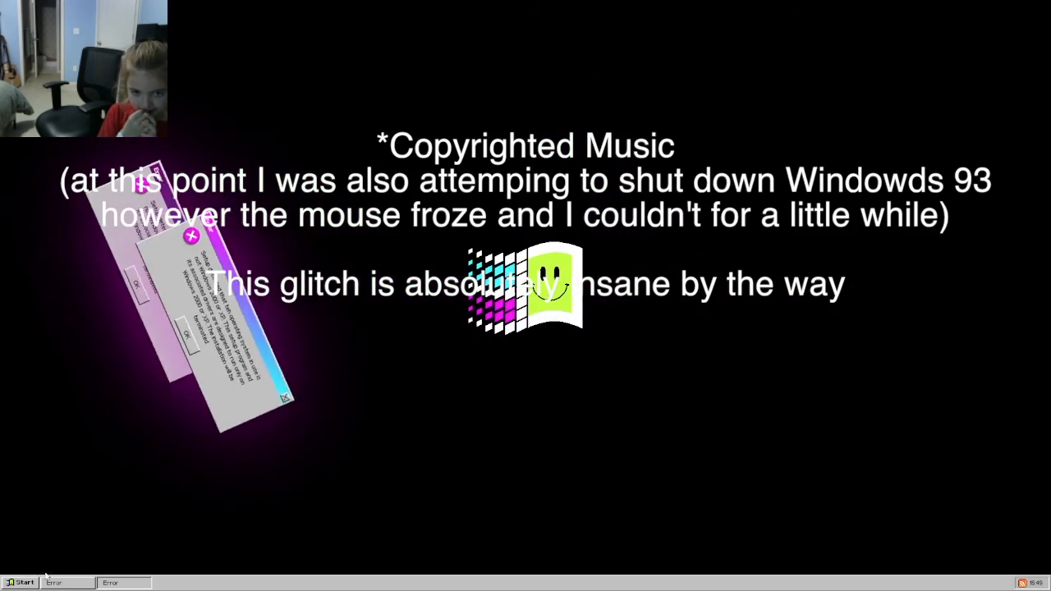
click(23, 582)
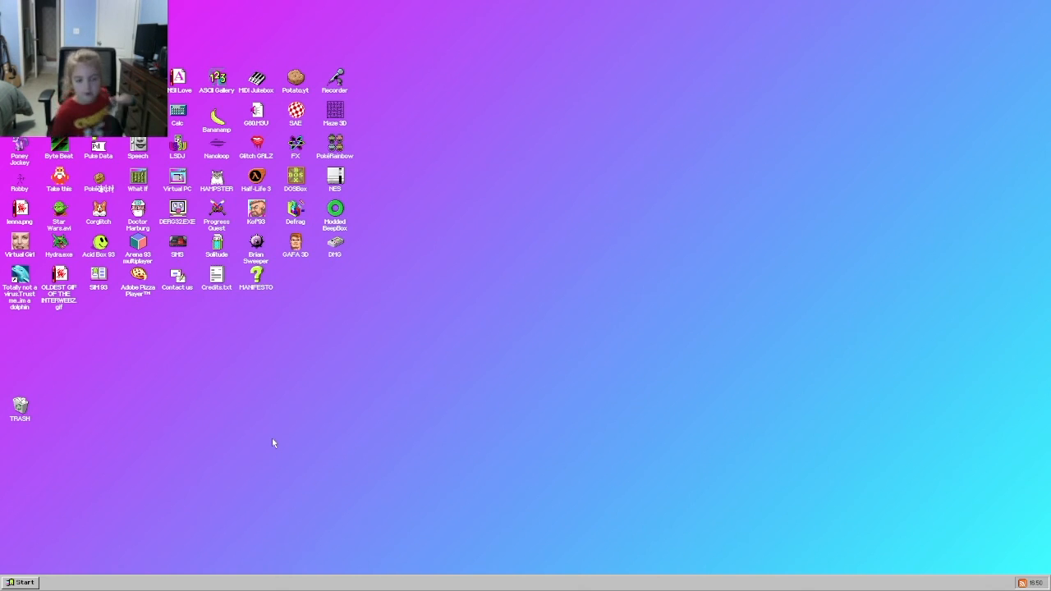
mouse_move(95, 477)
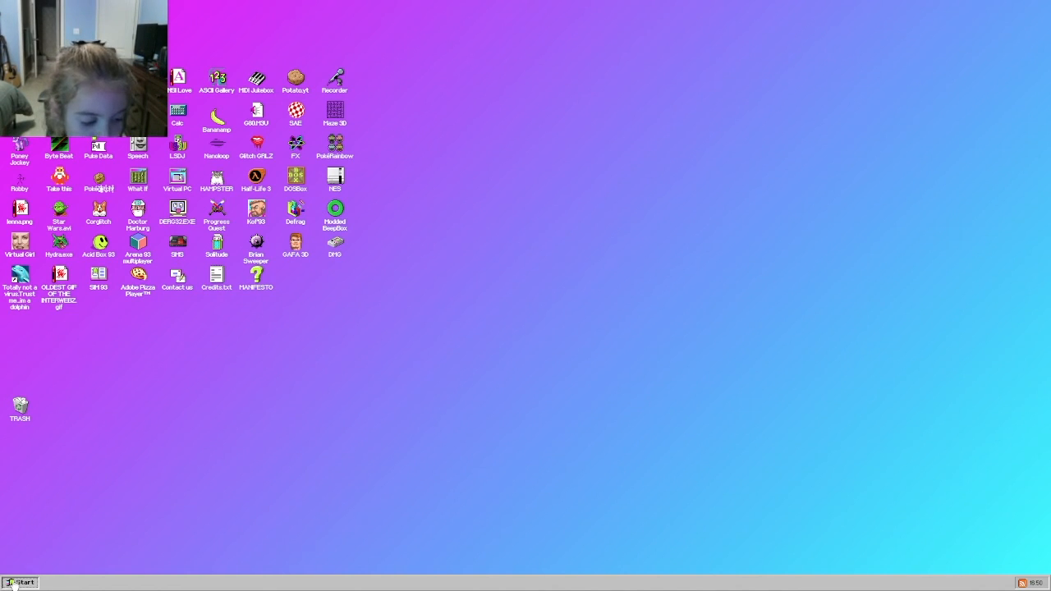
Bring up the Start menu with its shutdown entries.
click(18, 581)
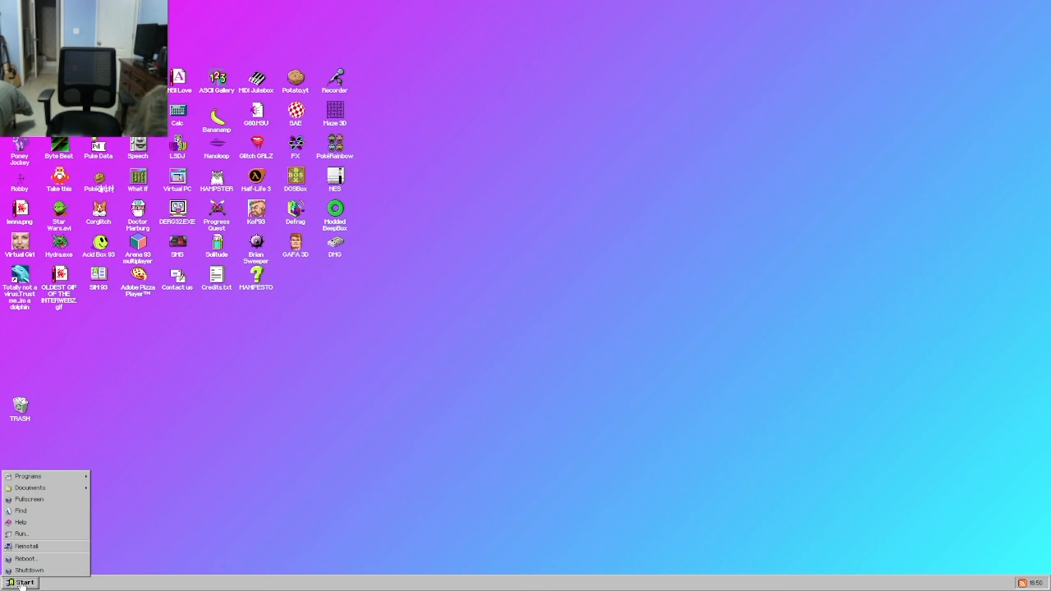